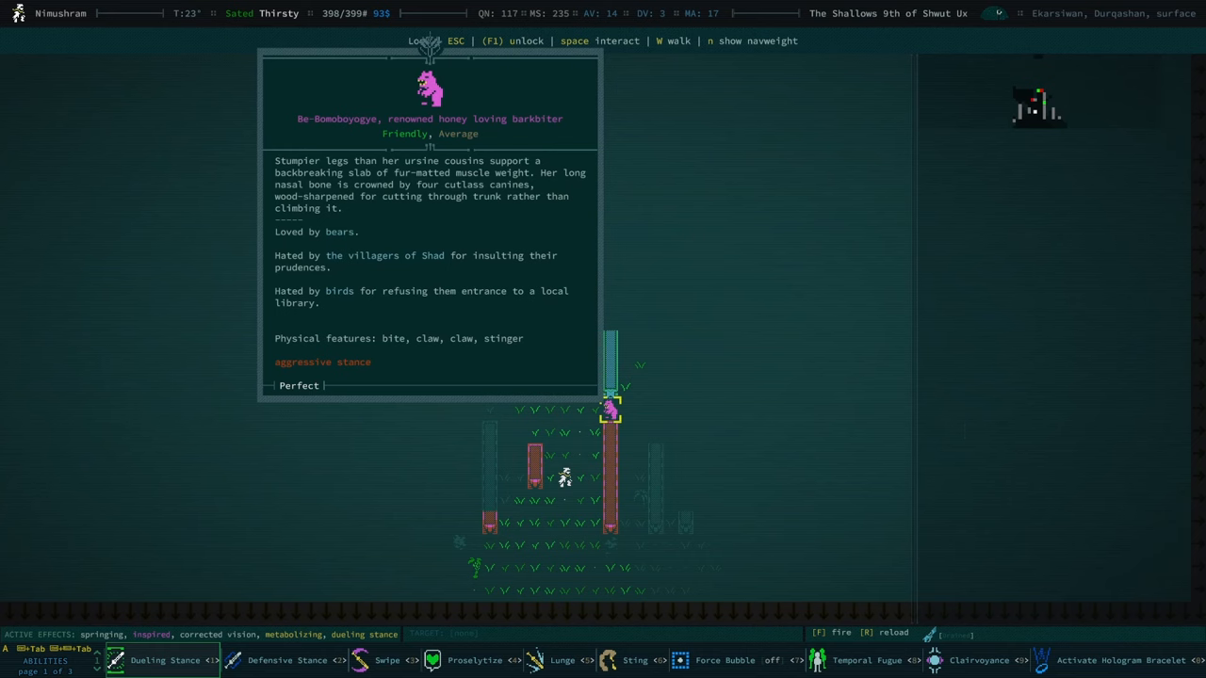
Dismiss the bear's description, then check the bears faction's reputation toward the character
key("Escape")
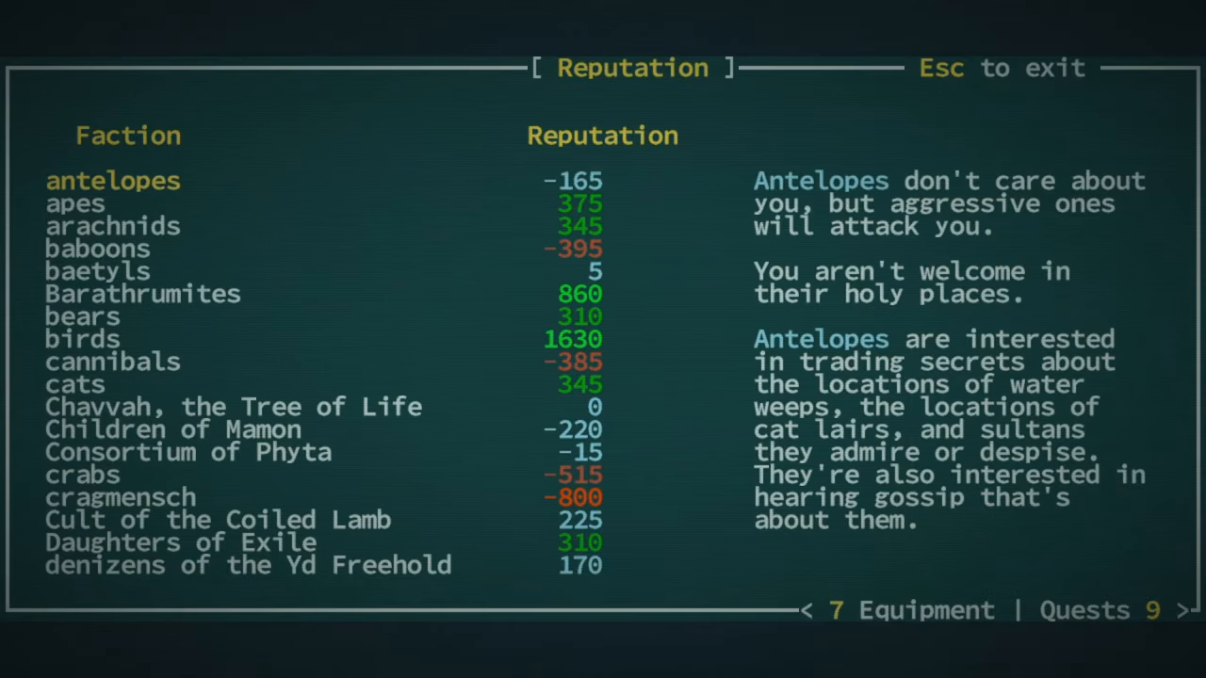
left_click(82, 316)
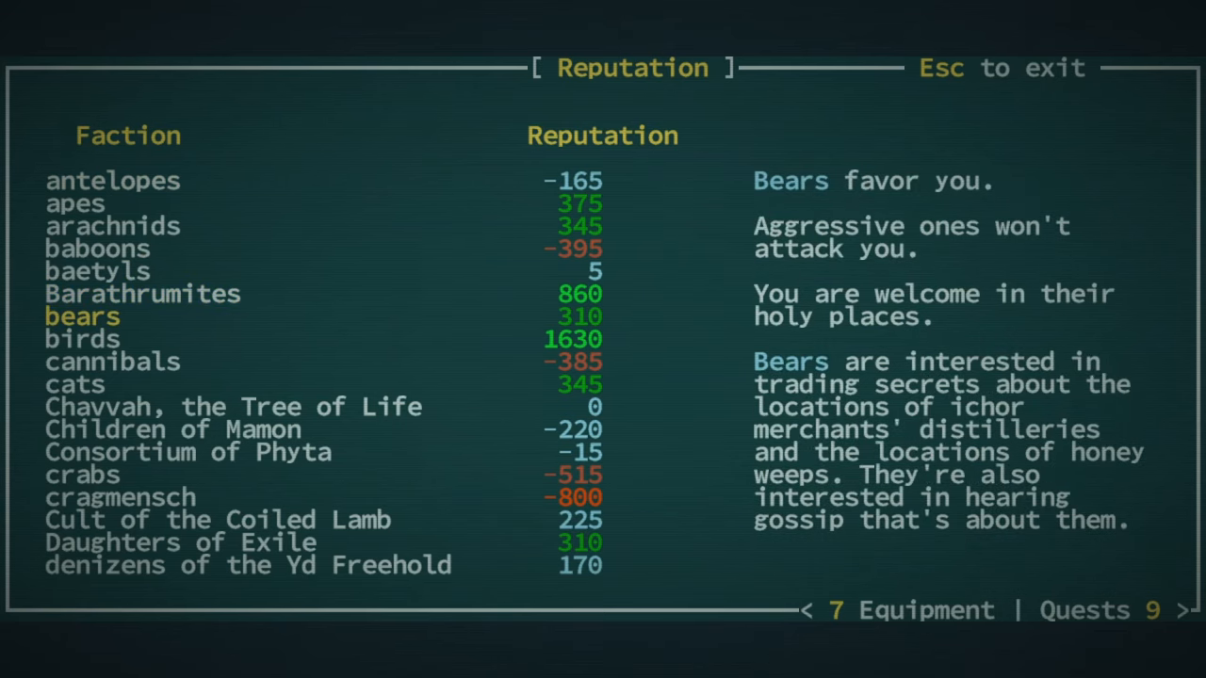
key("Escape")
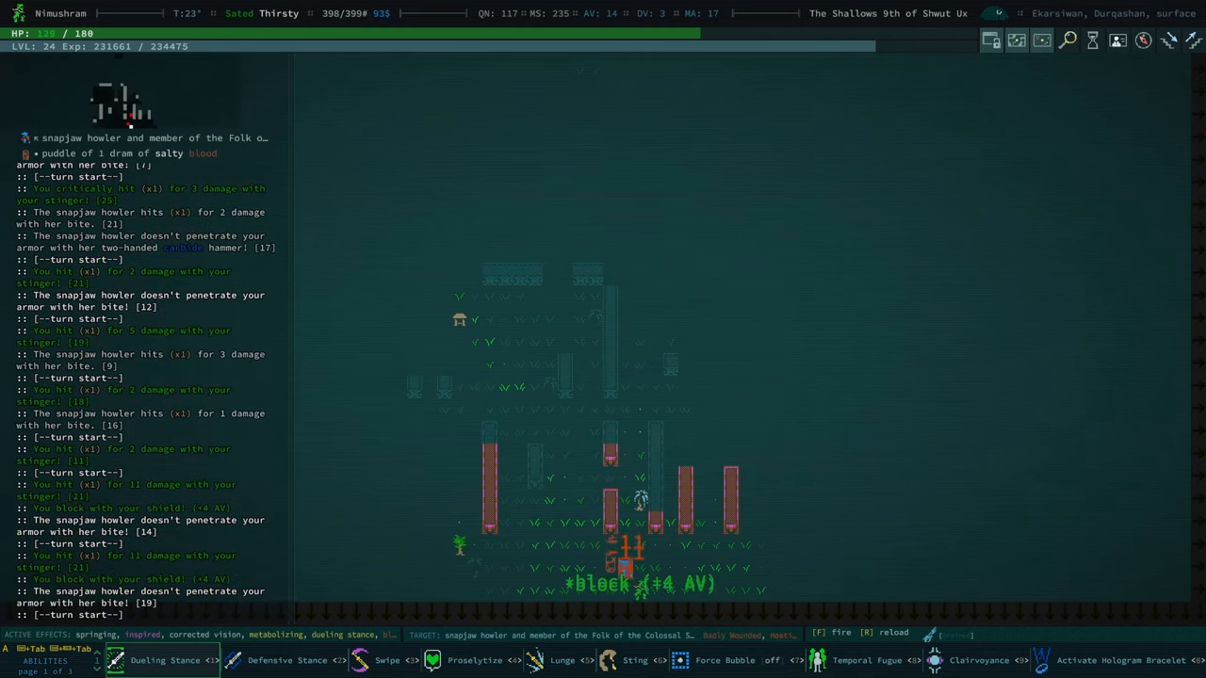
Review the equipment list and dismiss the slumberling description while fighting the howler
key("e")
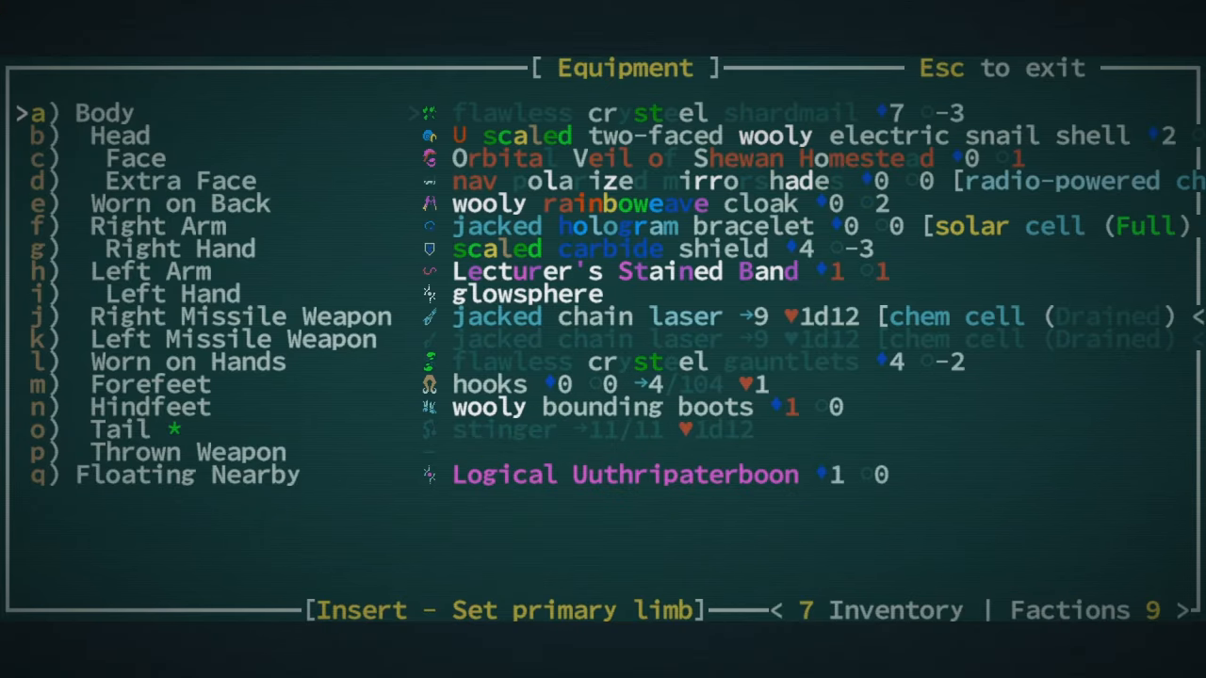
key("Escape")
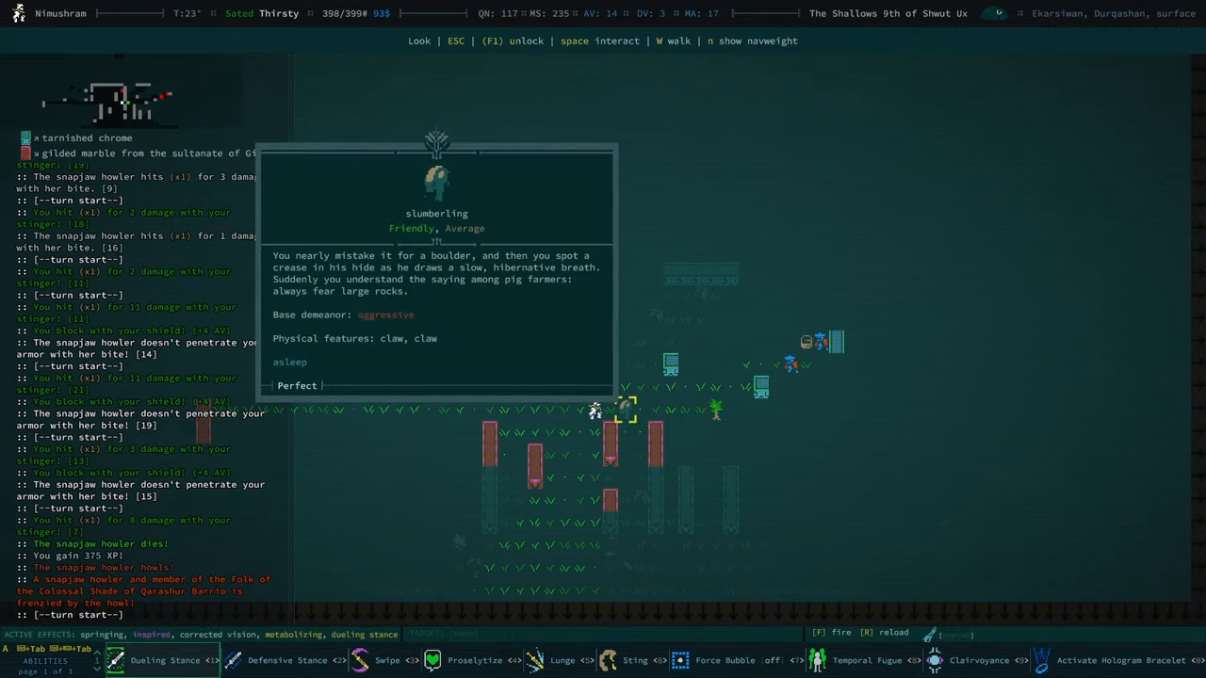
key("Escape")
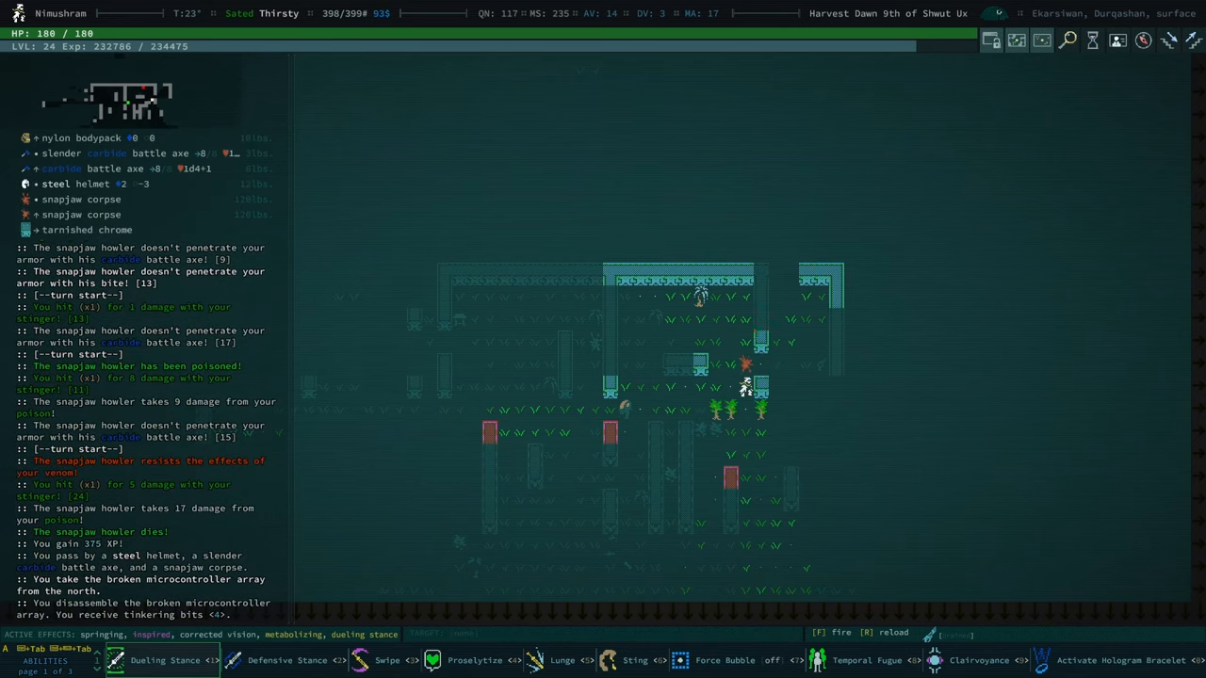
Recheck equipment after looting the eigenpistol and bring up the inventory
key("e")
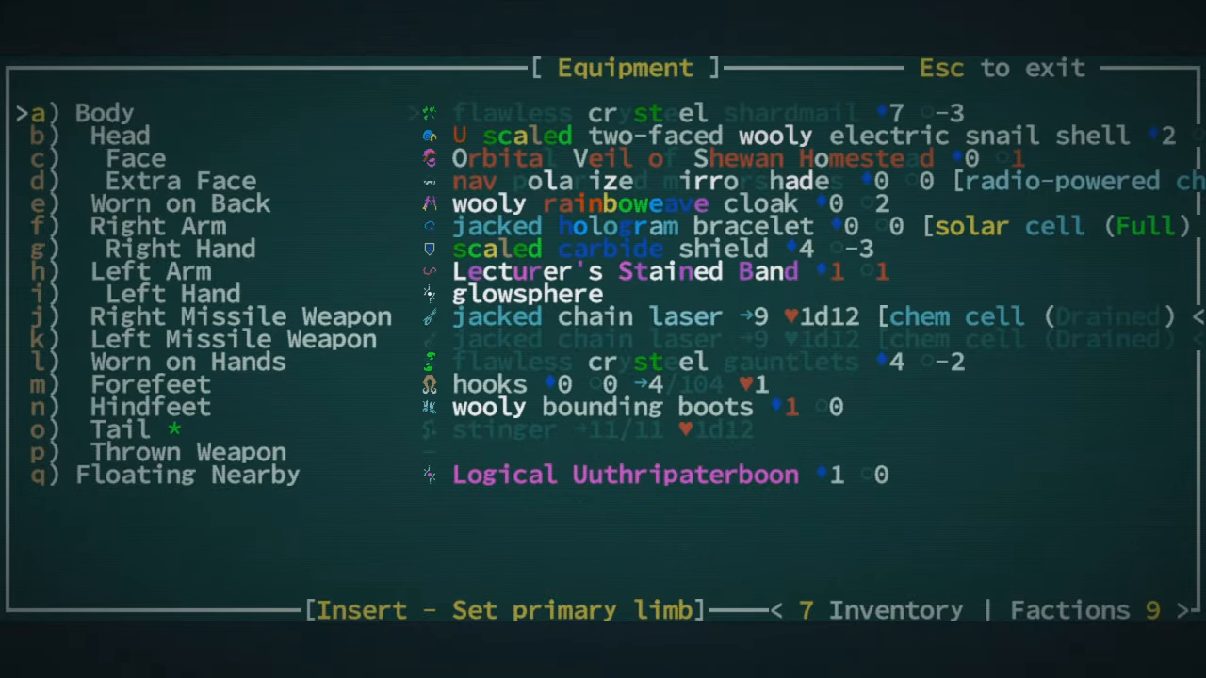
key("Escape")
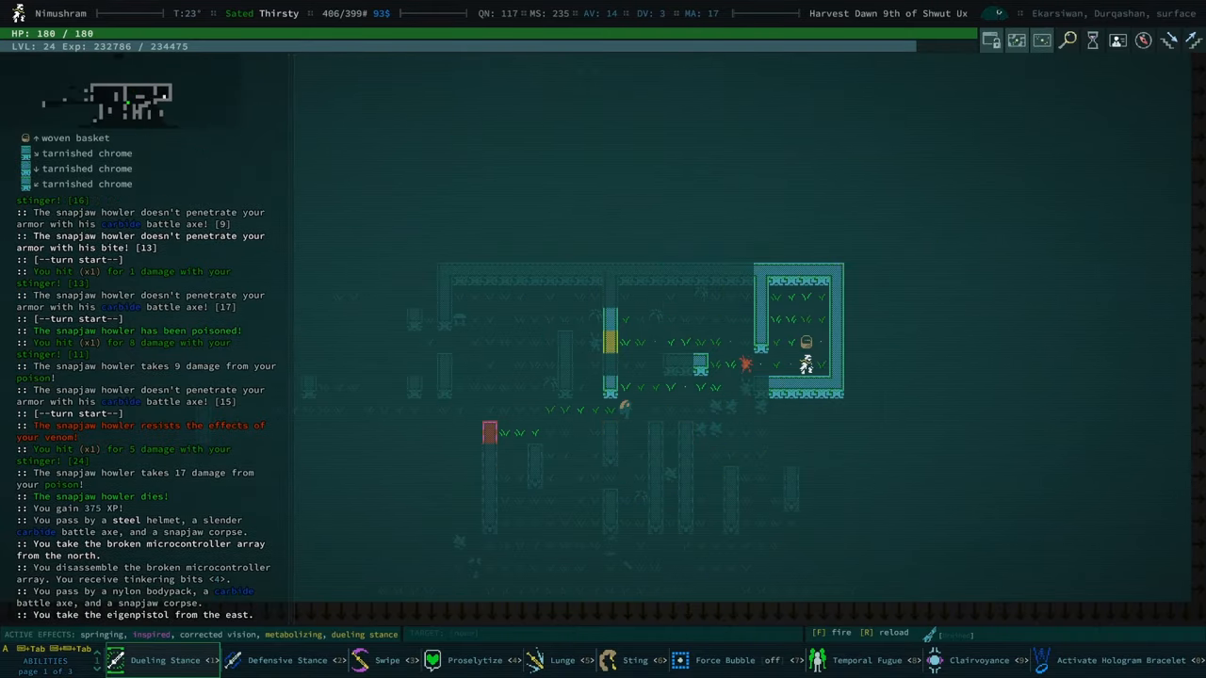
key("i")
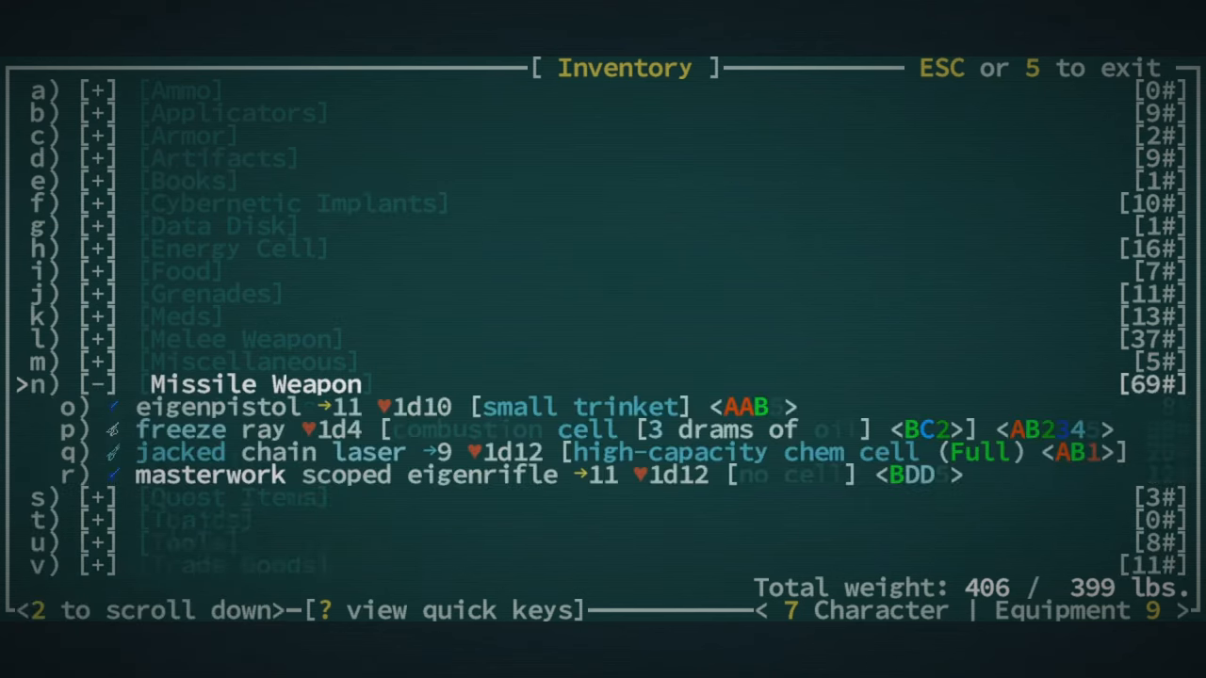
Identify the small trinket under Artifacts as a thermoelectric cell
key("down")
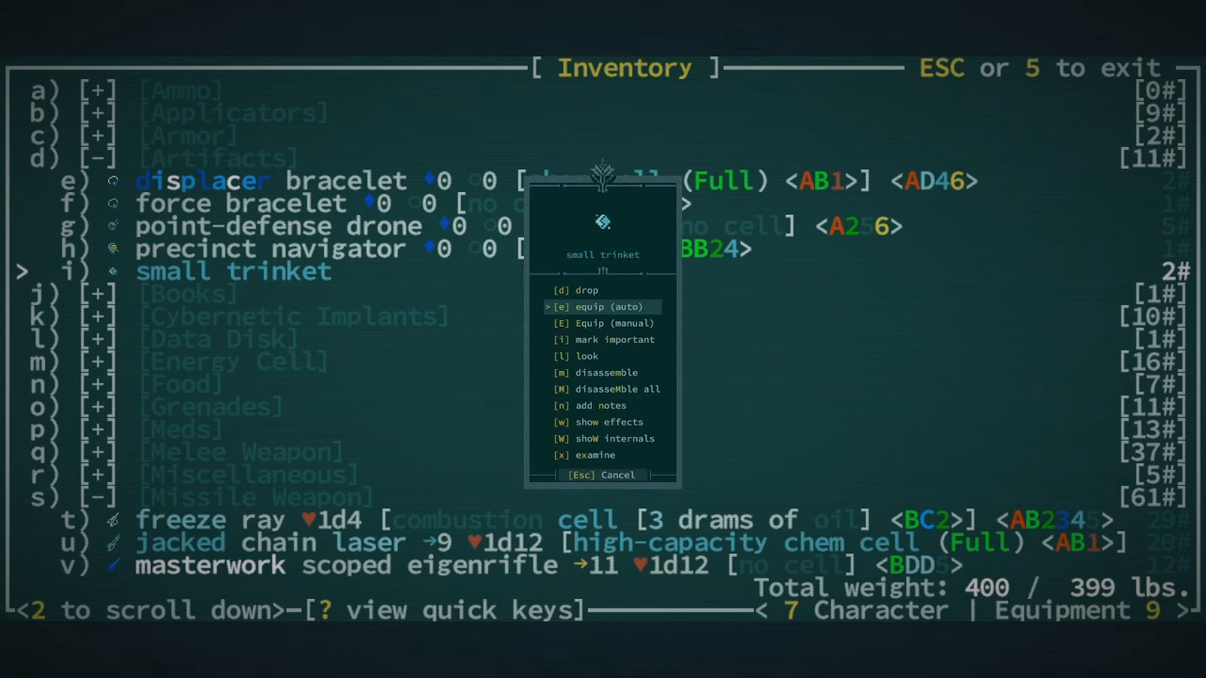
left_click(606, 305)
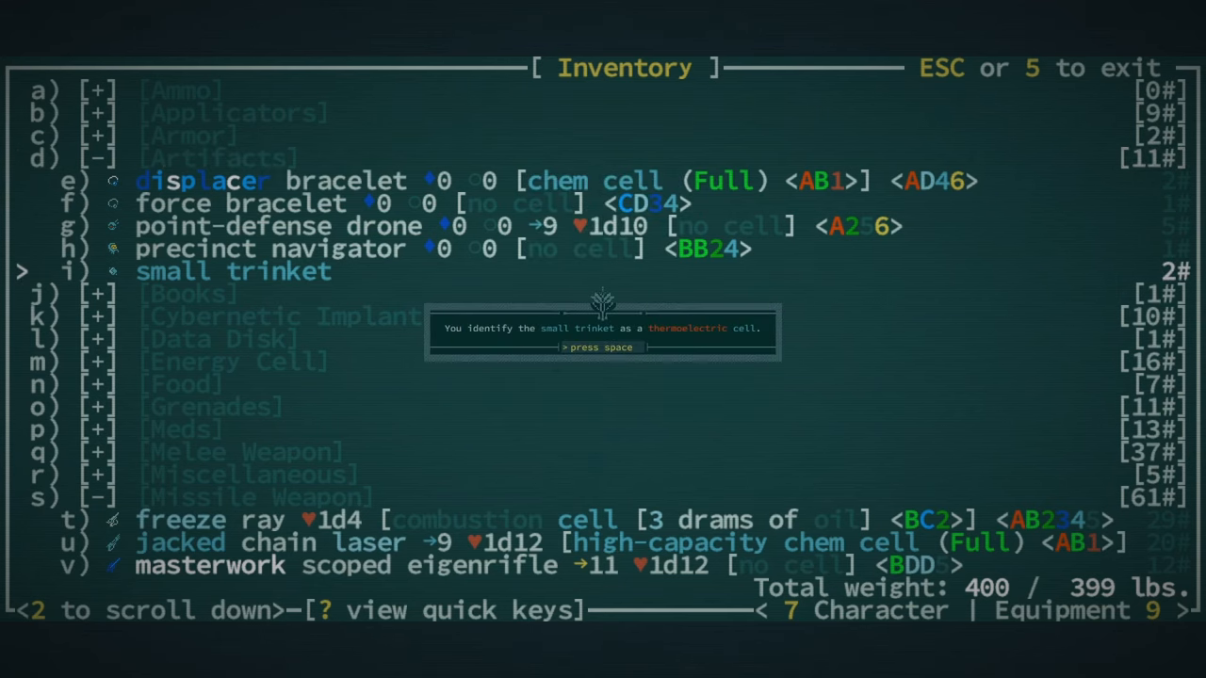
key("space")
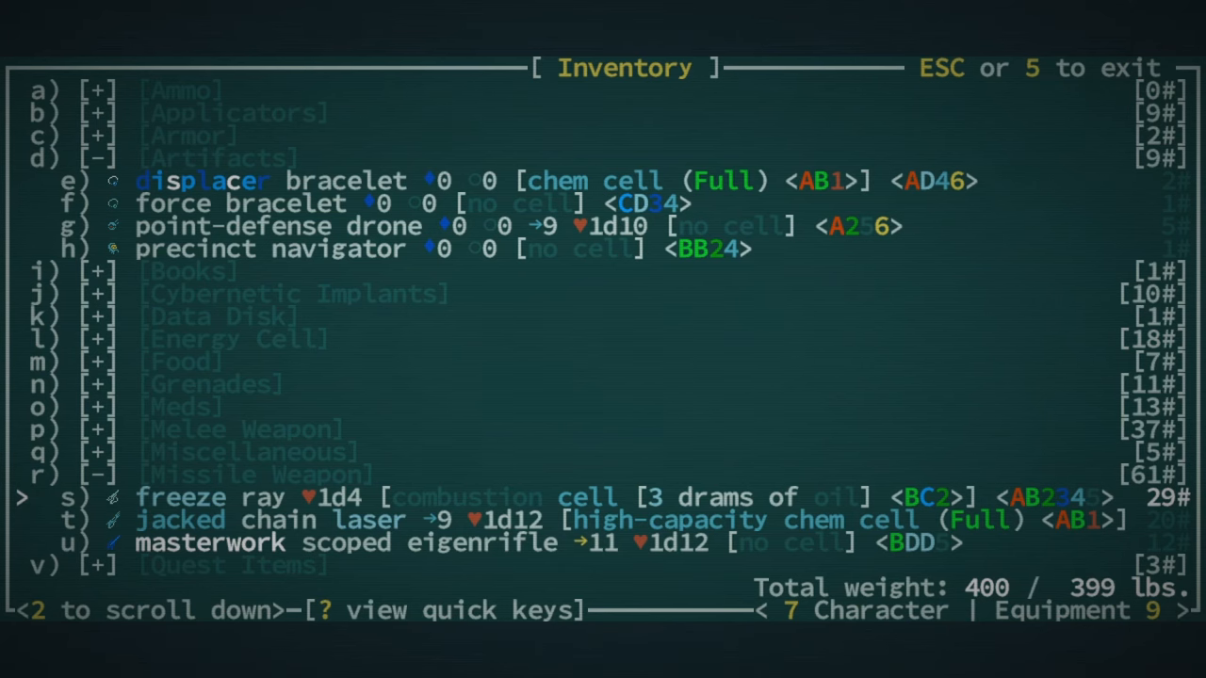
Disassemble the freeze ray into tinkering bits
key("9")
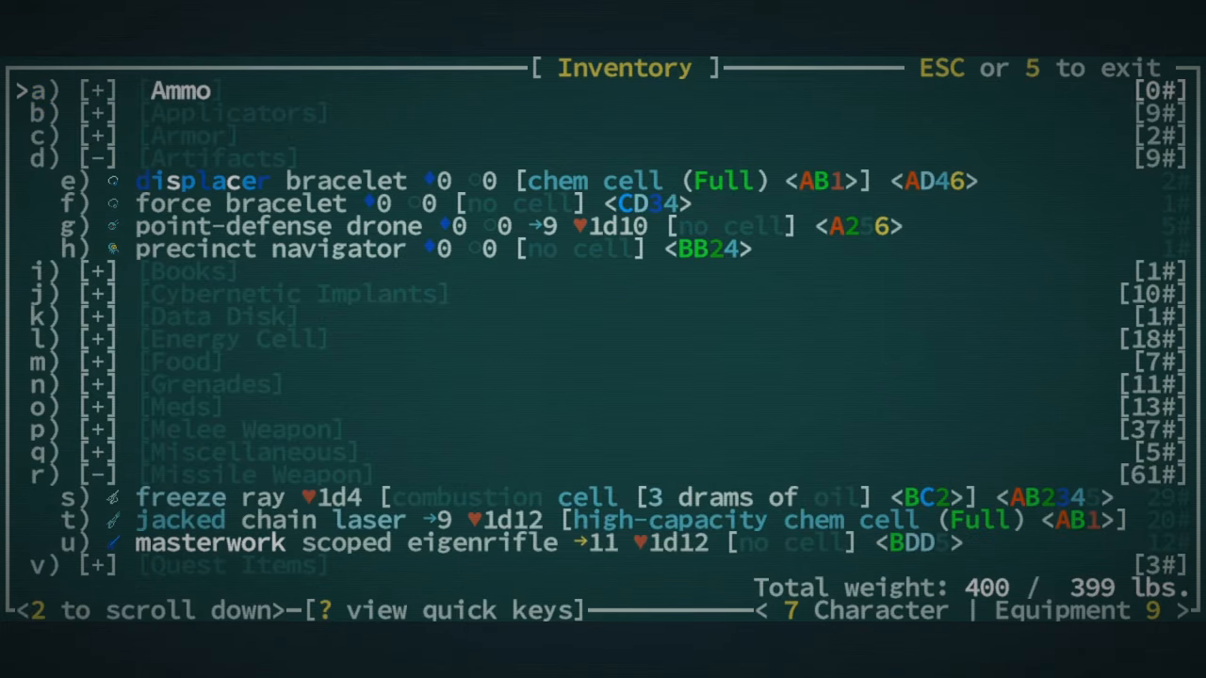
key("down")
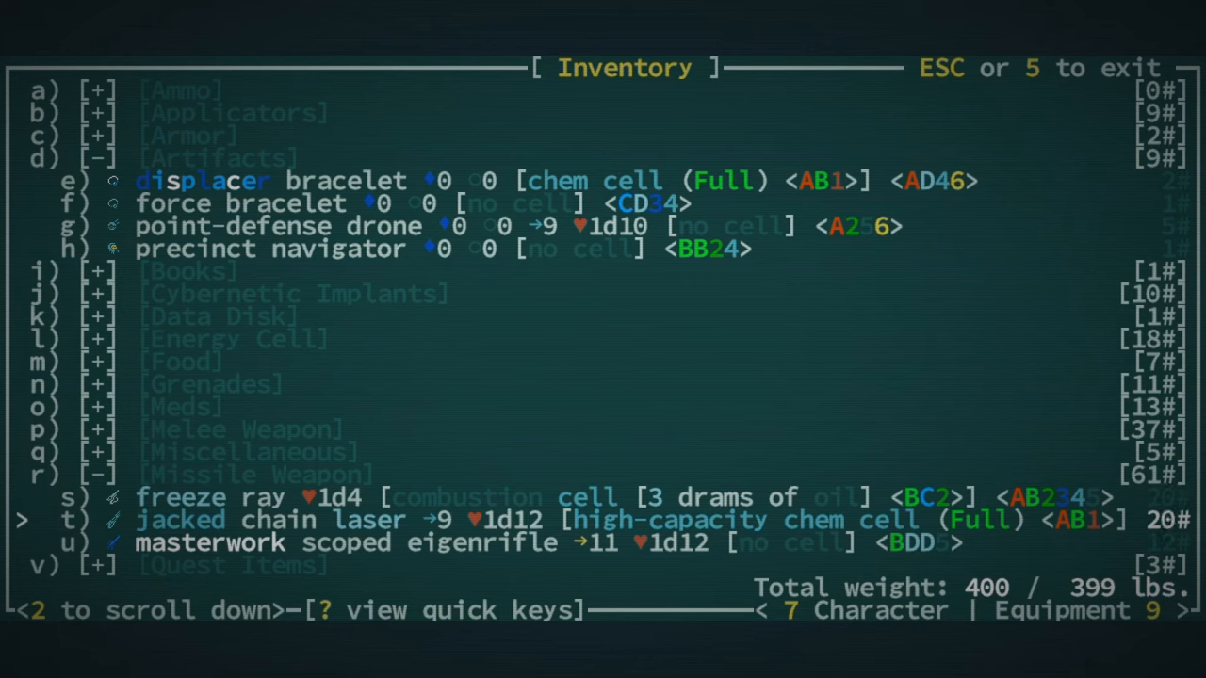
key("up")
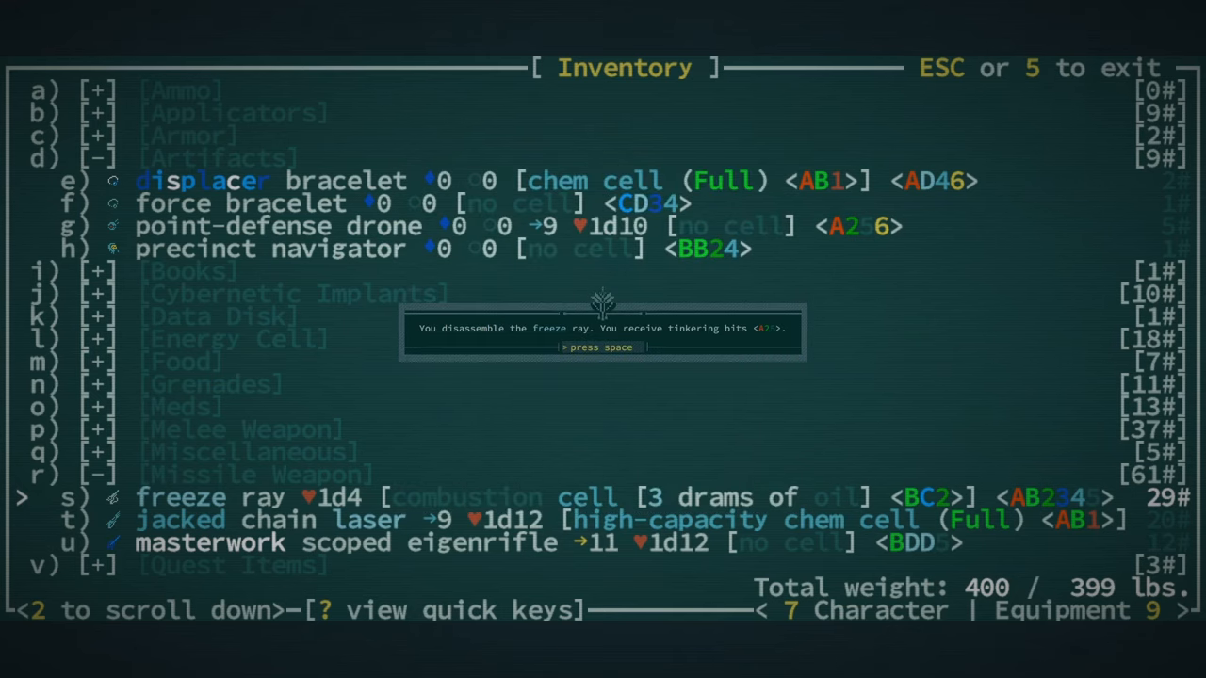
key("space")
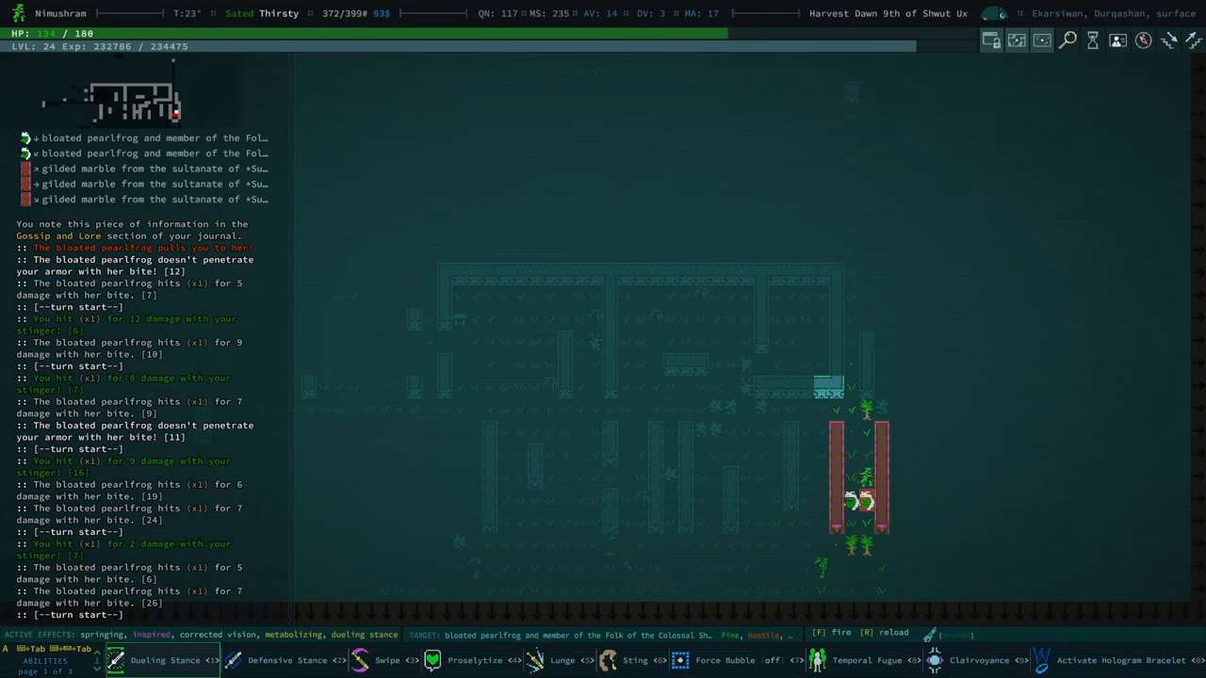
Fire the jacked chain laser at the bloated pearlfrogs until the level-up to 25
left_click(286, 659)
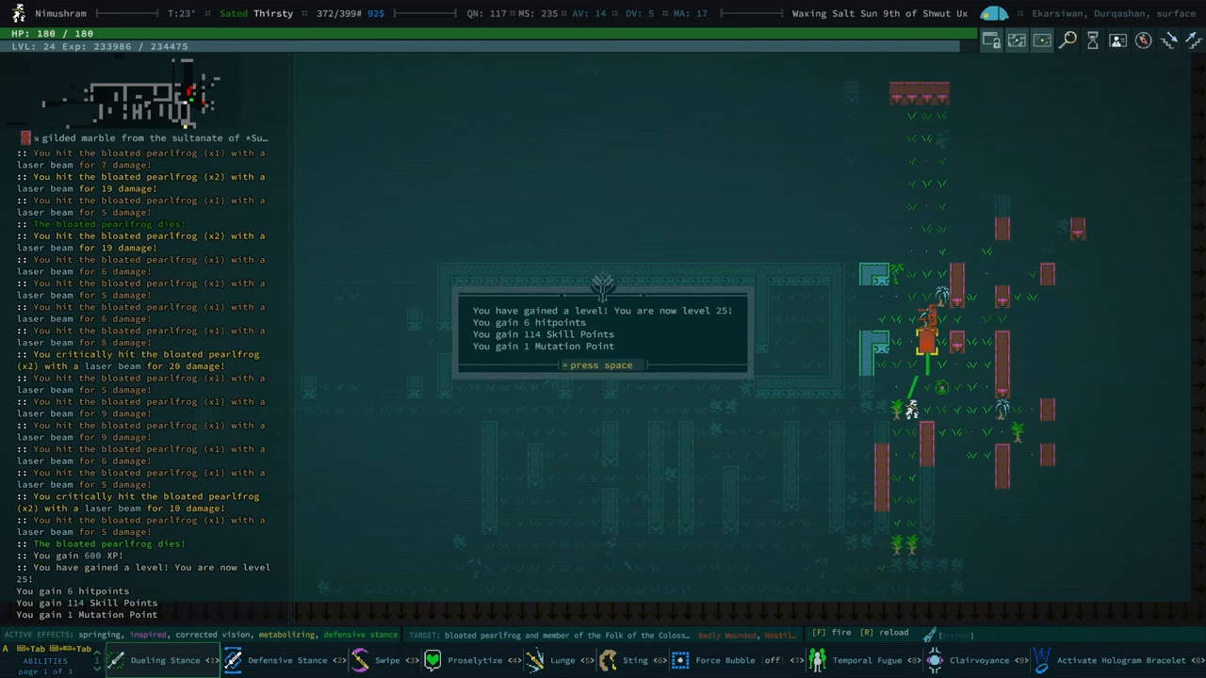
Dismiss the level-up notice and read the Electrical Generation and Temporal Fugue mutation details
key("space")
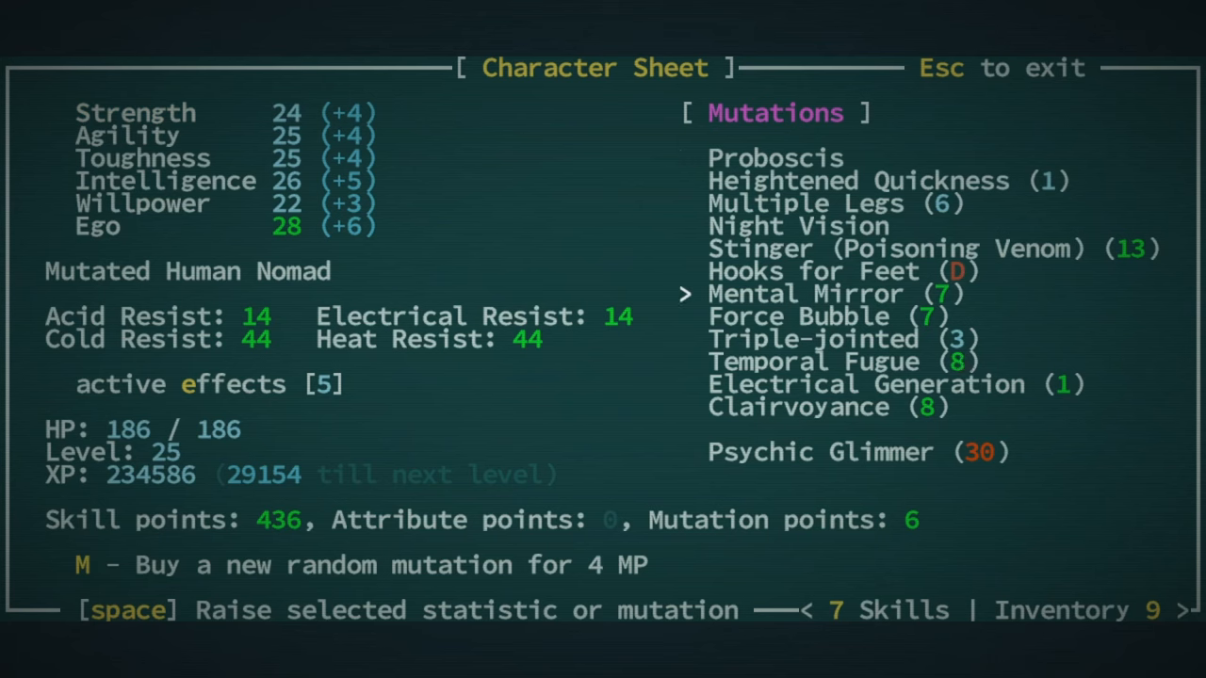
key("down")
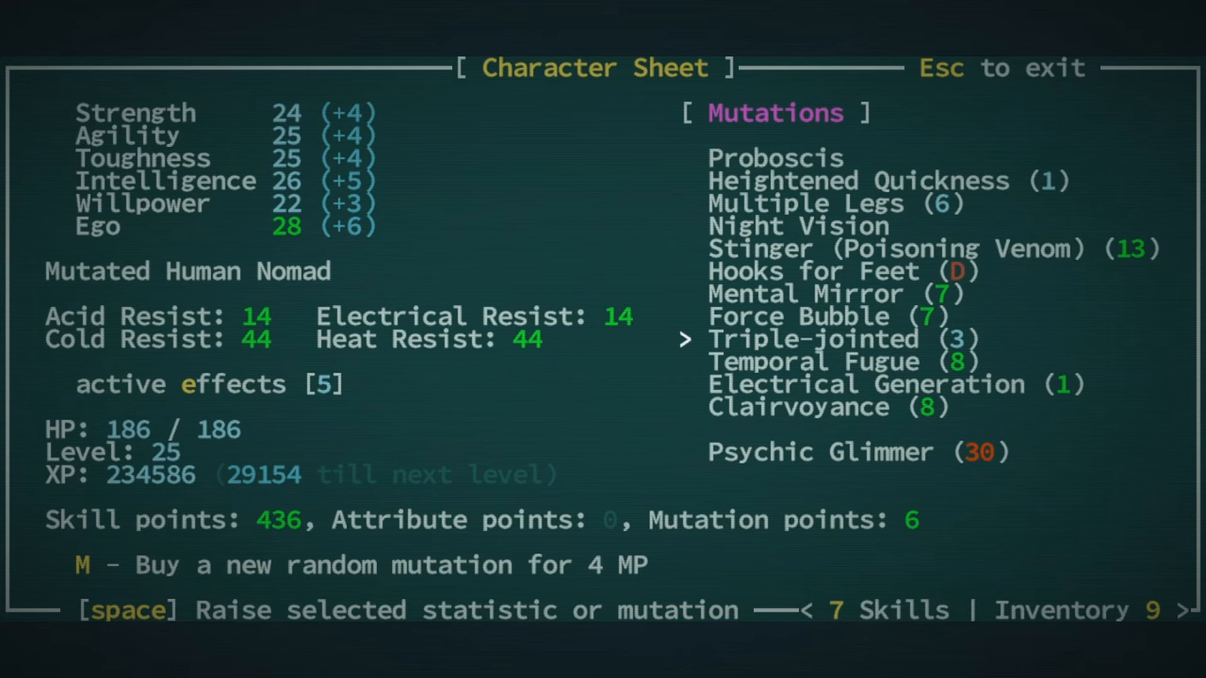
key("Down")
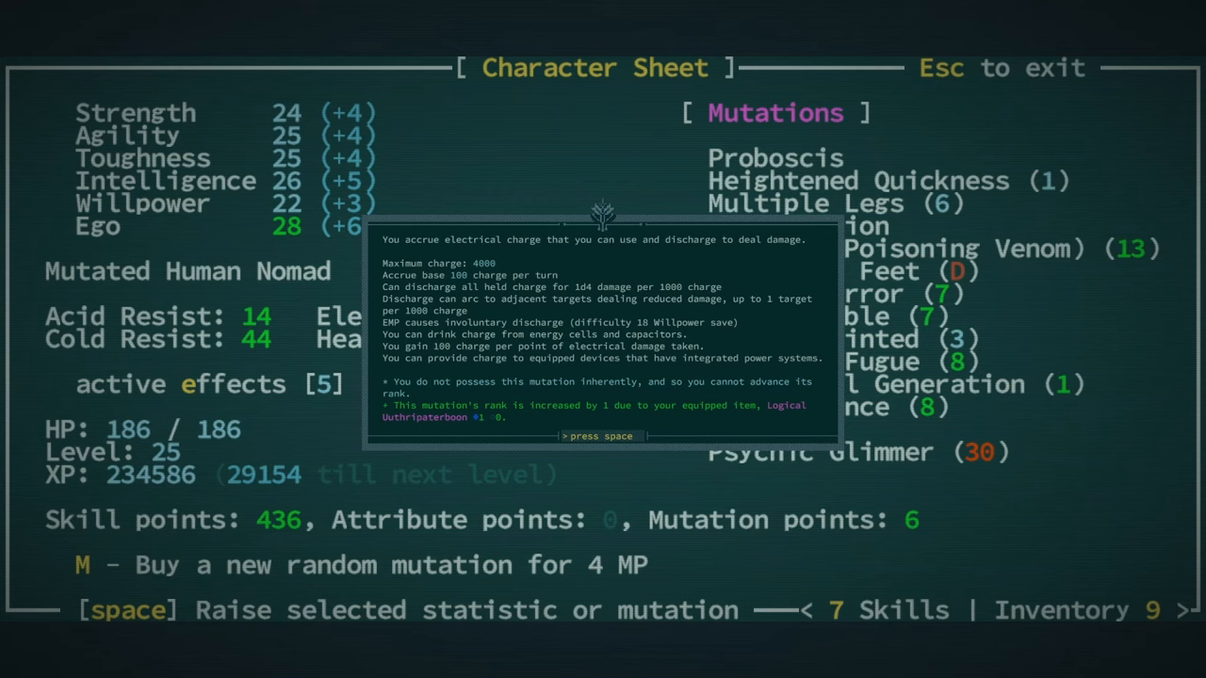
key("space")
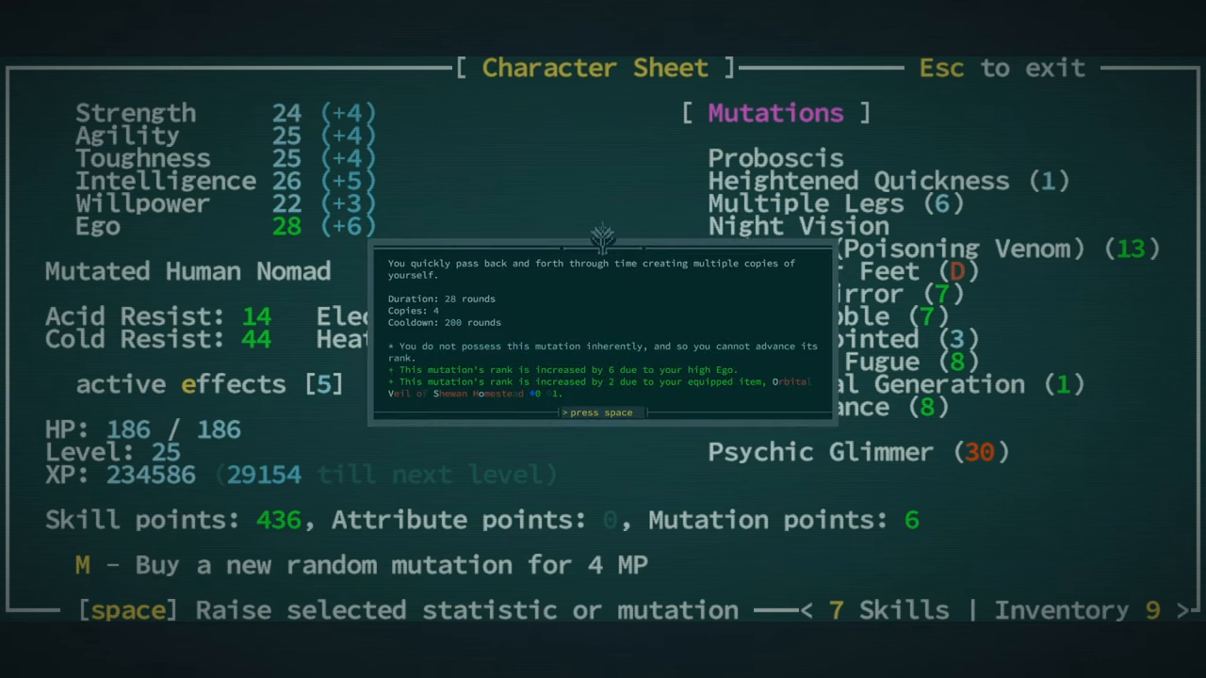
key("space")
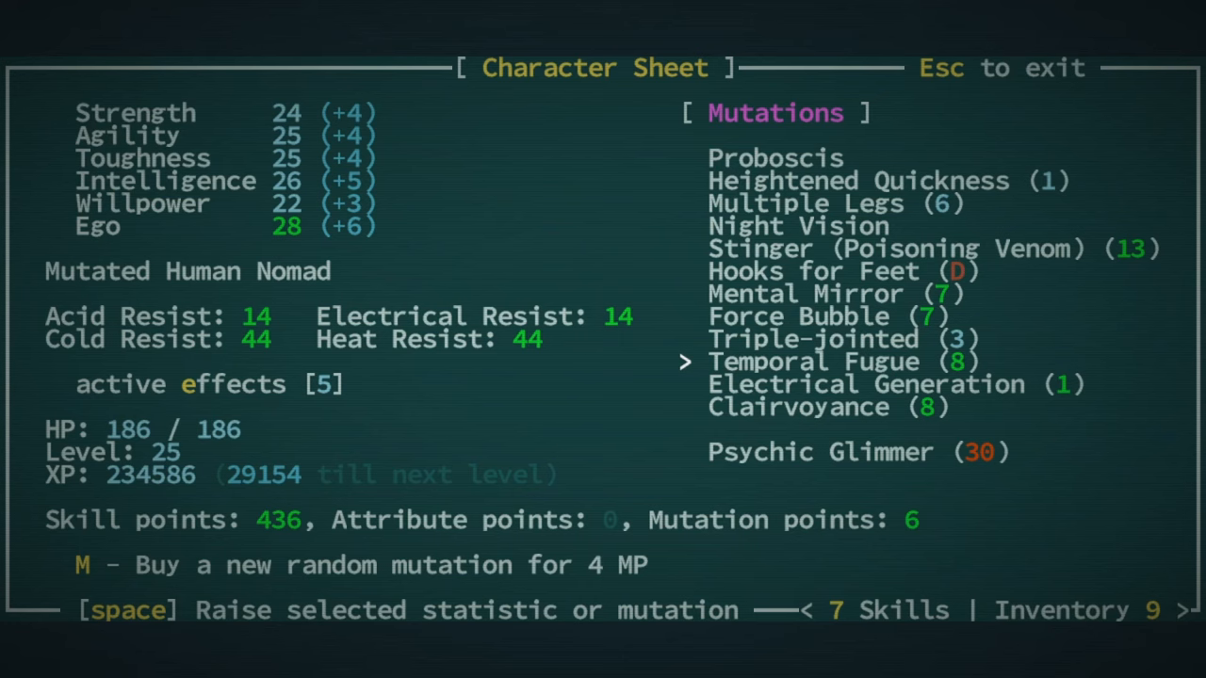
Browse the mutation list and decline raising Multiple Legs
key("up")
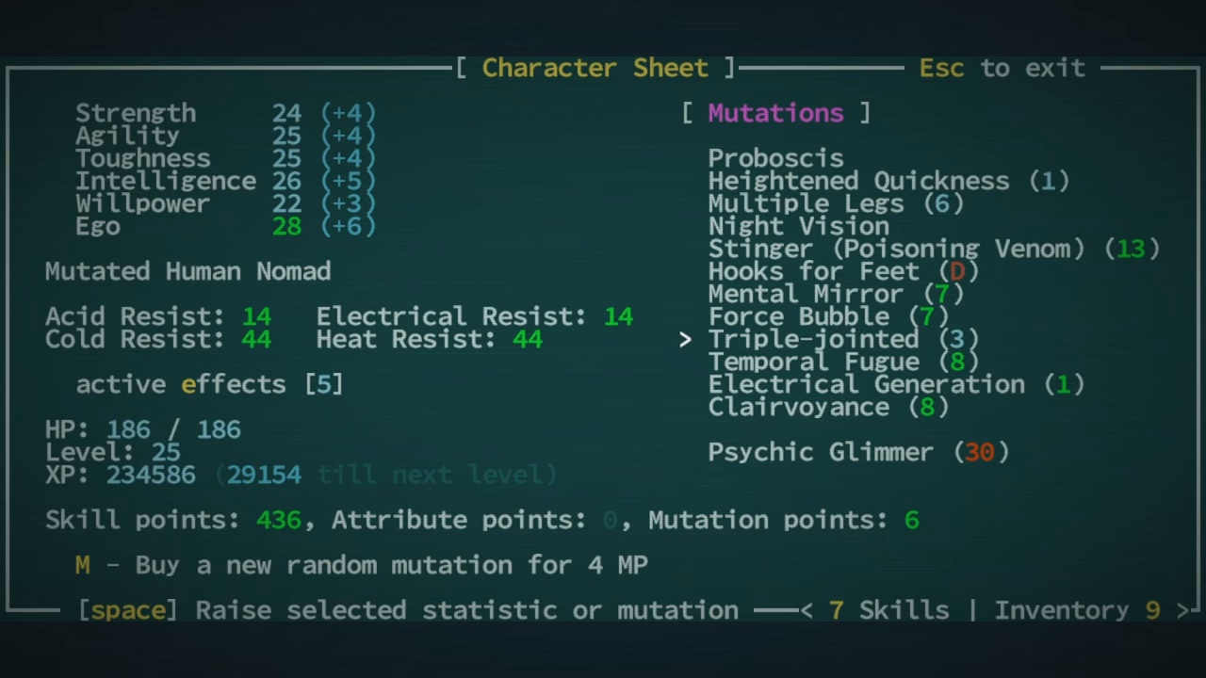
key("up")
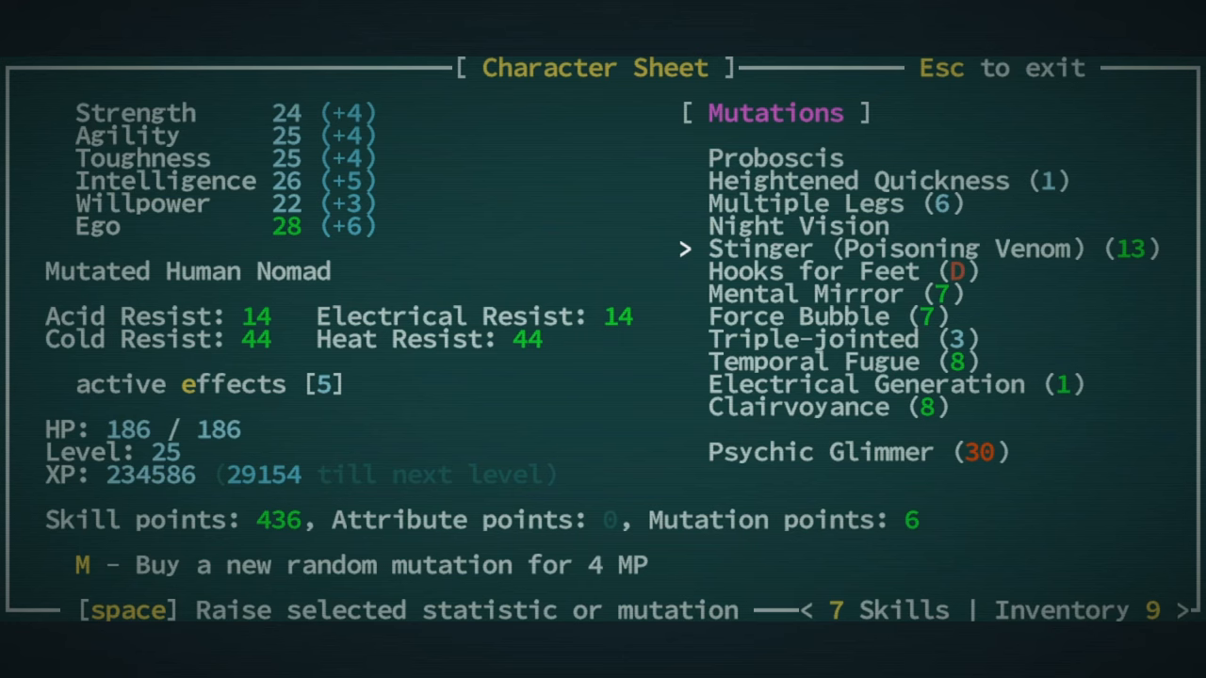
key("Up")
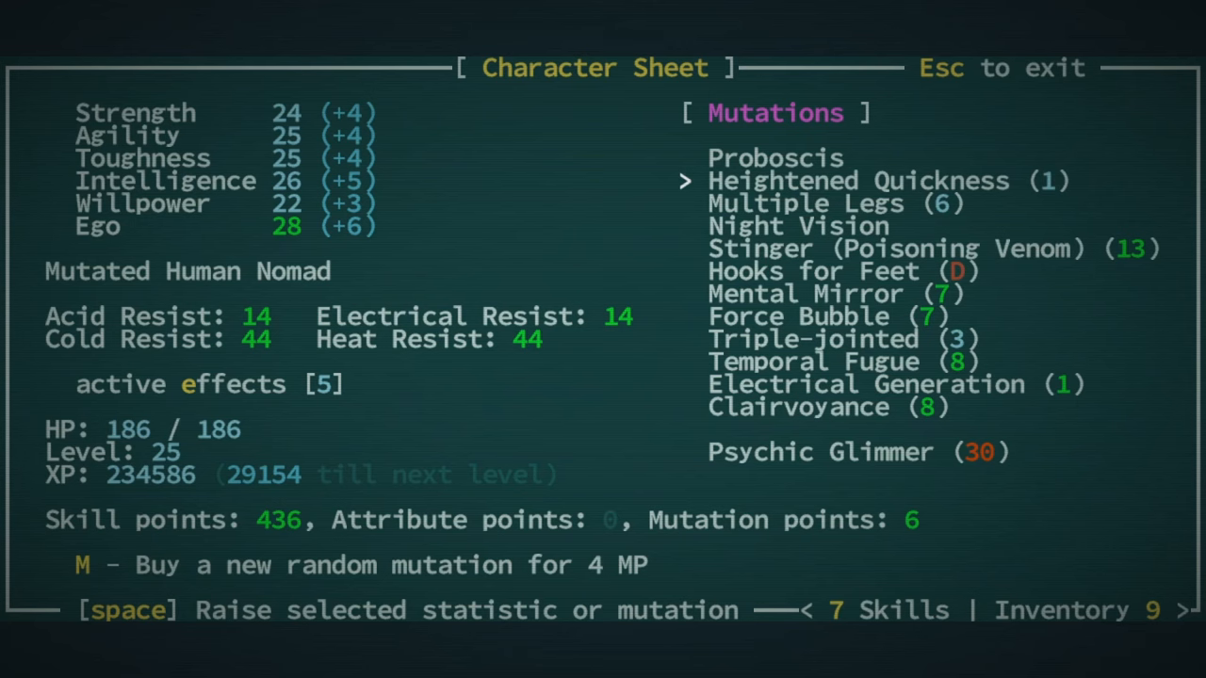
key("Down")
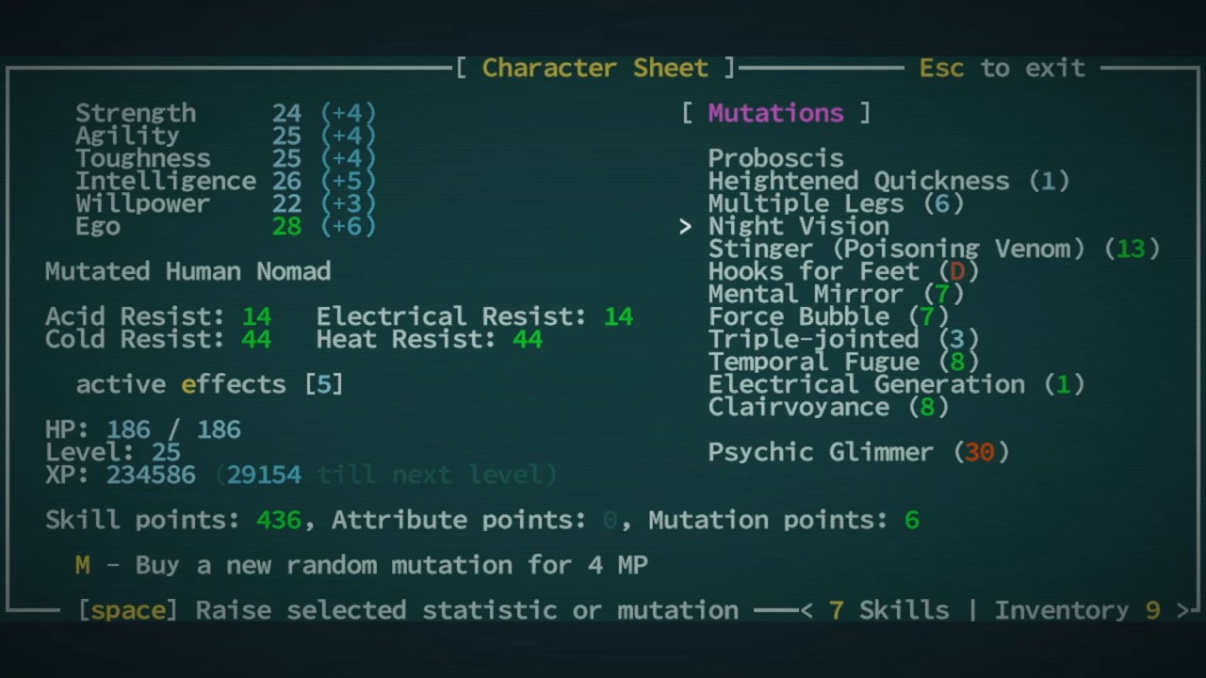
key("space")
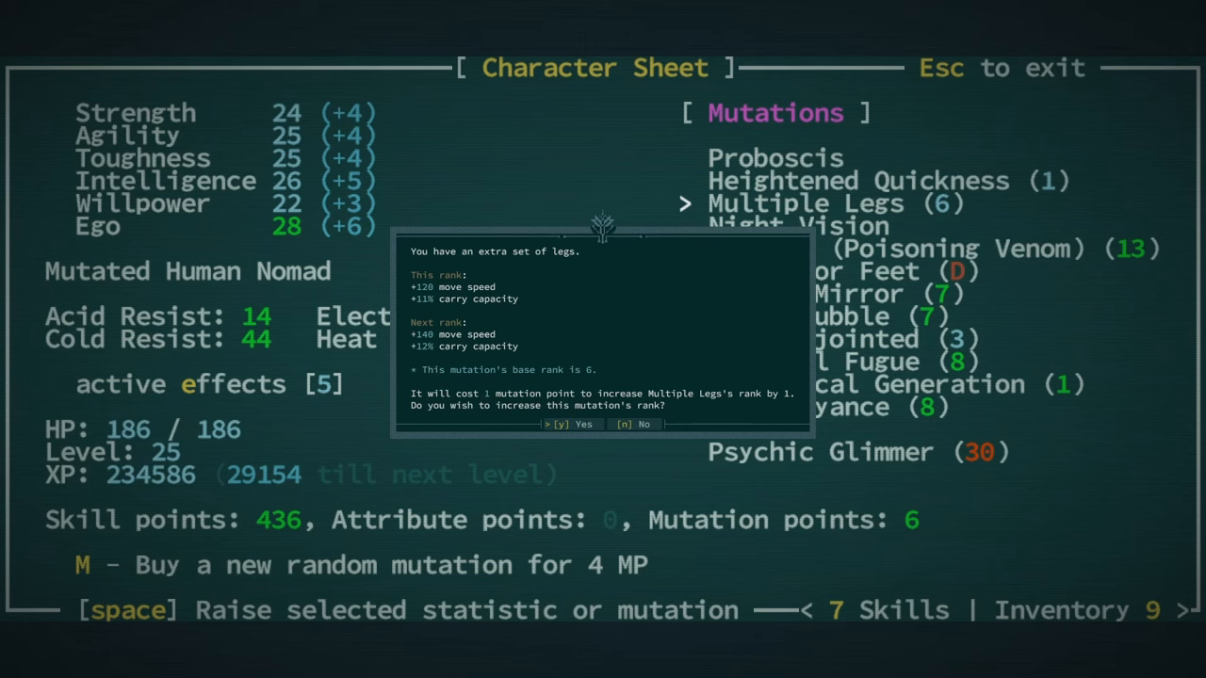
key("n")
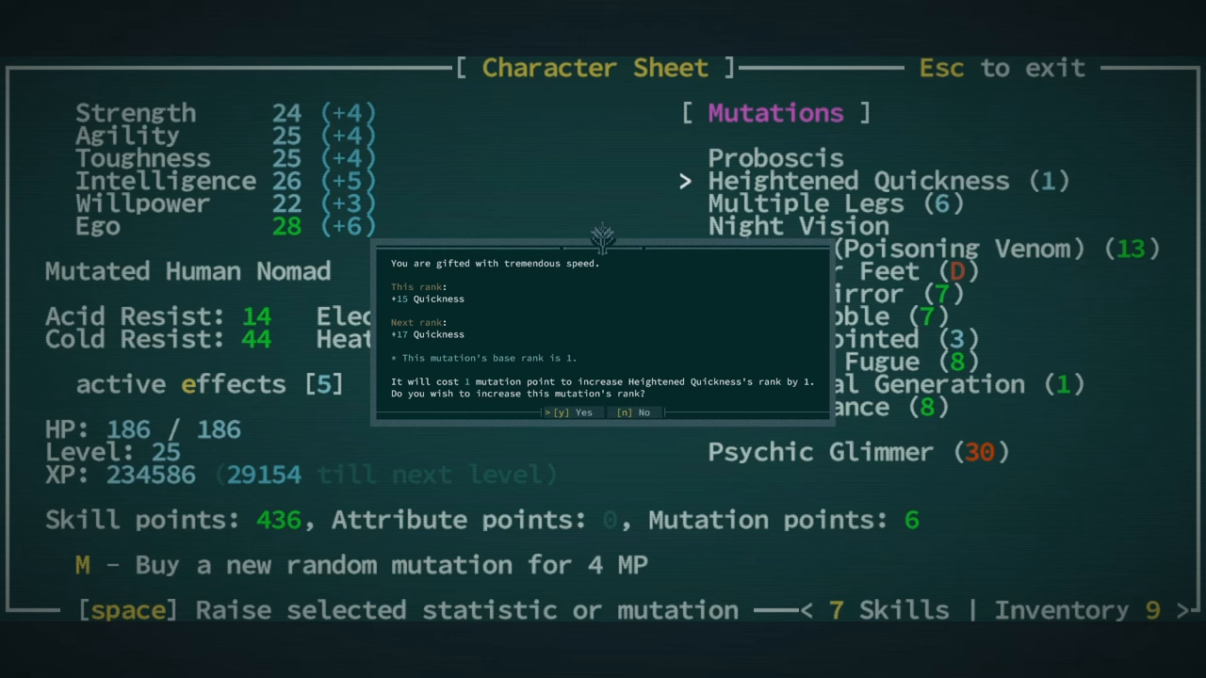
Raise Heightened Quickness rank by rank until only 1 mutation point remains
key("y")
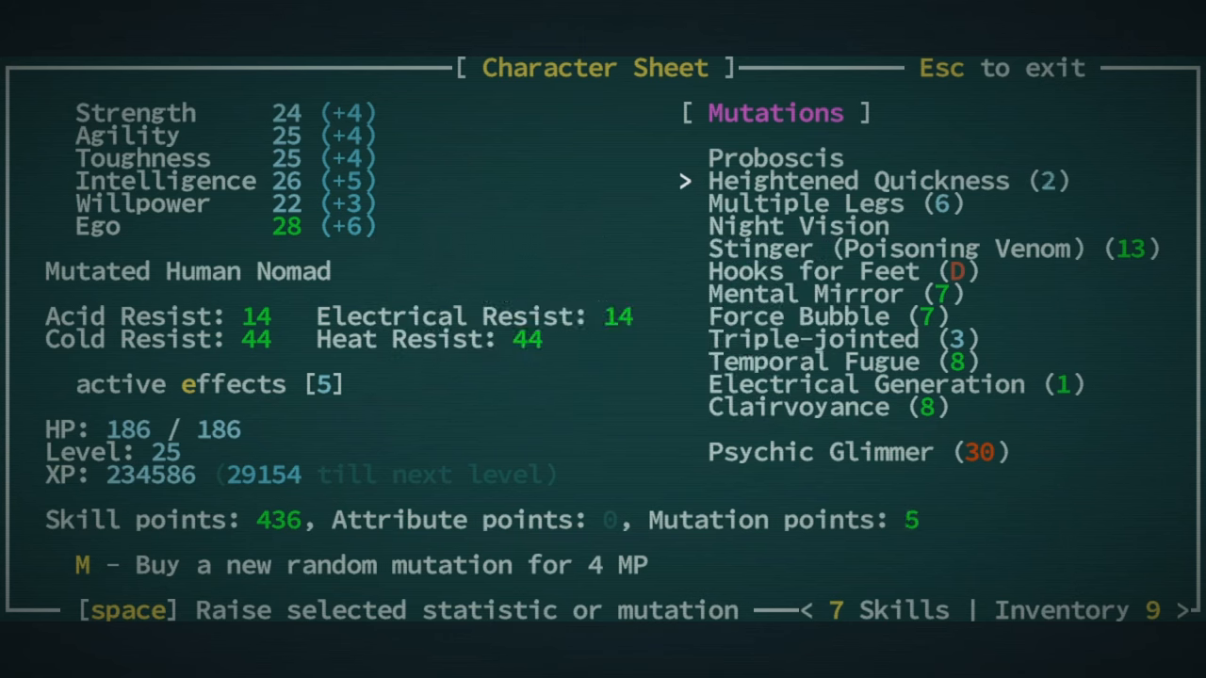
key("space")
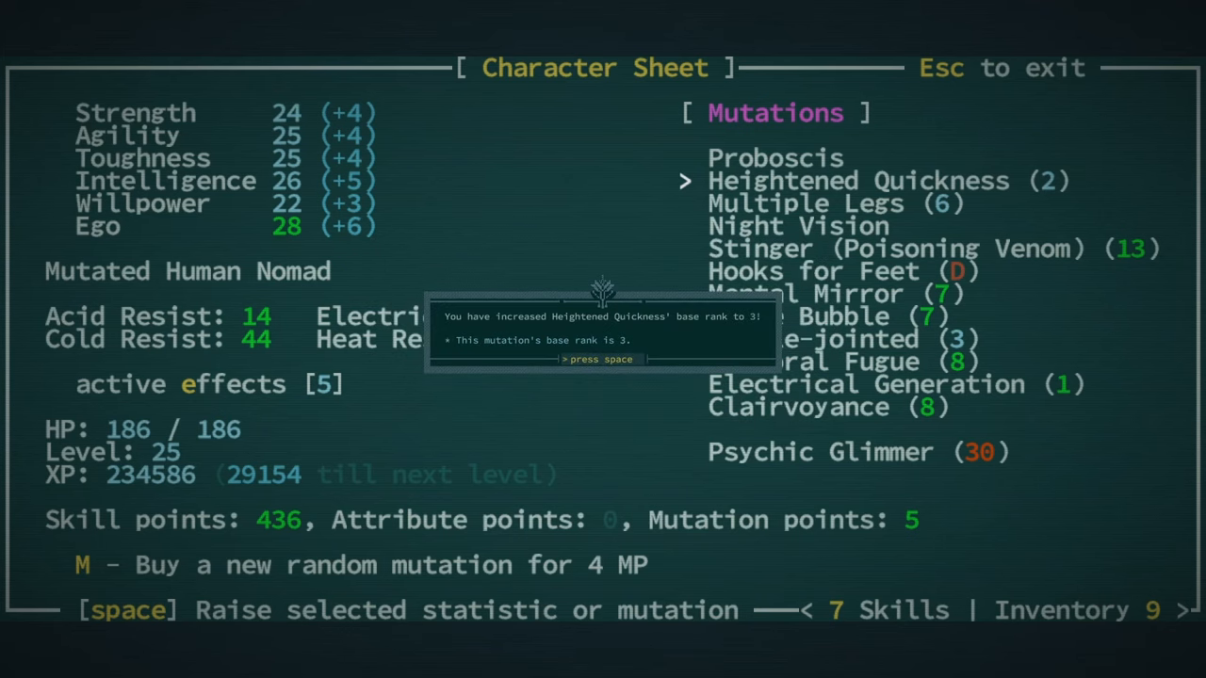
key("space")
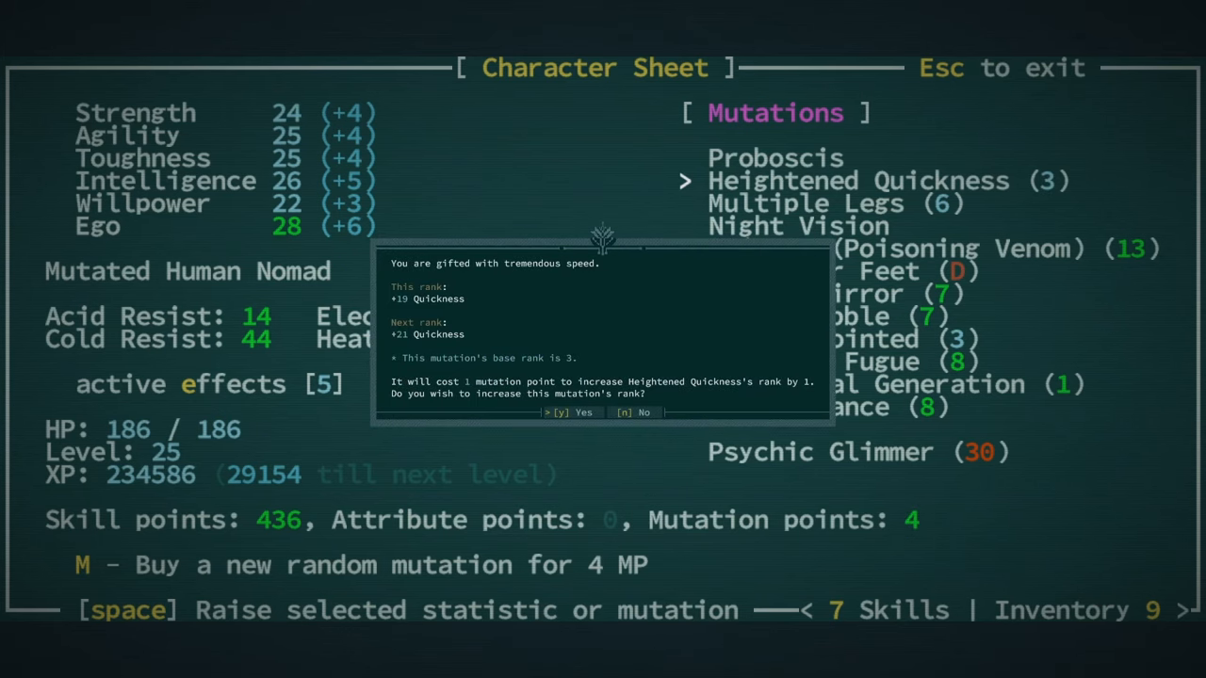
key("y")
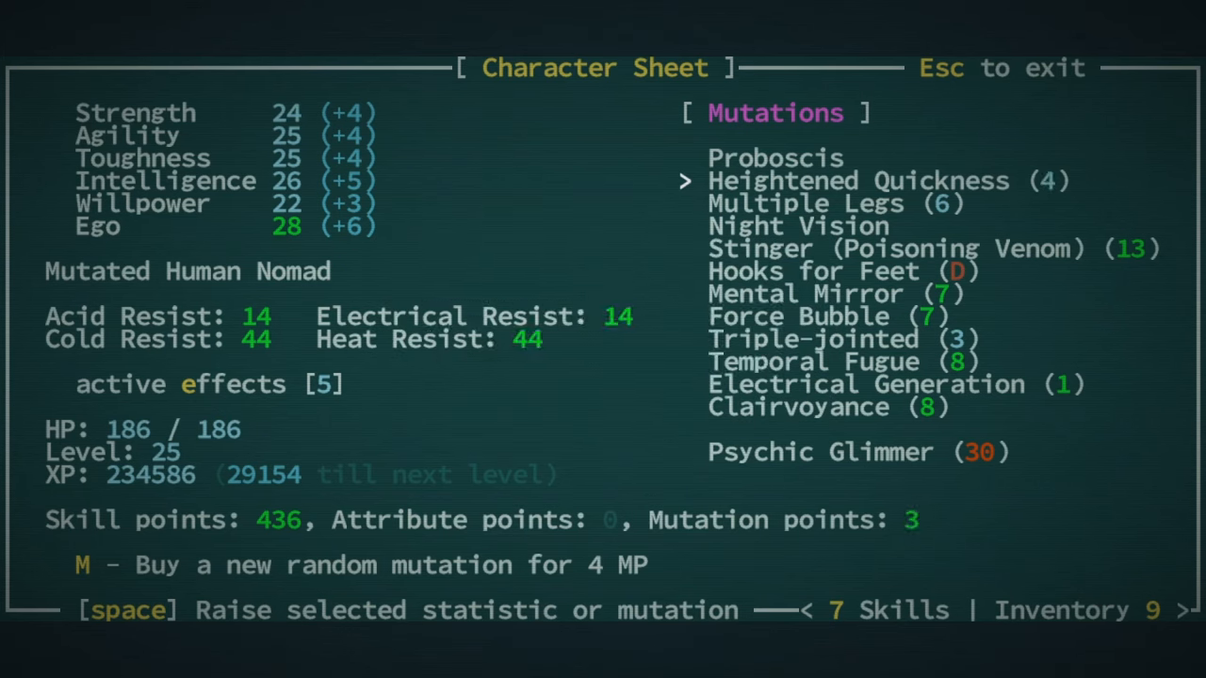
key("space")
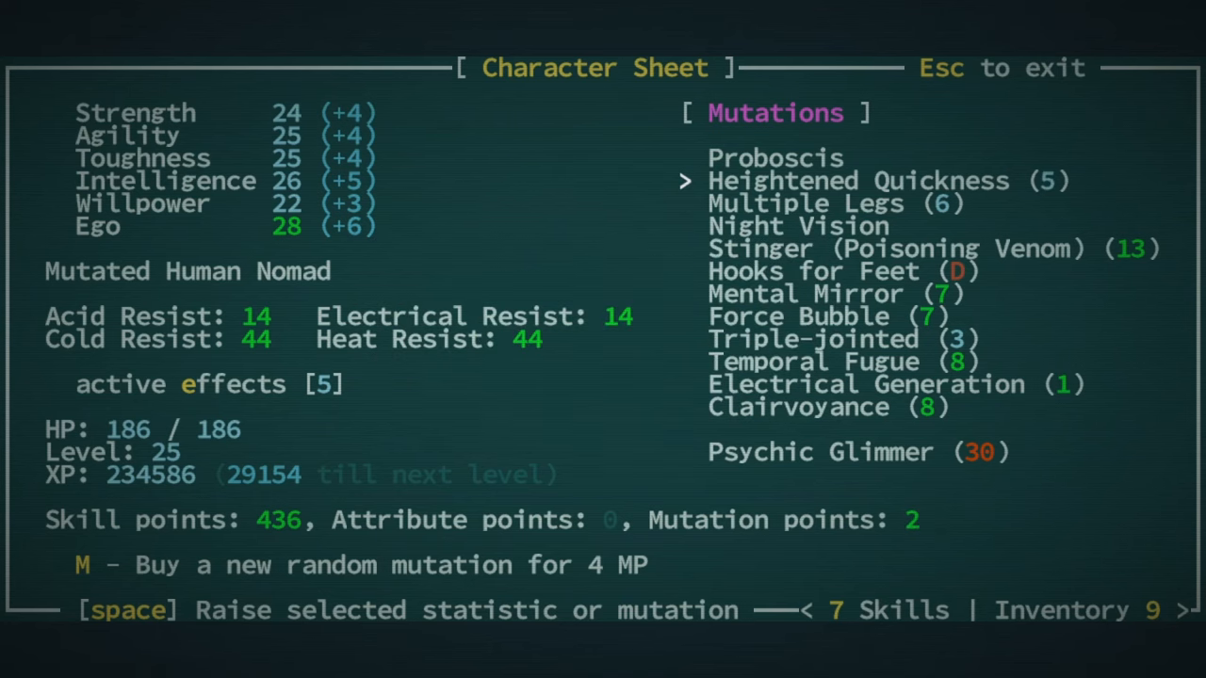
key("space")
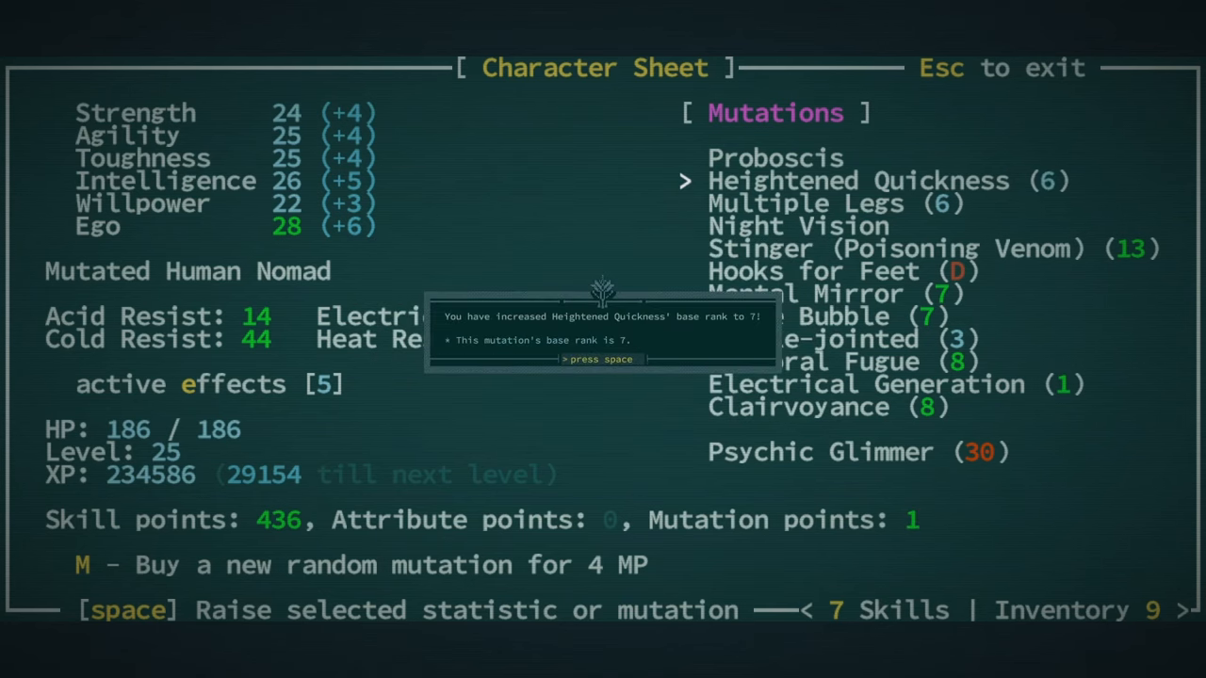
key("space")
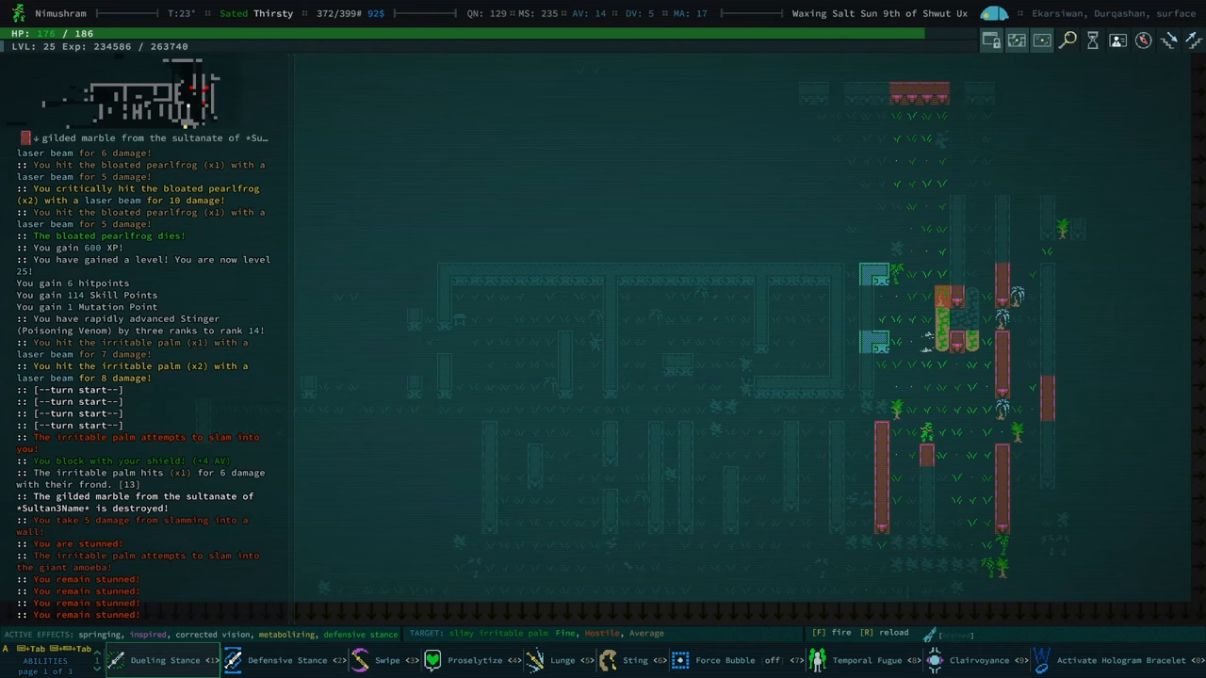
Laser the irritable palms and emplacement to death, then move to search the loot
key("f")
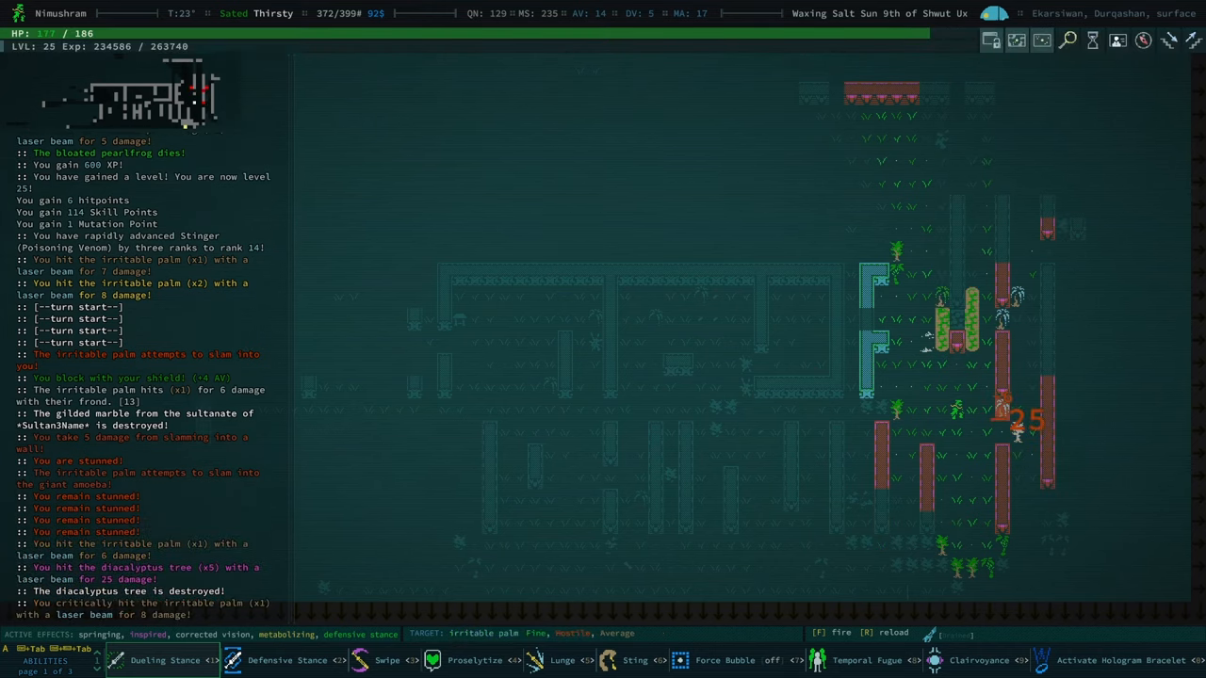
key("f")
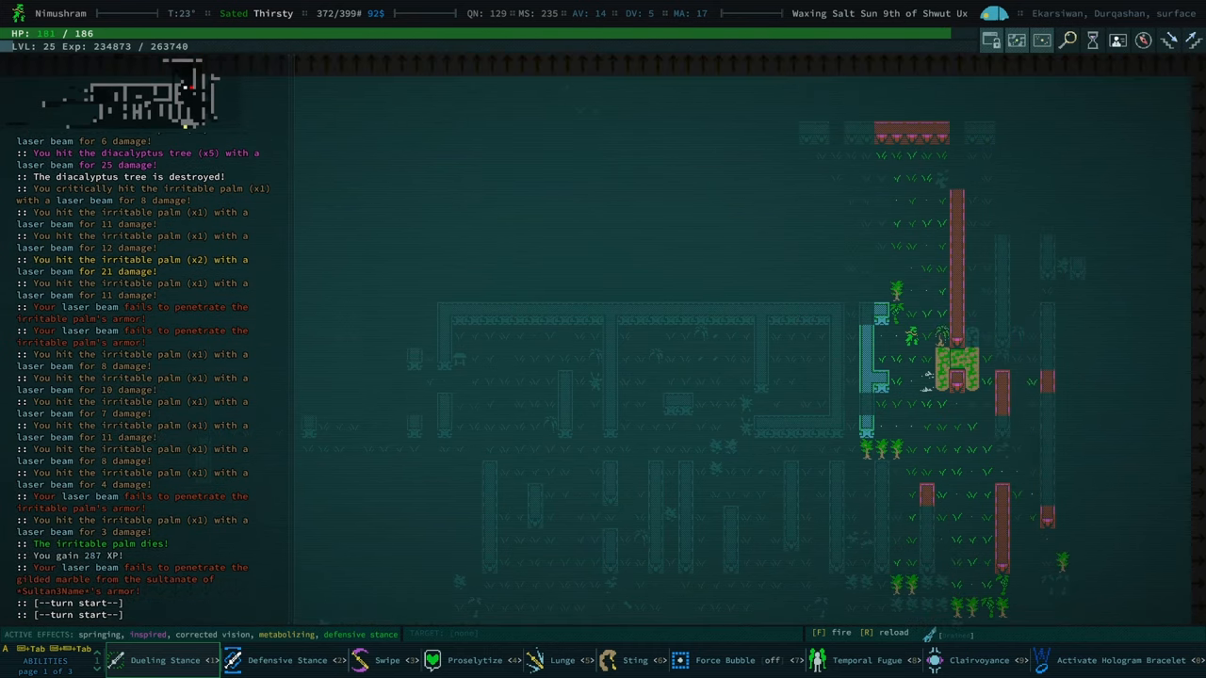
key("f")
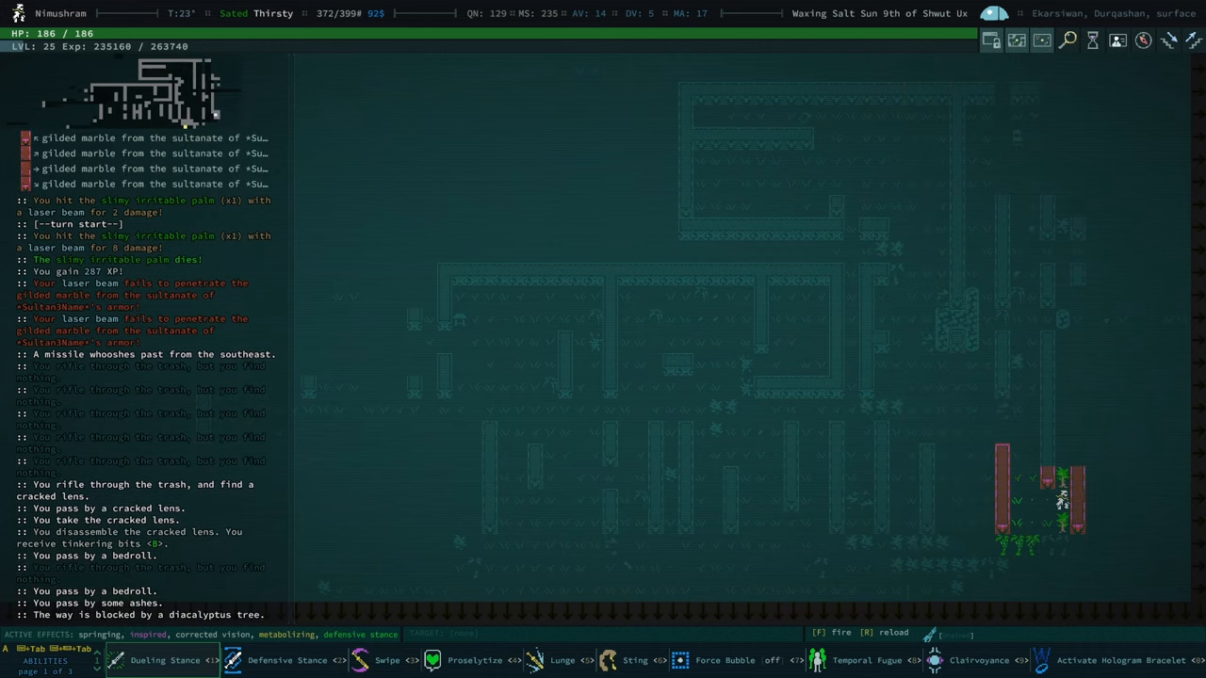
key("f")
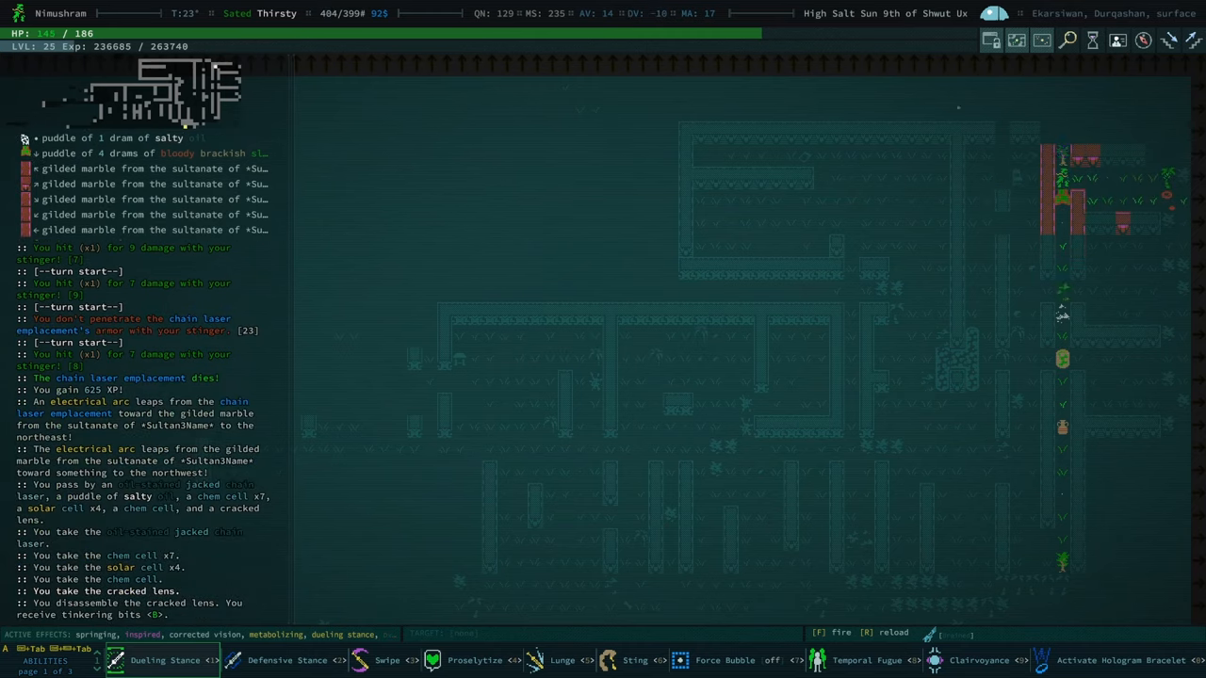
Under Energy Cell, disassemble one combustion cell, pour out the other and disassemble chem cells
key("i")
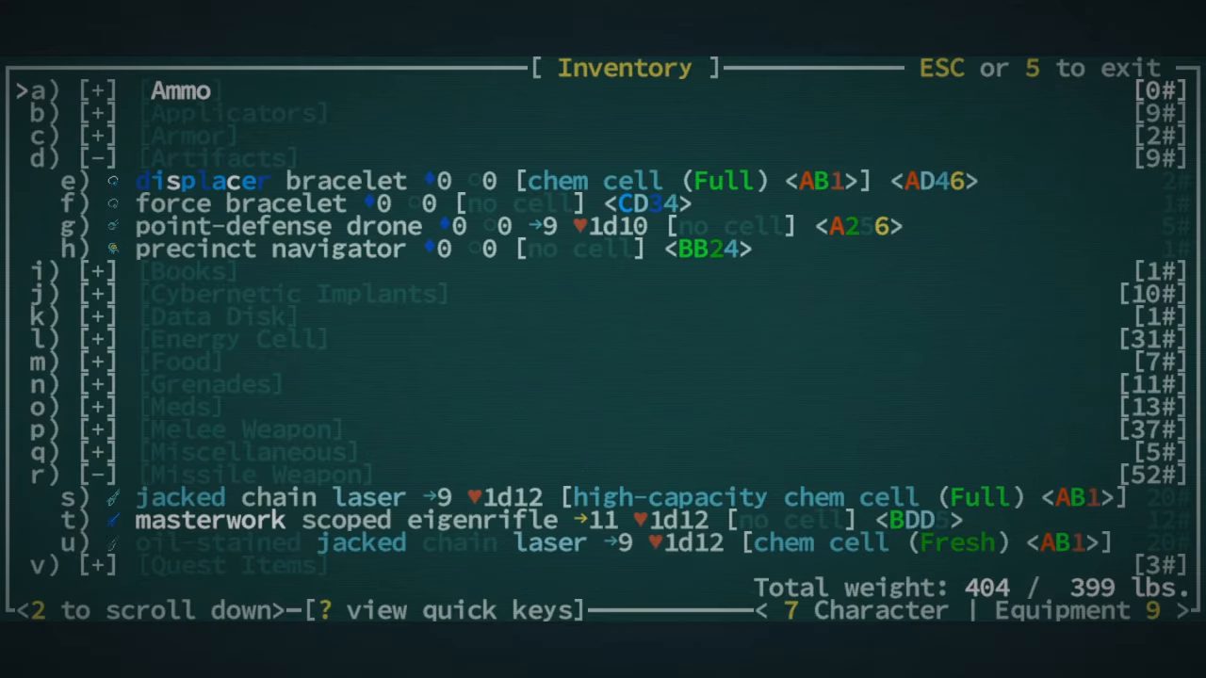
key("d")
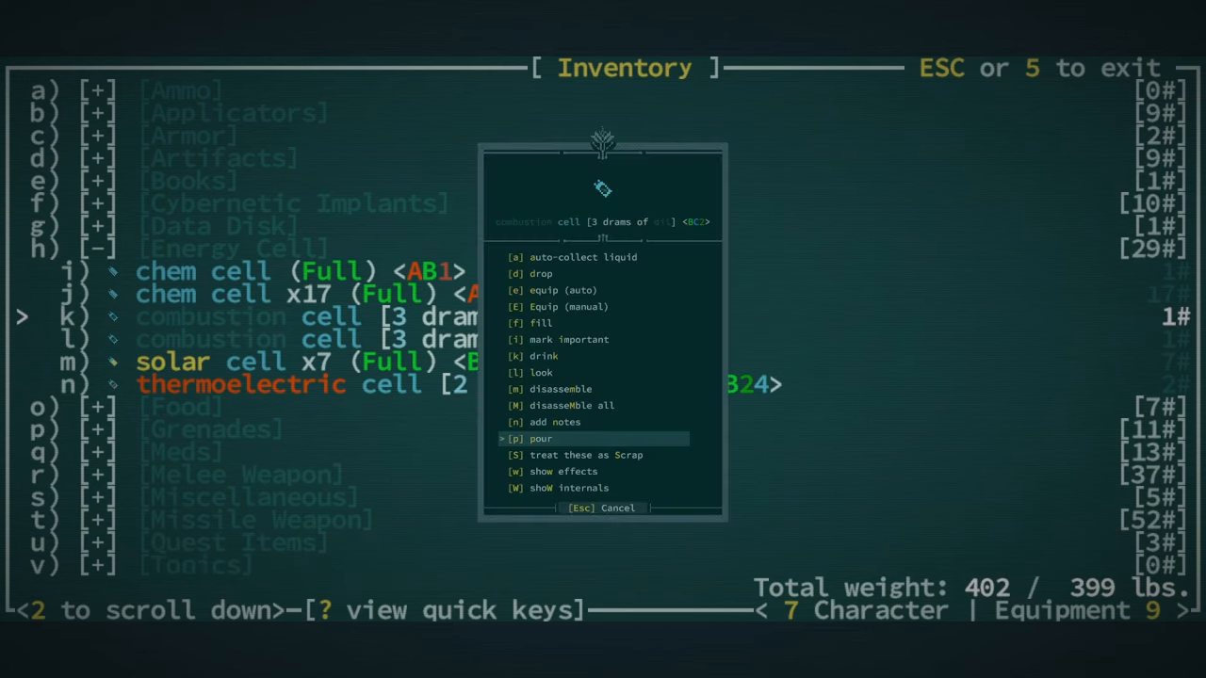
left_click(561, 388)
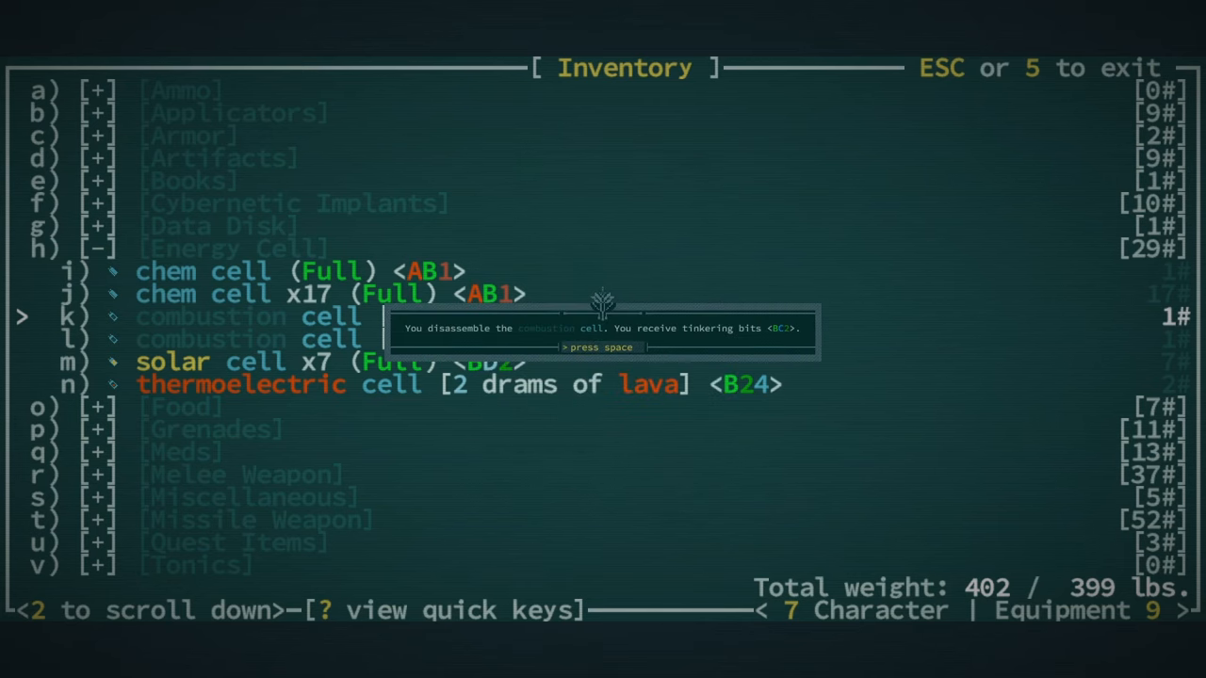
key("space")
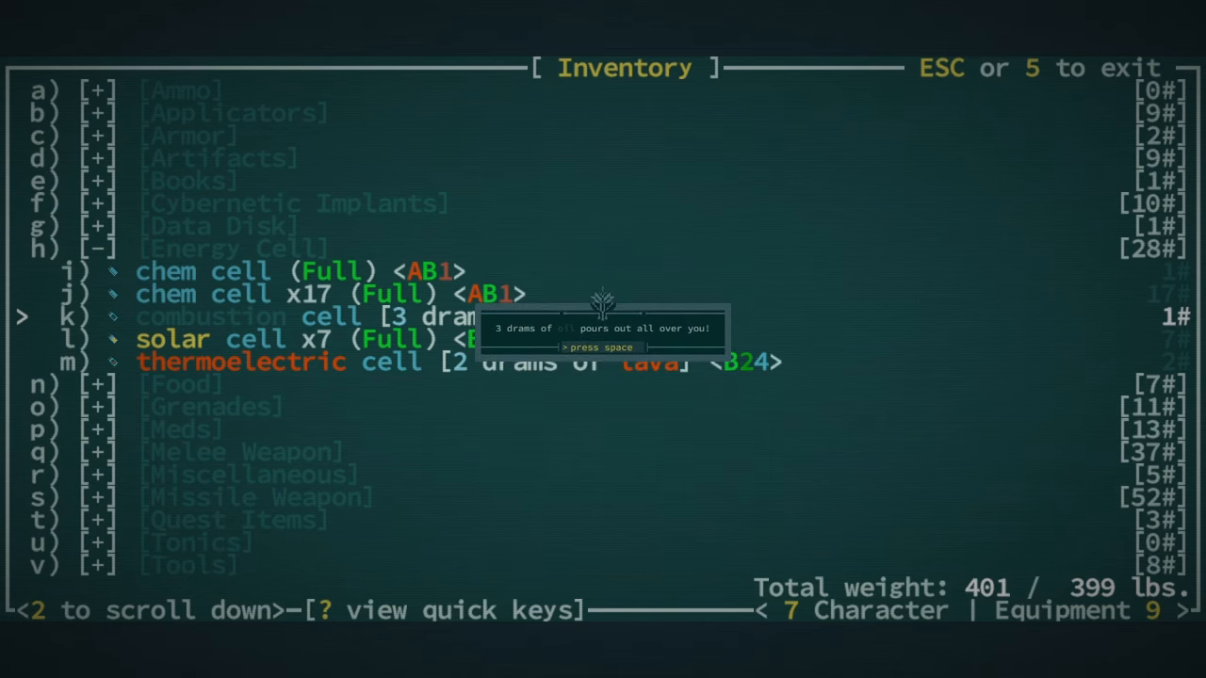
key("space")
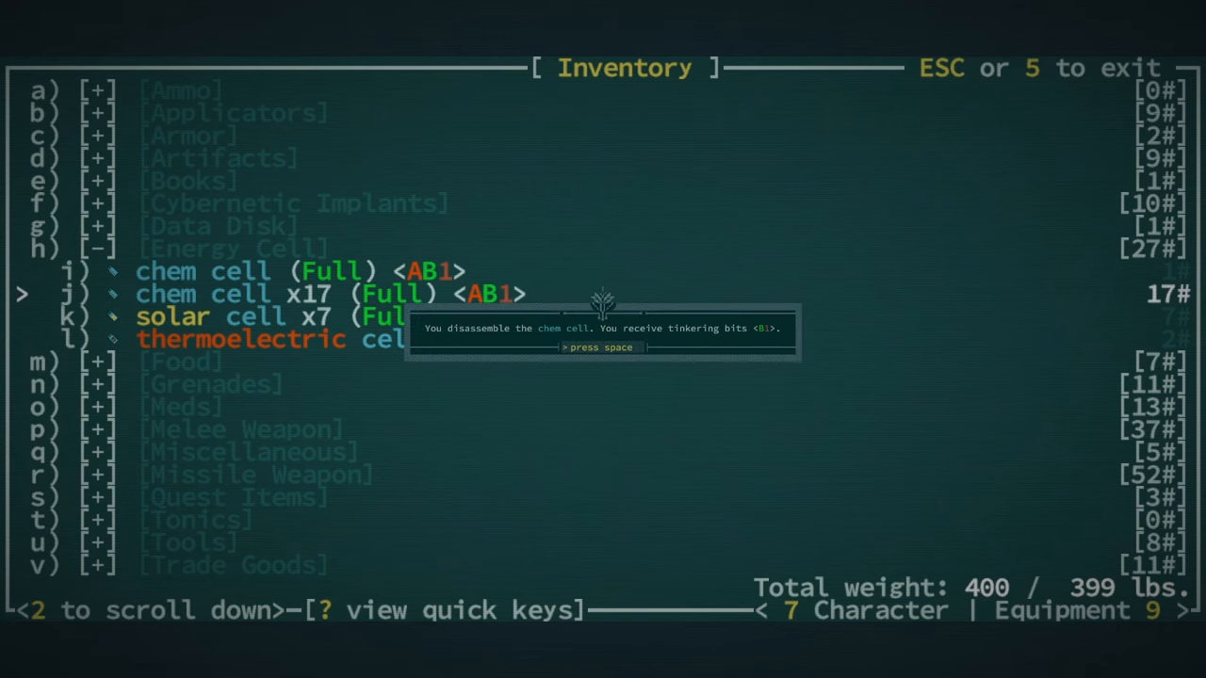
key("space")
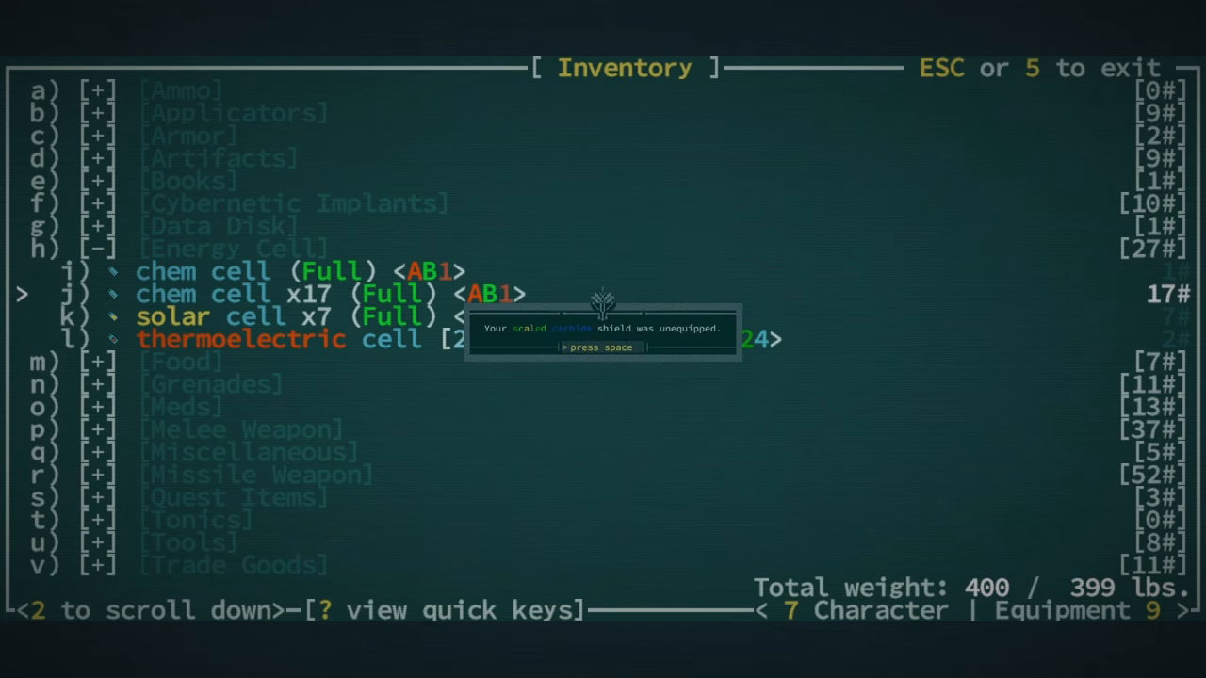
Finish the chem cell actions and equip the scaled carbide shield
key("space")
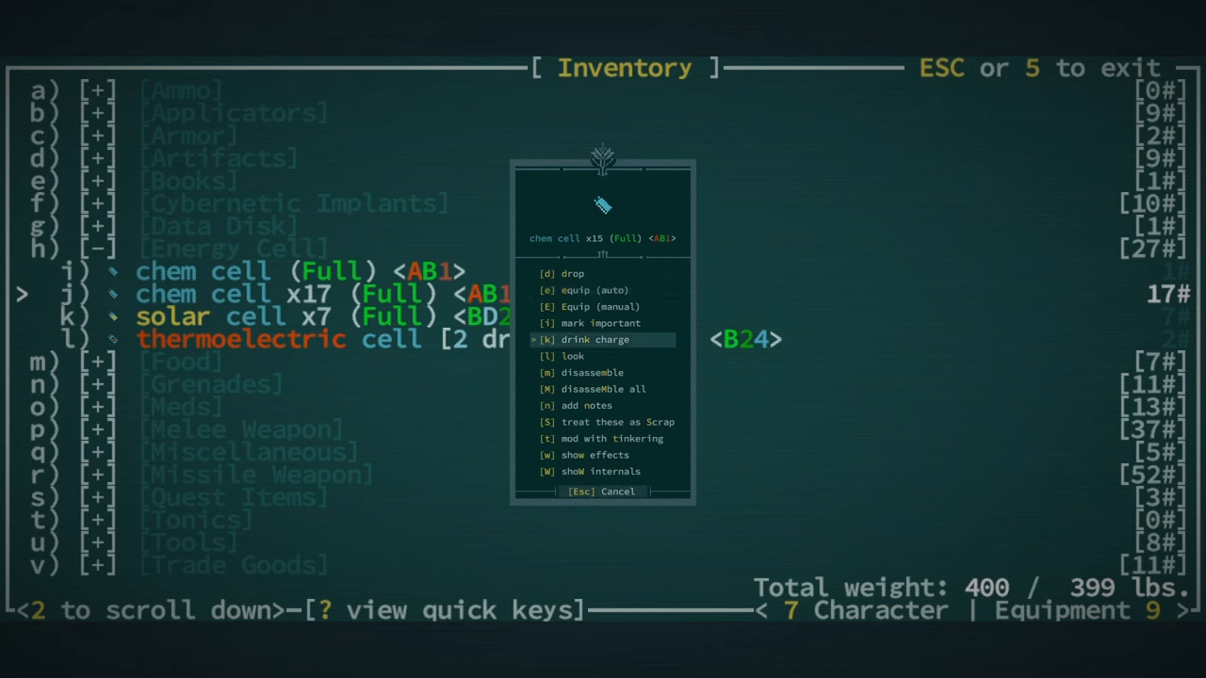
left_click(593, 339)
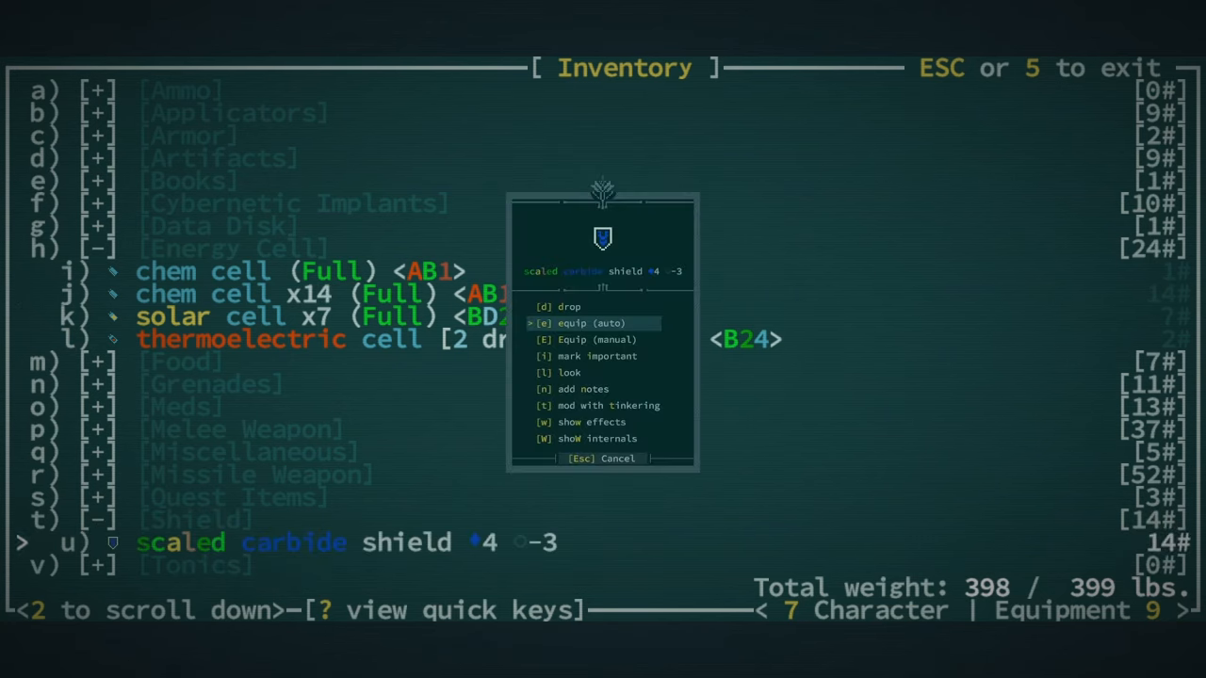
left_click(591, 322)
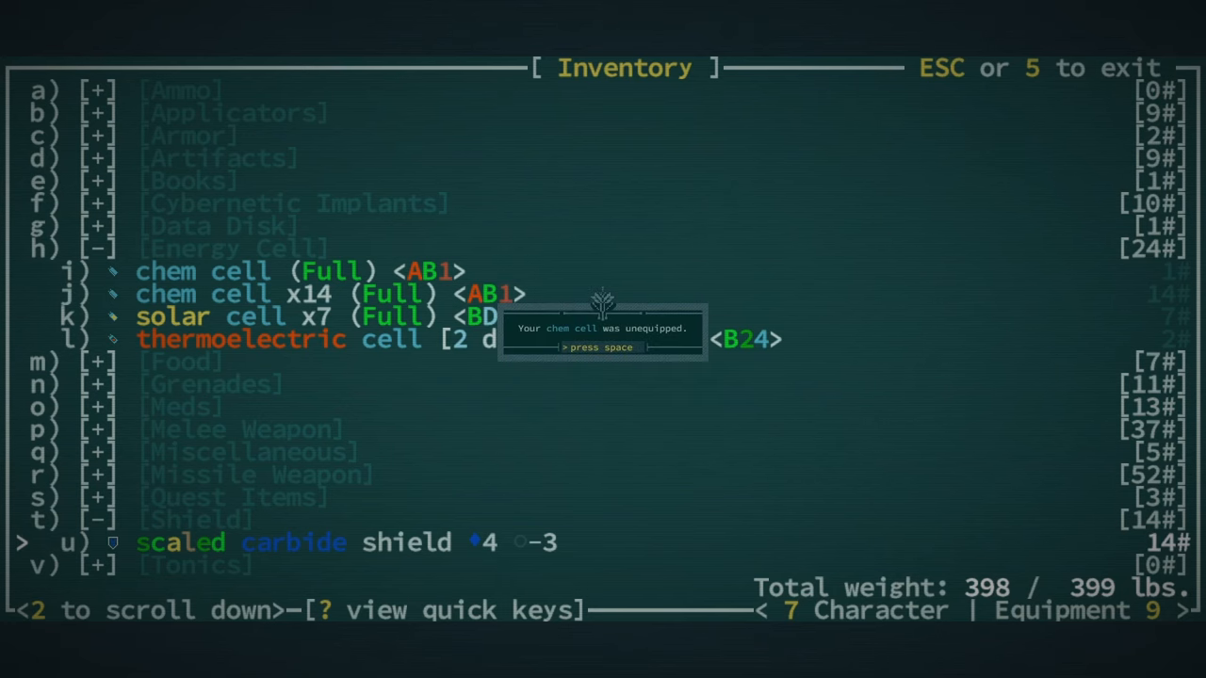
key("space")
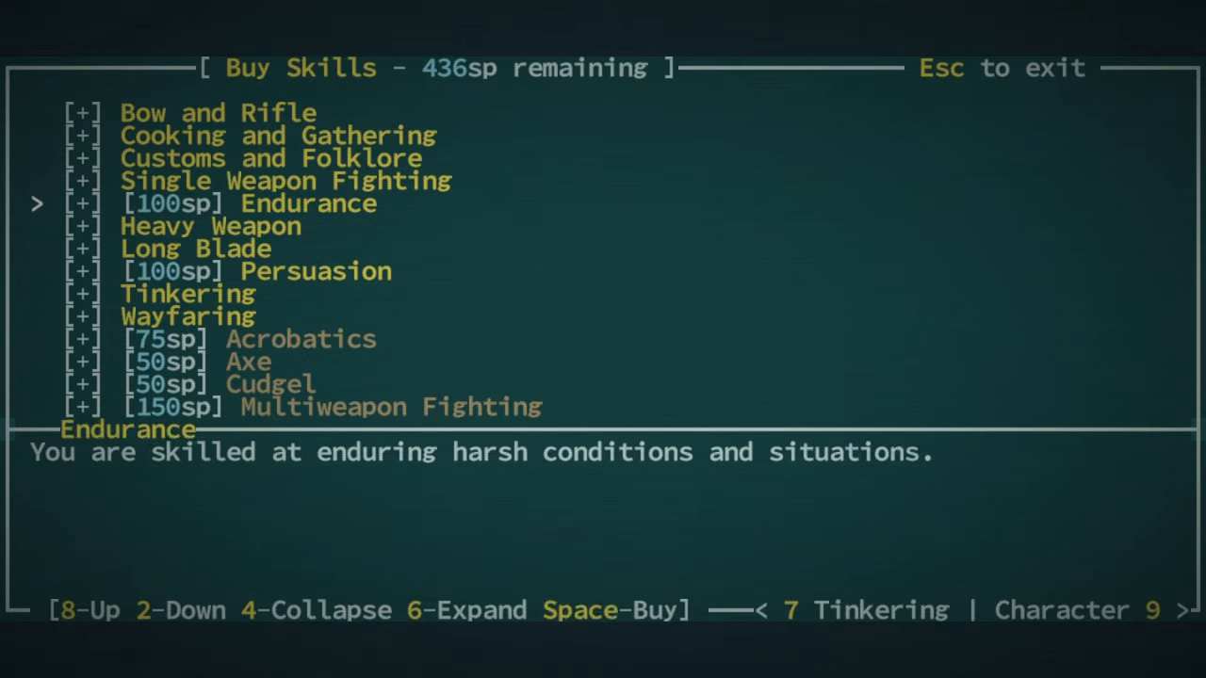
Navigate to Deft Blocking under Shield and buy it for 200 skill points
key("2")
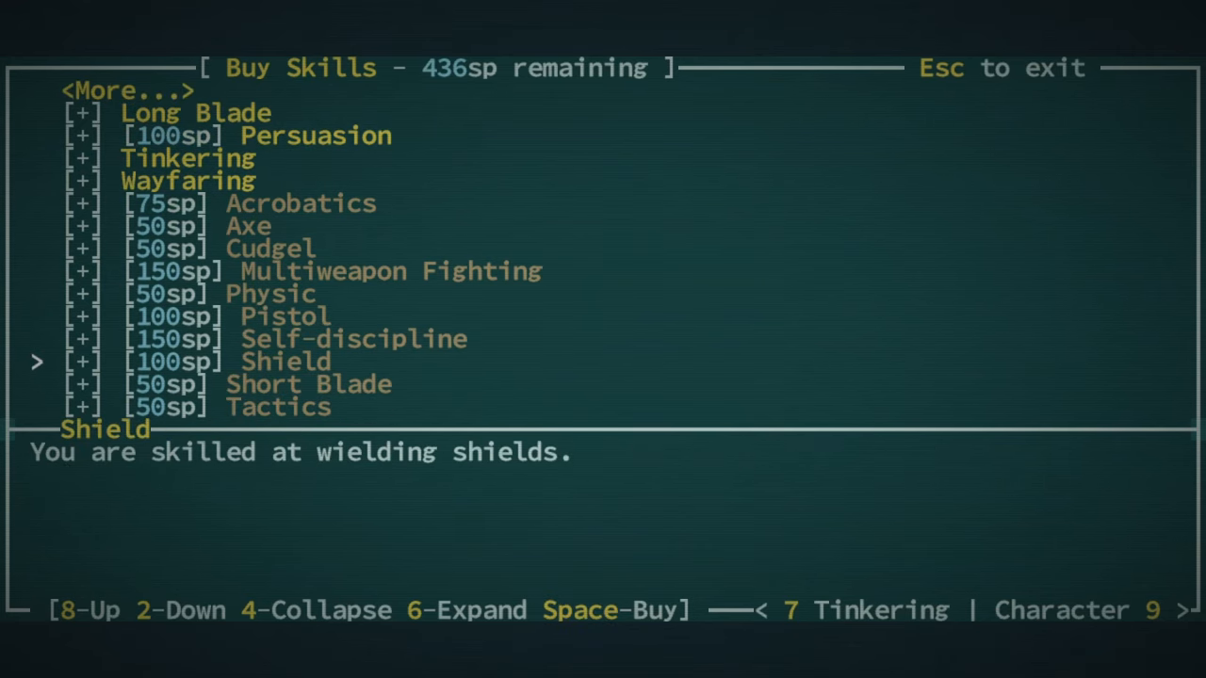
key("6")
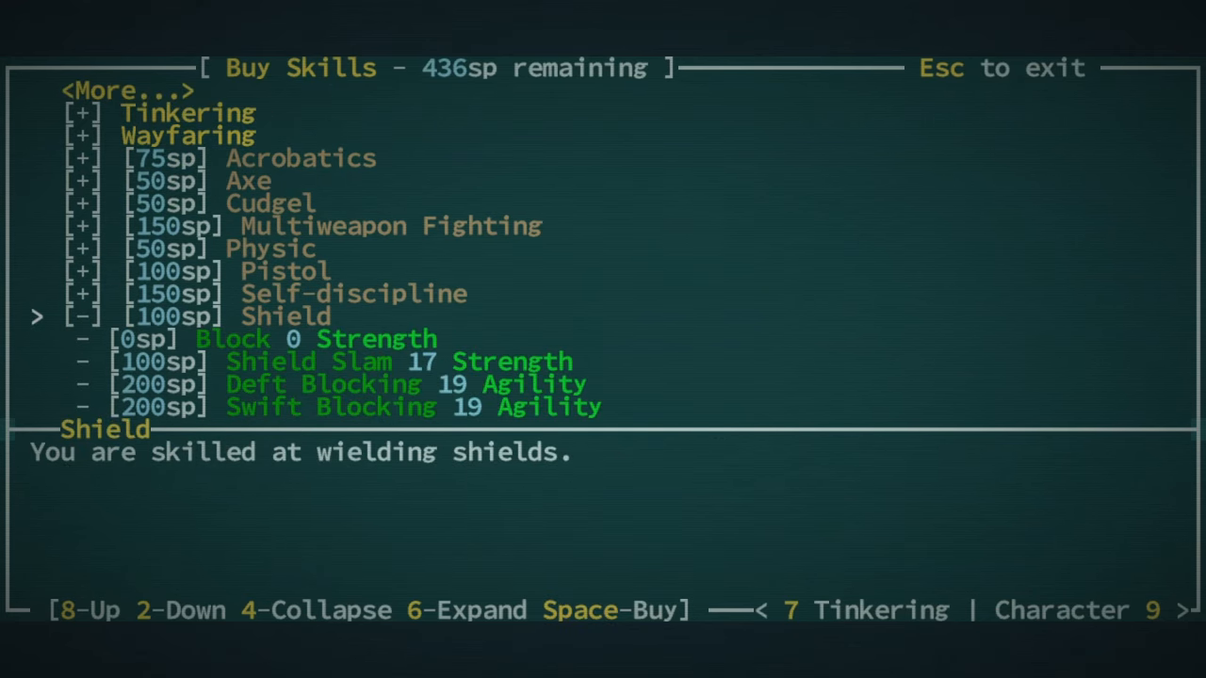
key("Space")
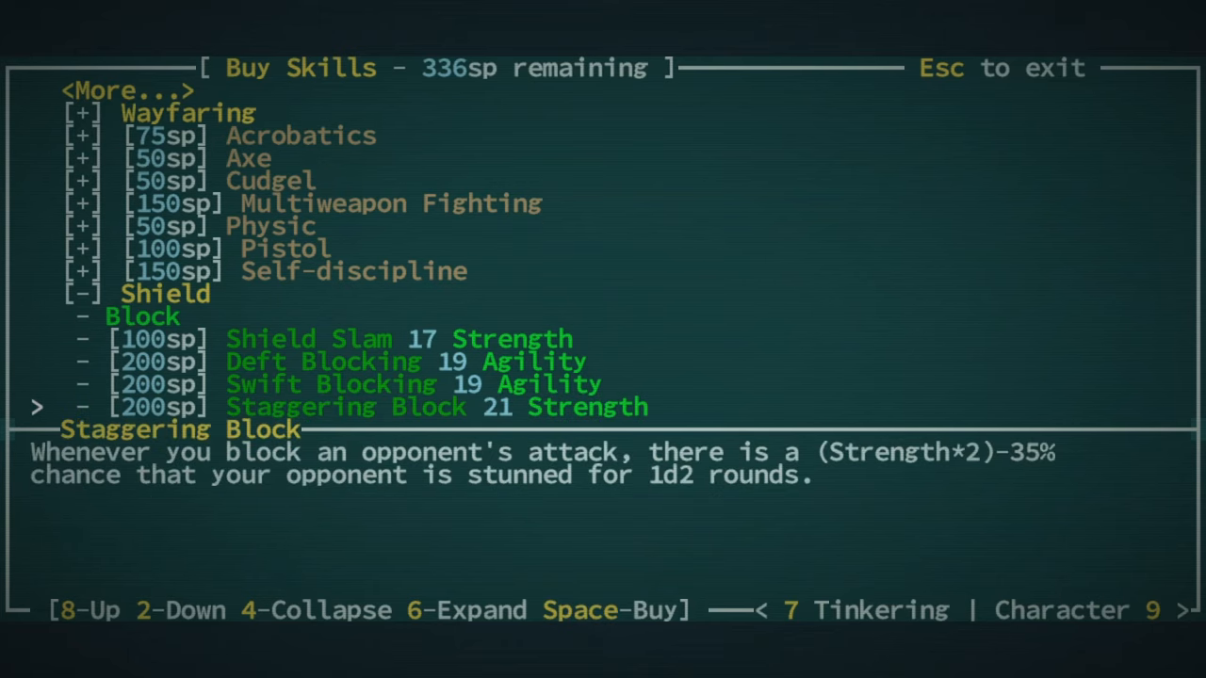
key("8")
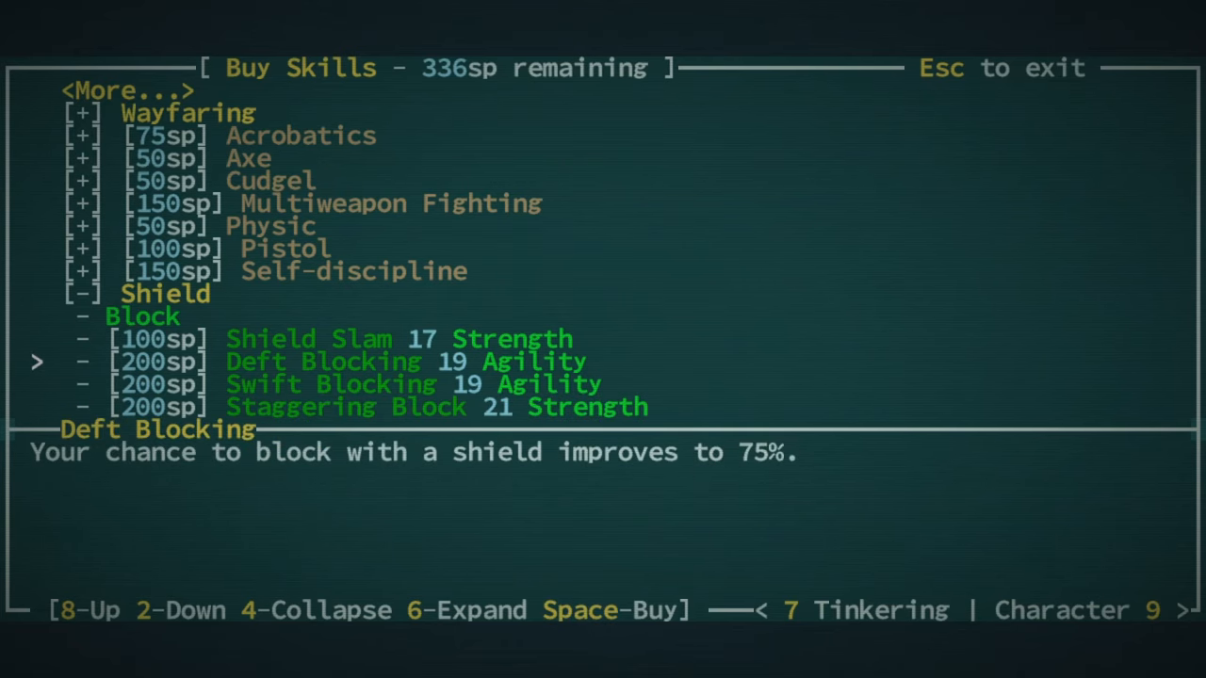
key("space")
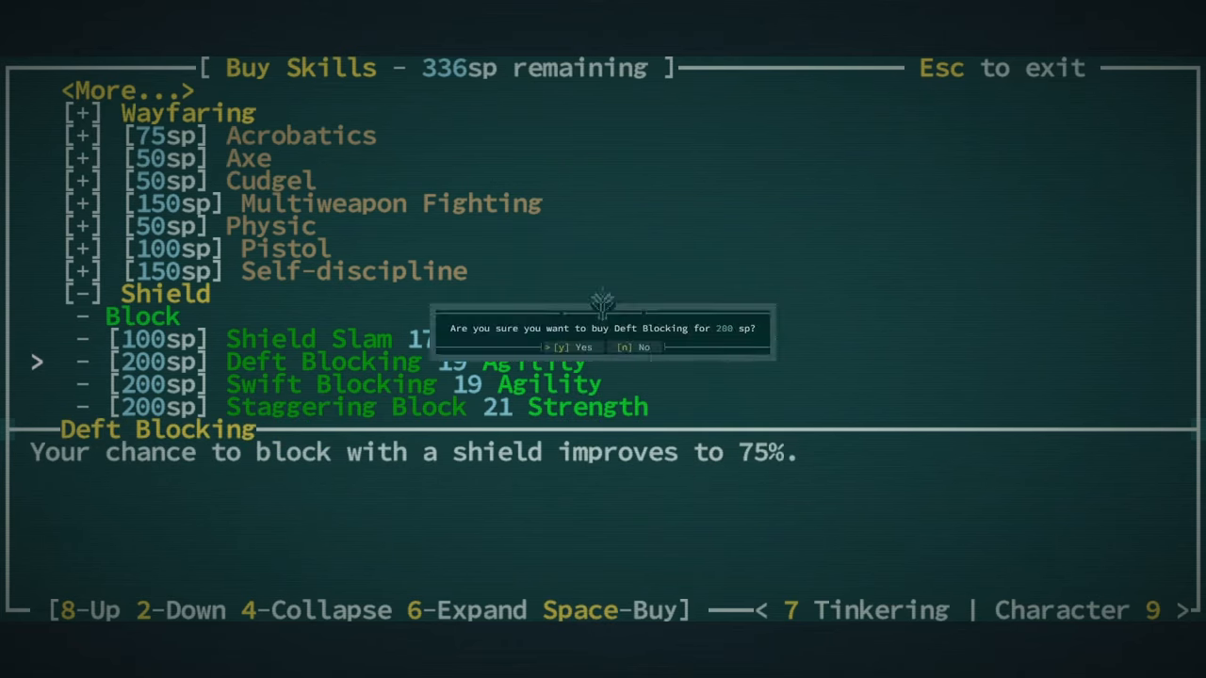
key("y")
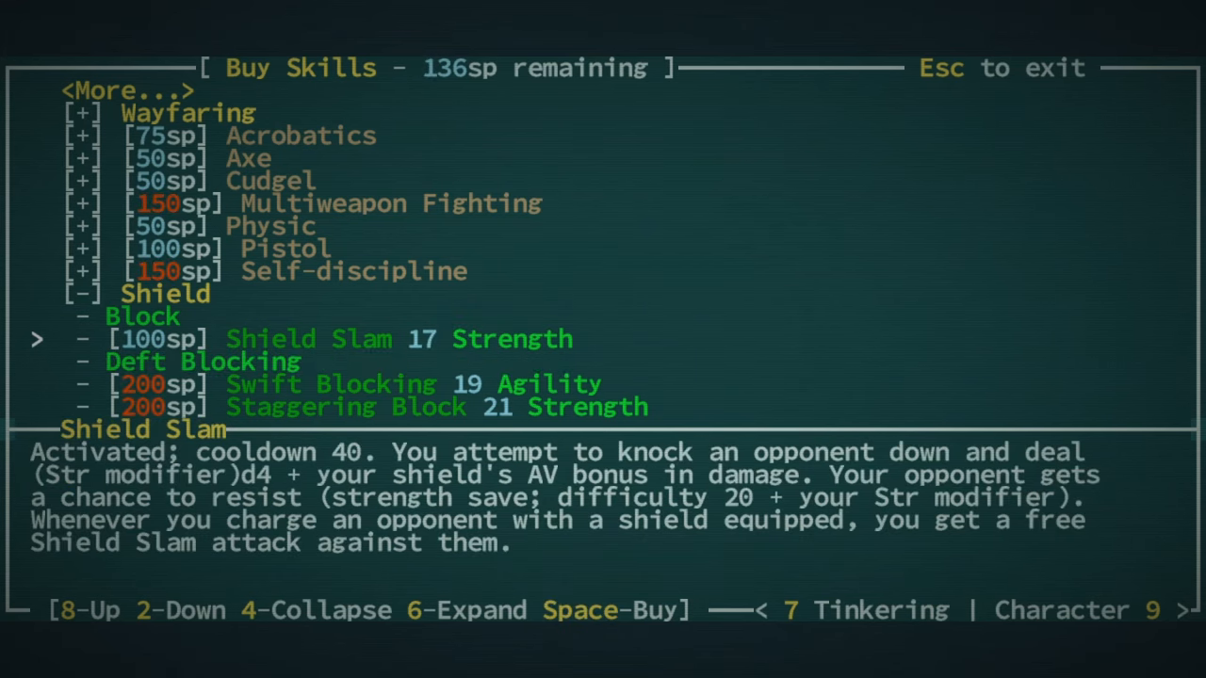
Unlock the Shield Slam ability further down the Shield skills
key("2")
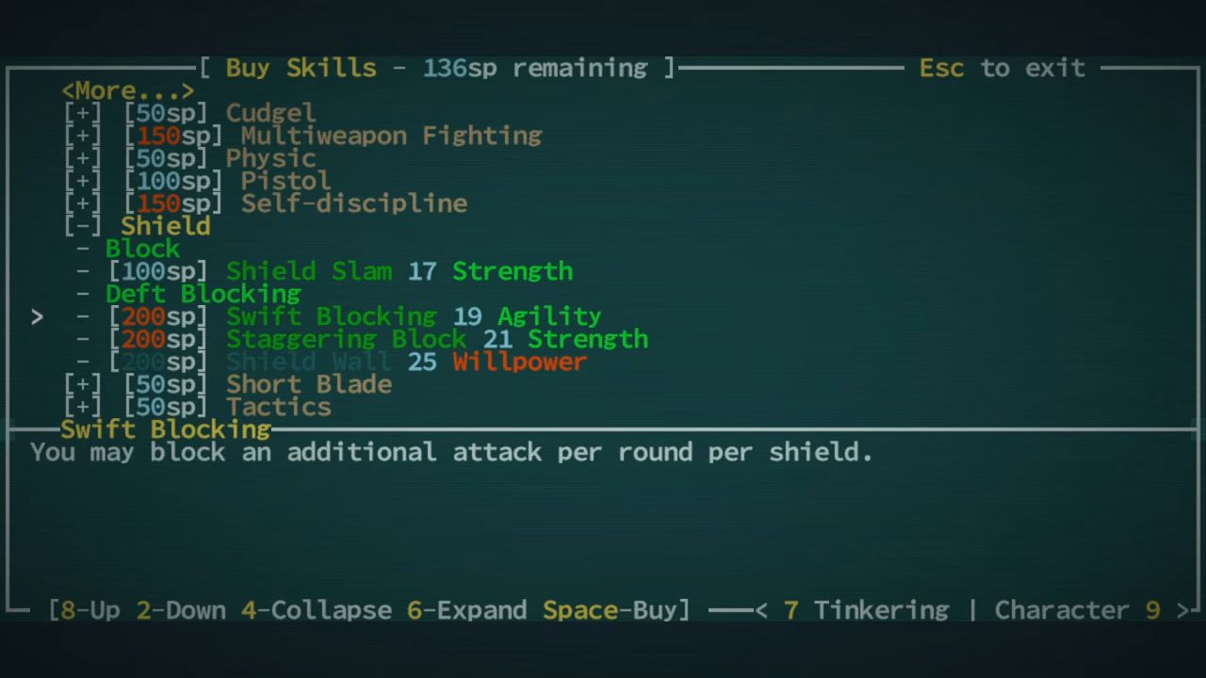
key("space")
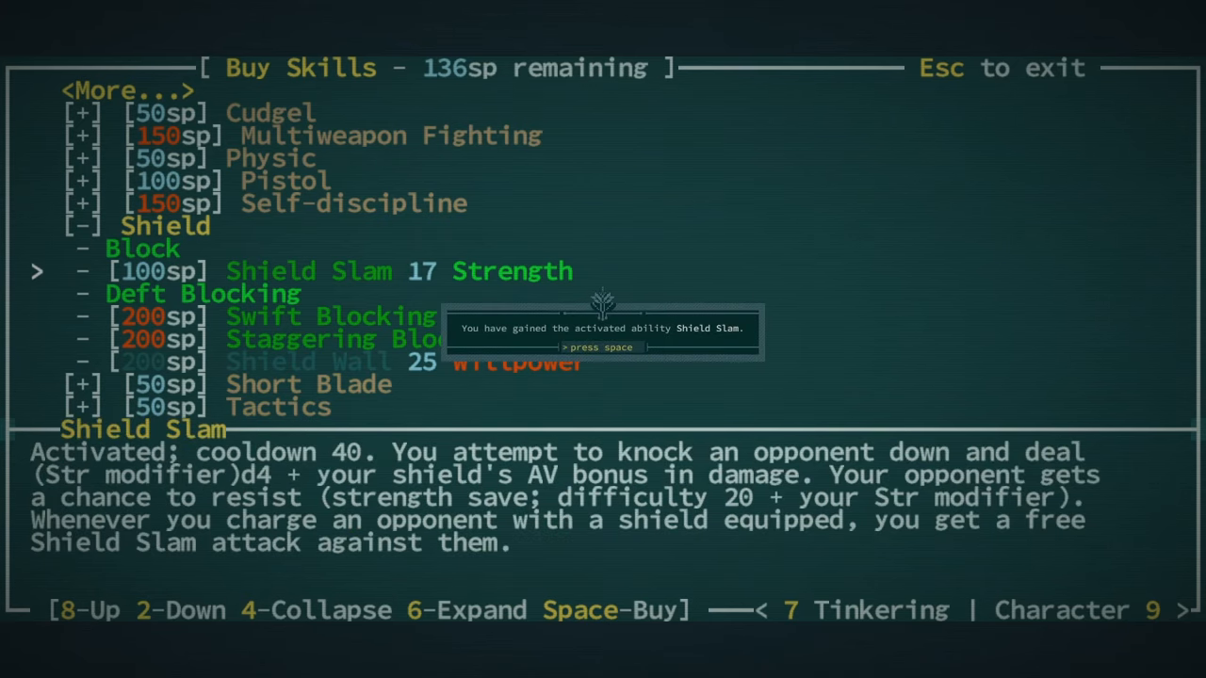
key("space")
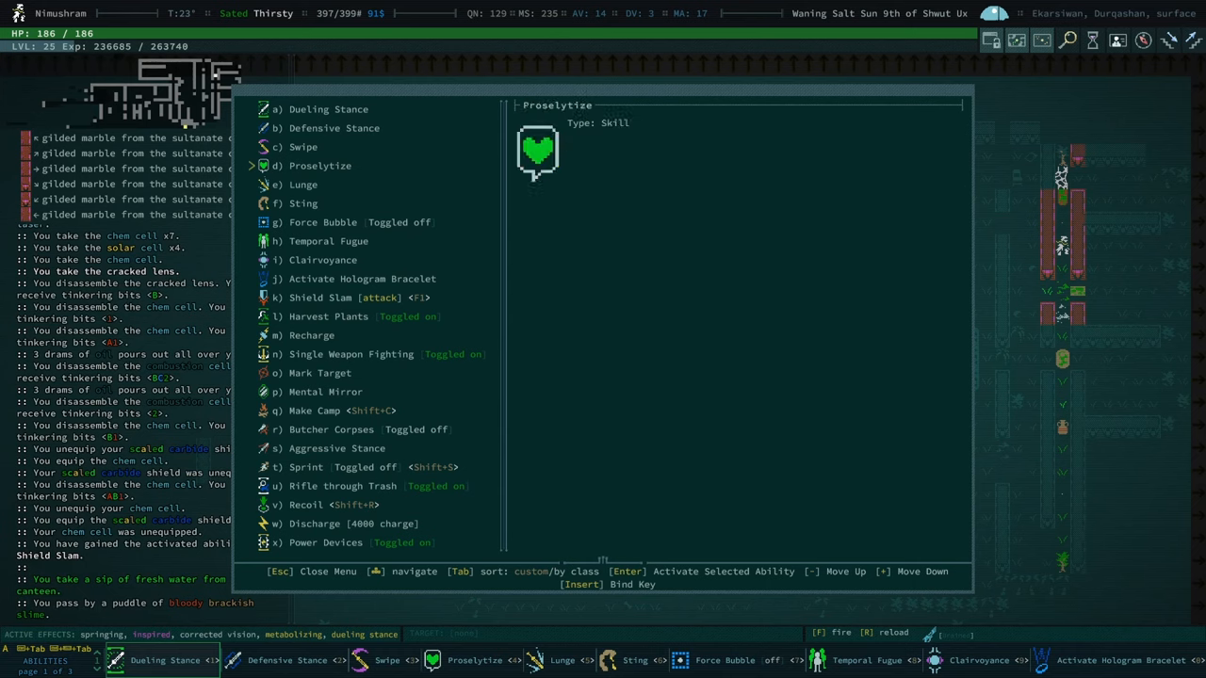
Select Shield Slam, shift it up to ability slot d and close the menu
left_click(327, 317)
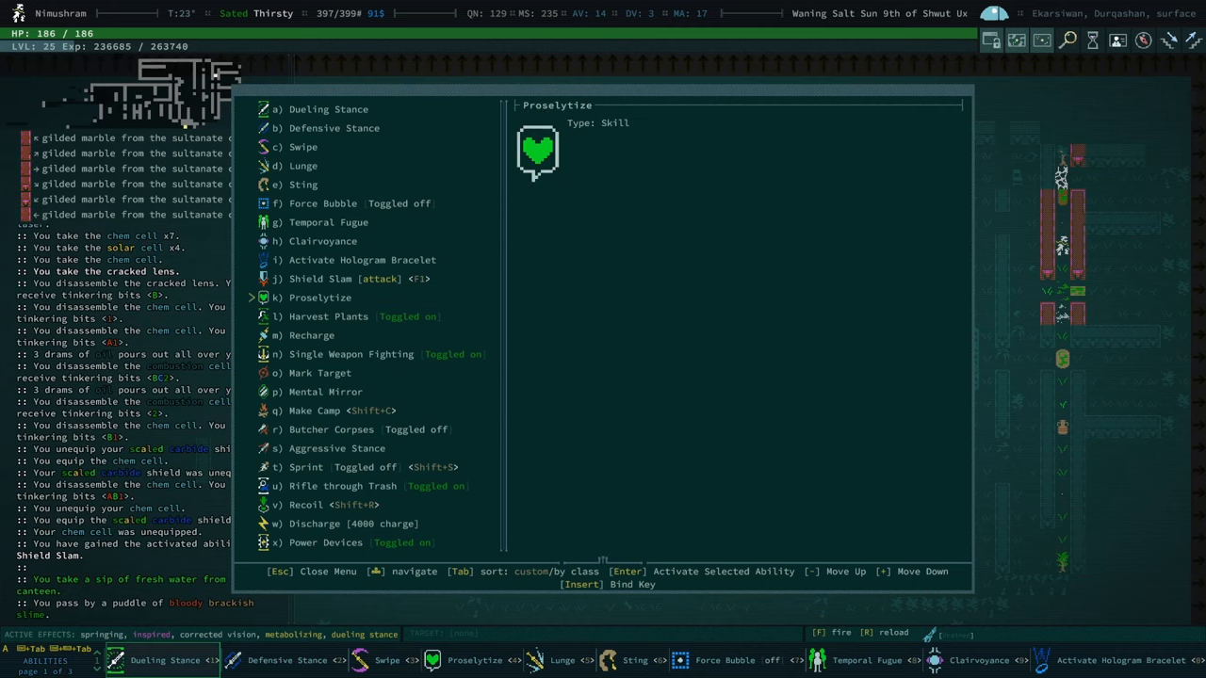
key("Down")
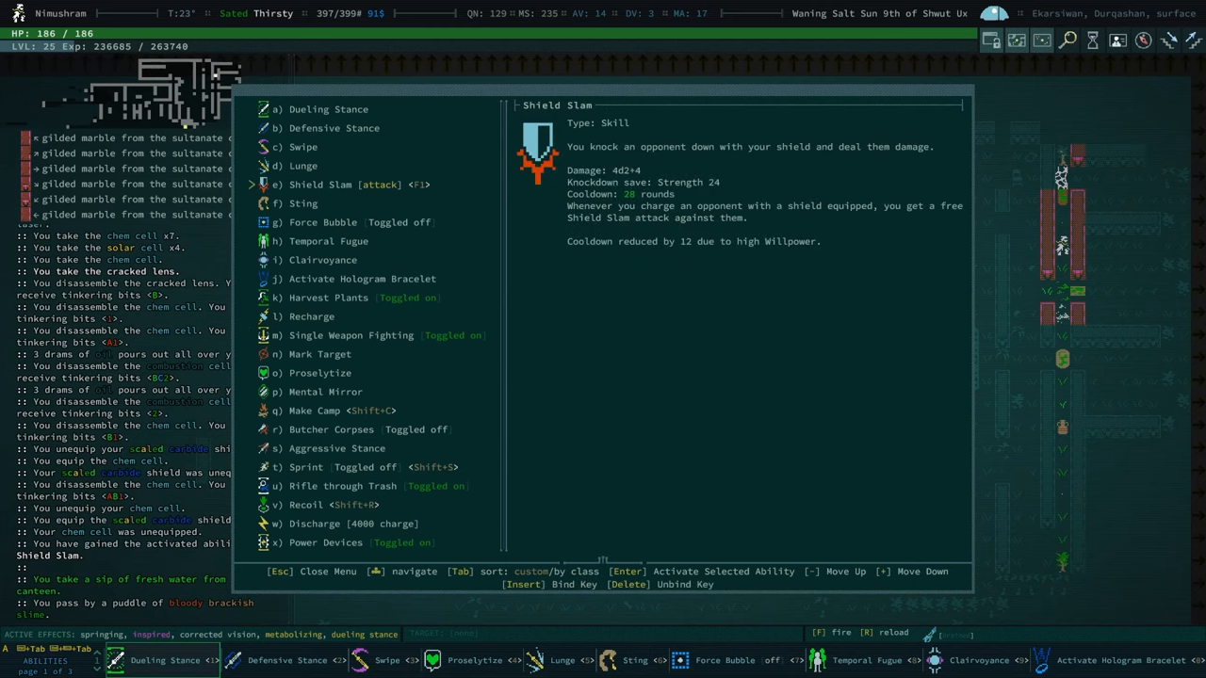
key("-")
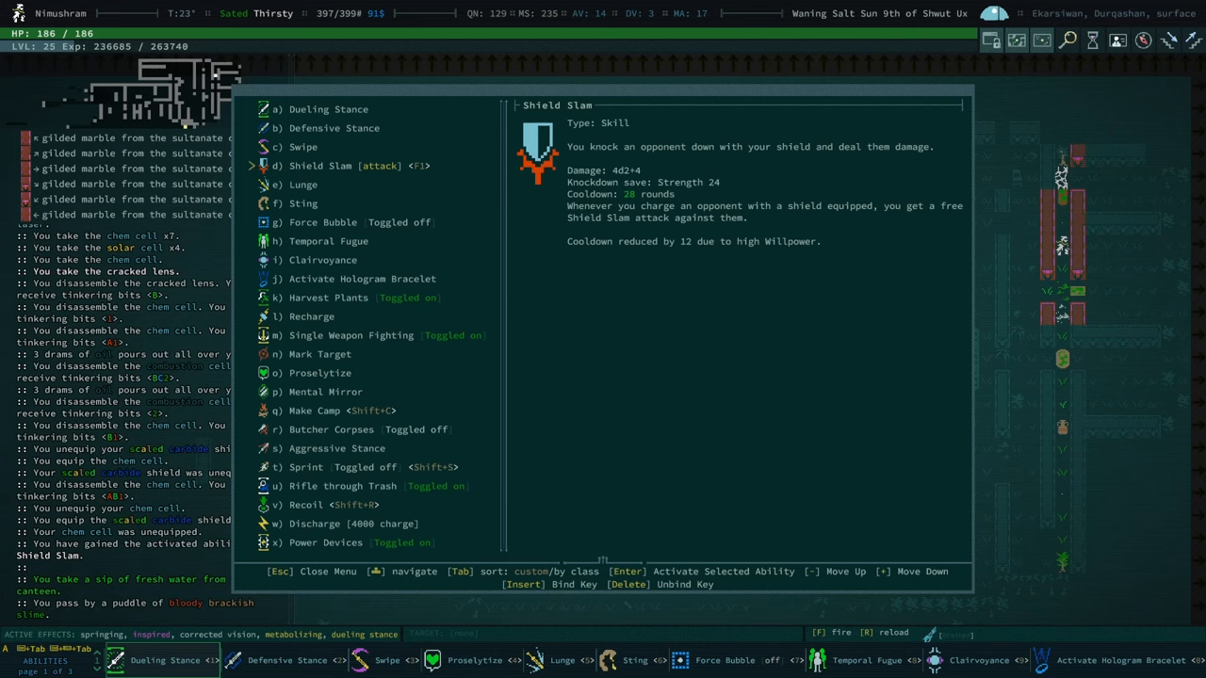
key("Escape")
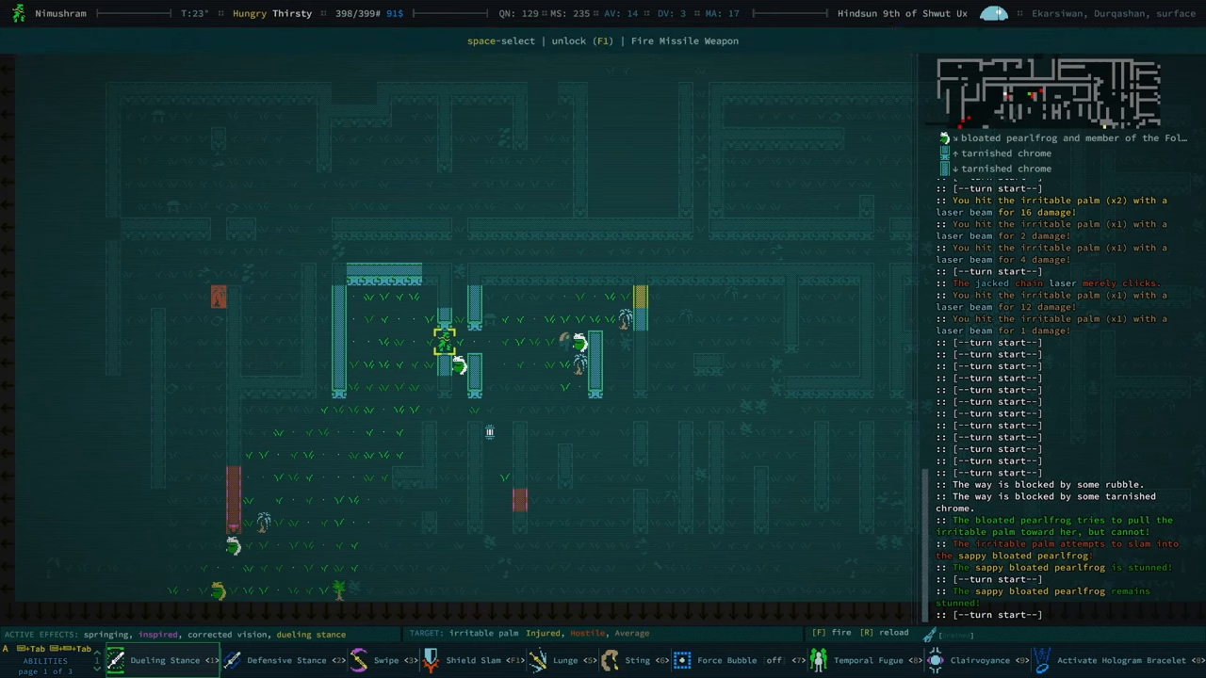
Fire the chain laser at the pearlfrog and palm until it merely clicks empty
key("f")
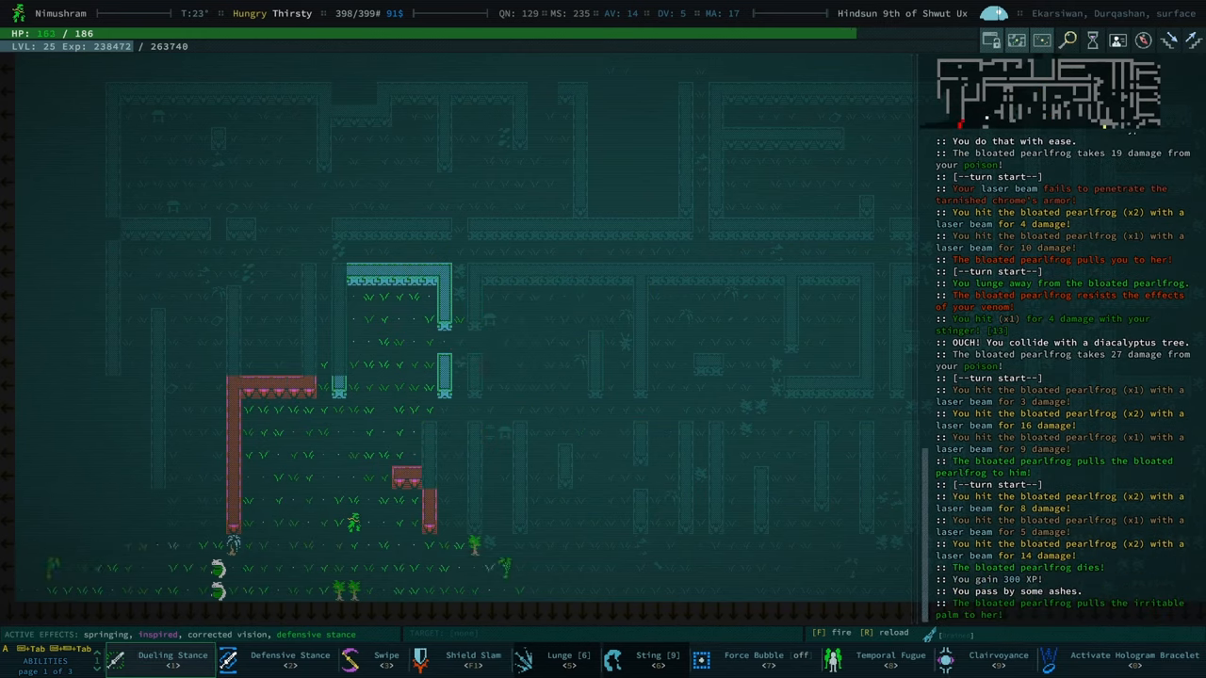
key("f")
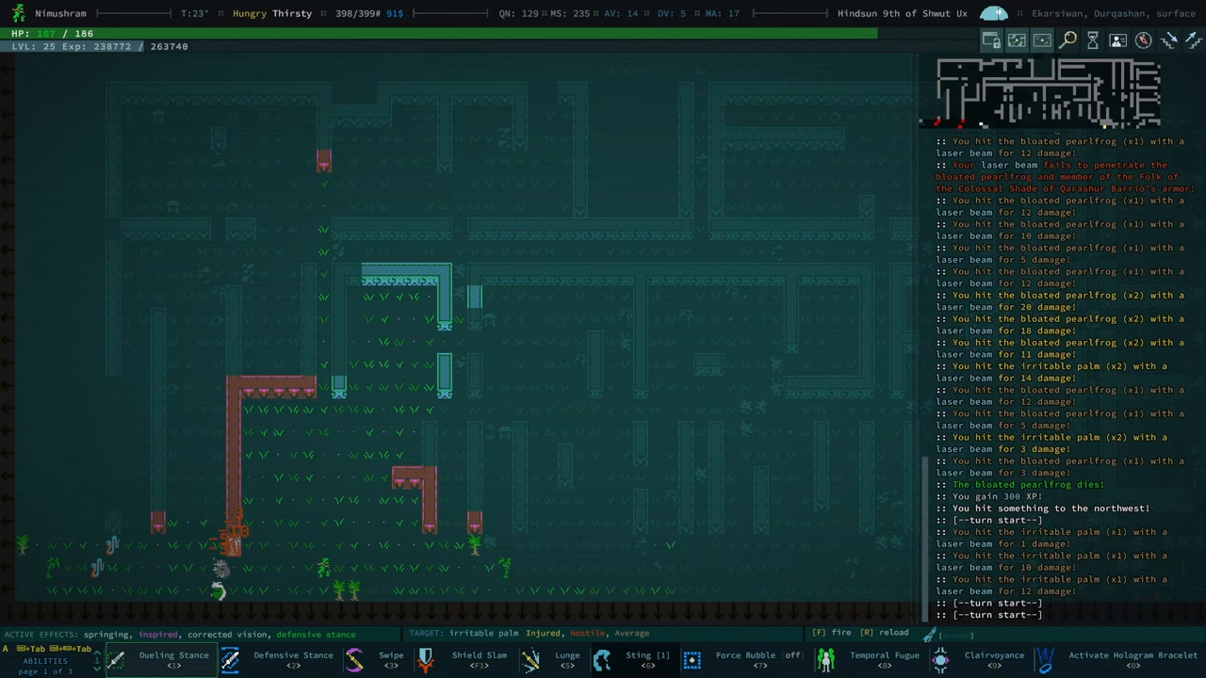
key("f")
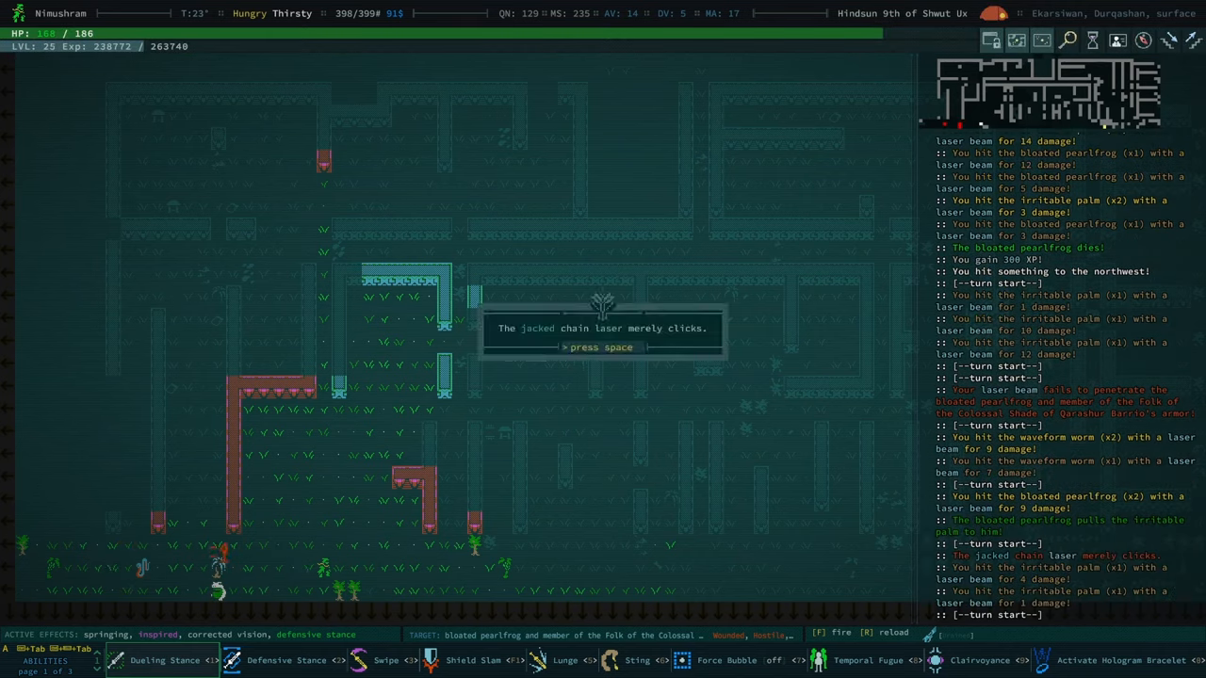
key("space")
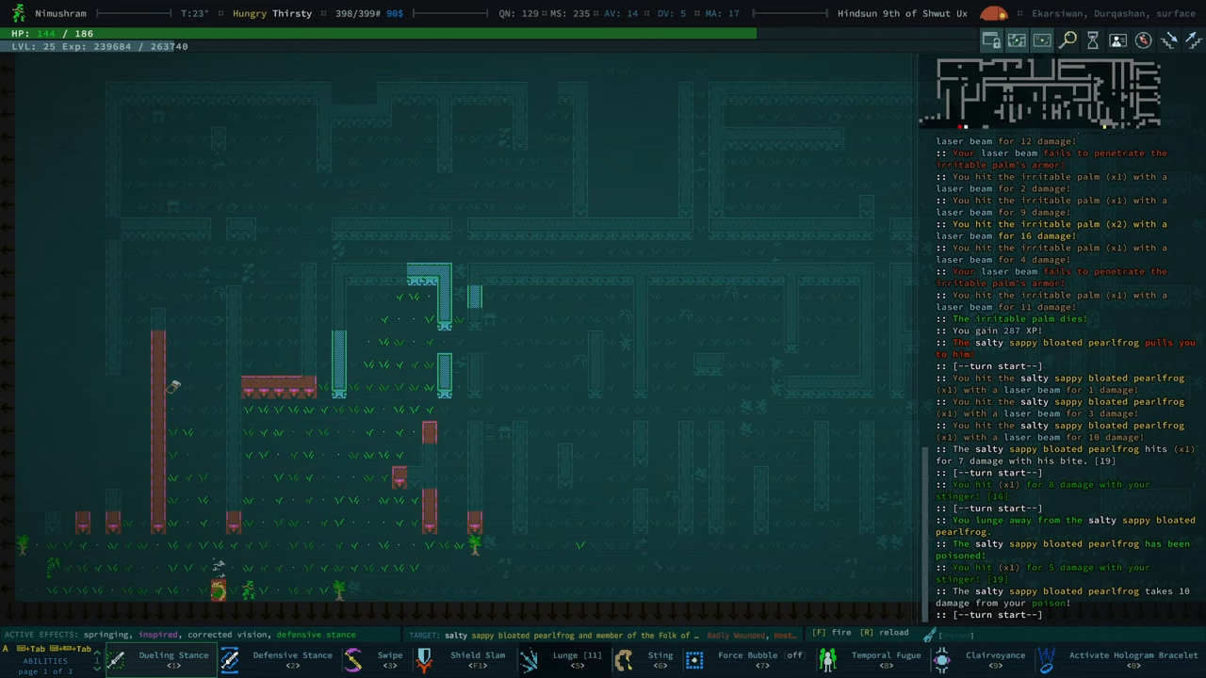
left_click(1130, 660)
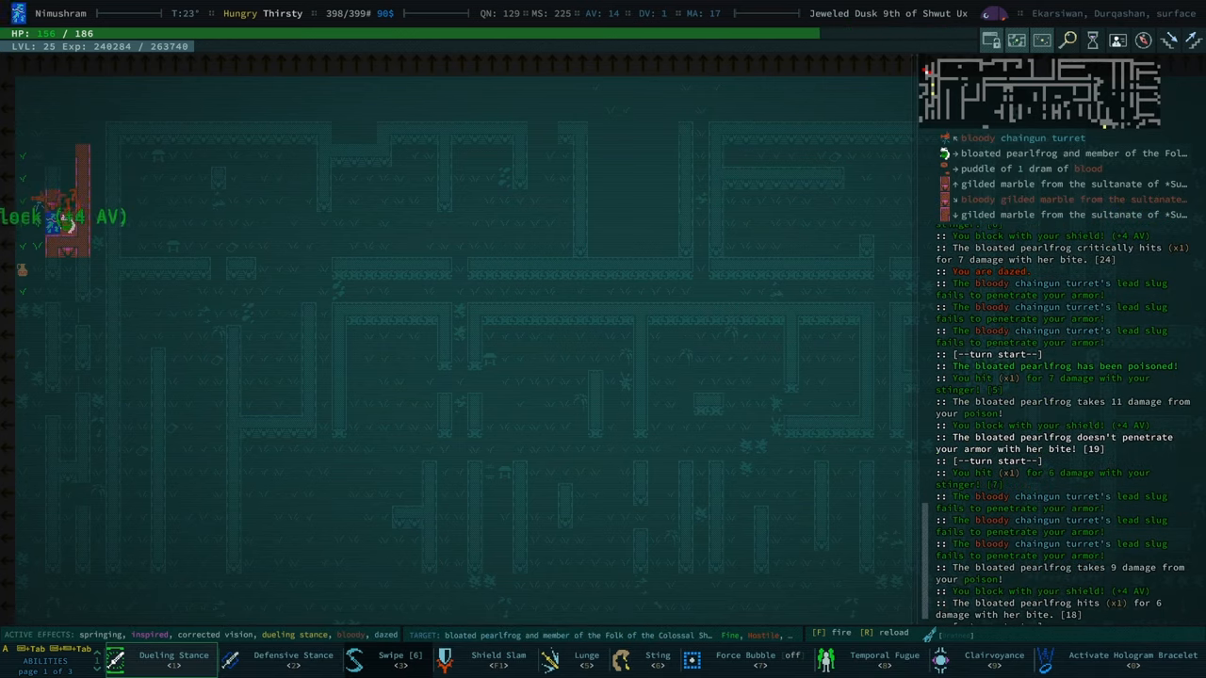
Fire the chain laser at the bloated pearlfrog until it merely clicks empty, then dismiss the message
left_click(294, 655)
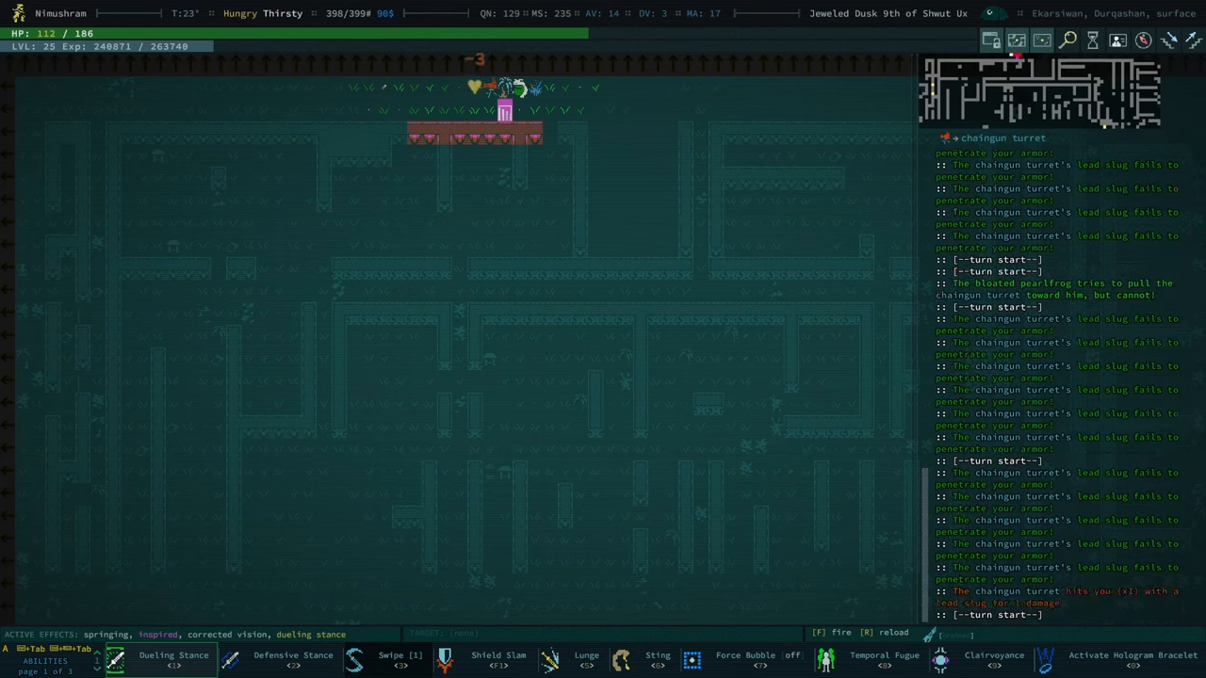
left_click(392, 655)
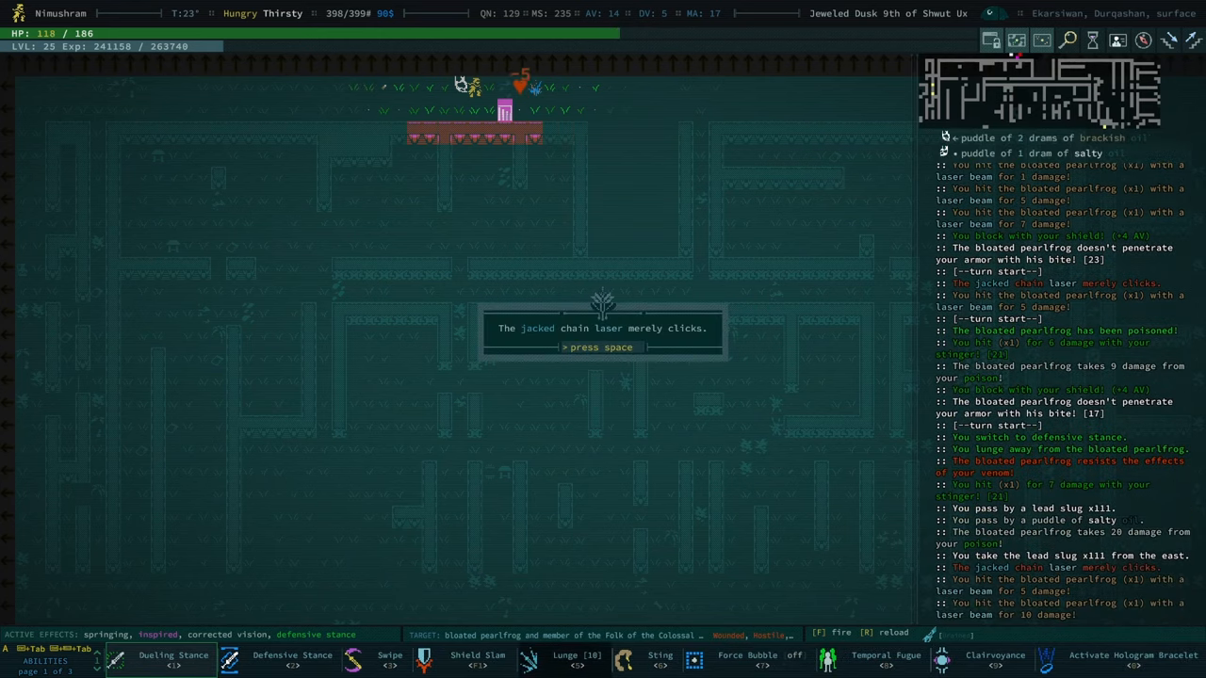
key("space")
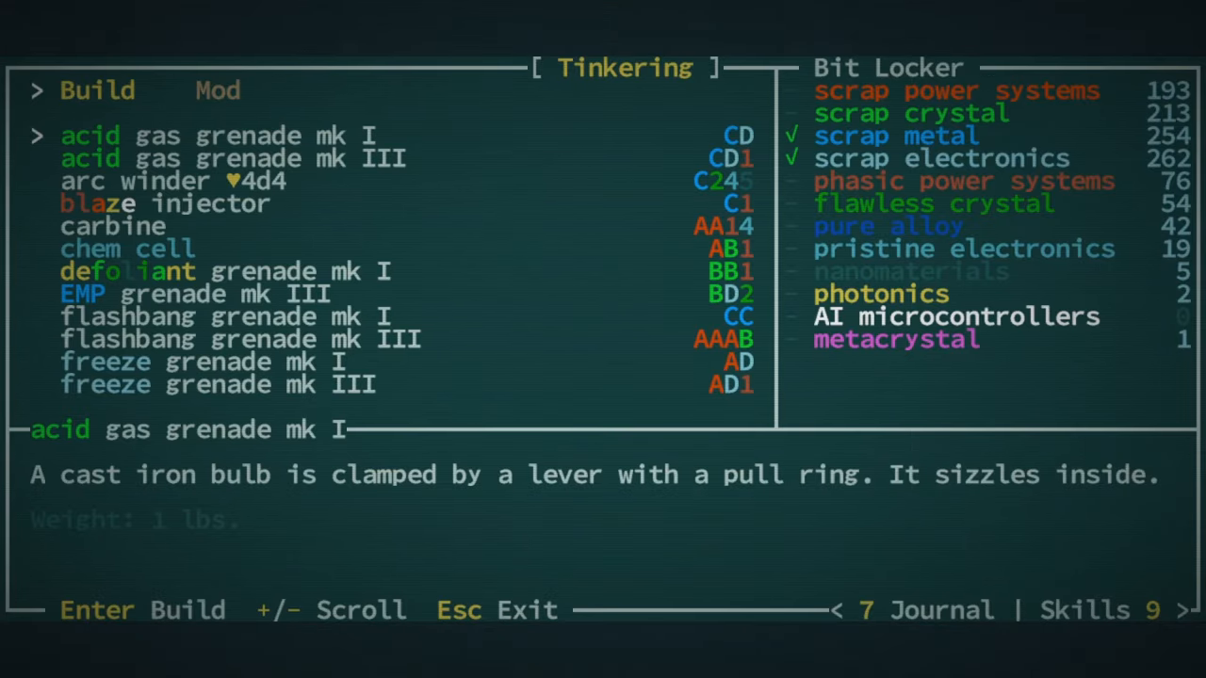
key("down")
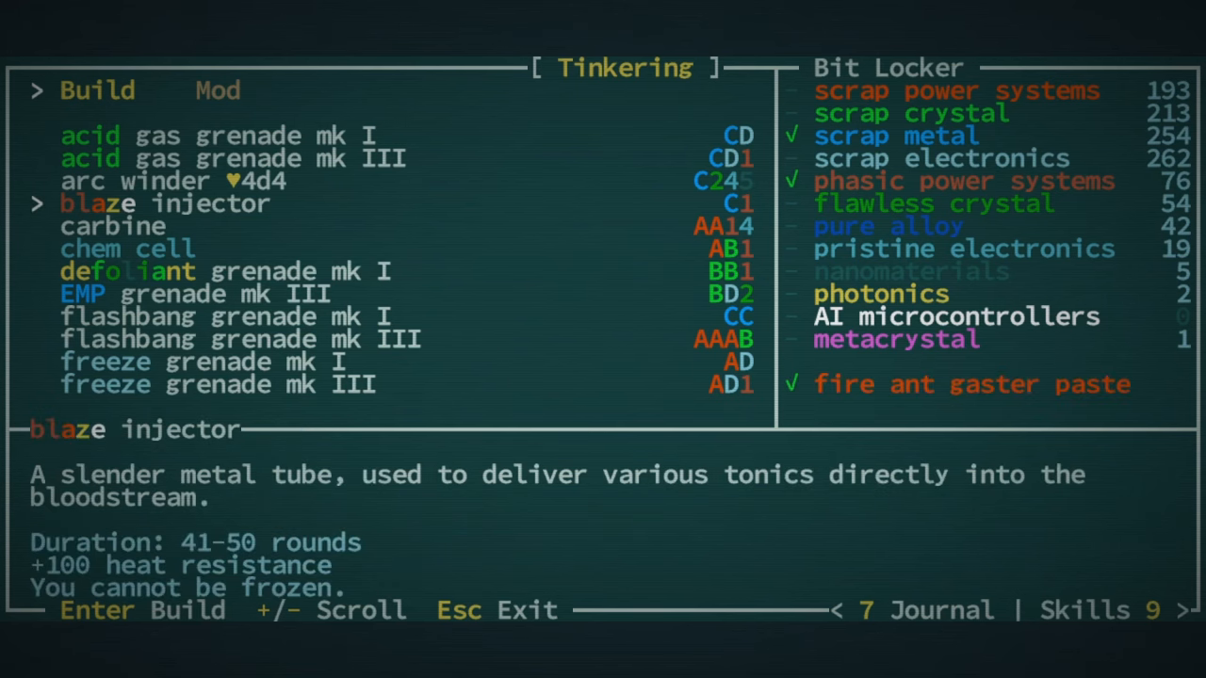
scroll("down", 3)
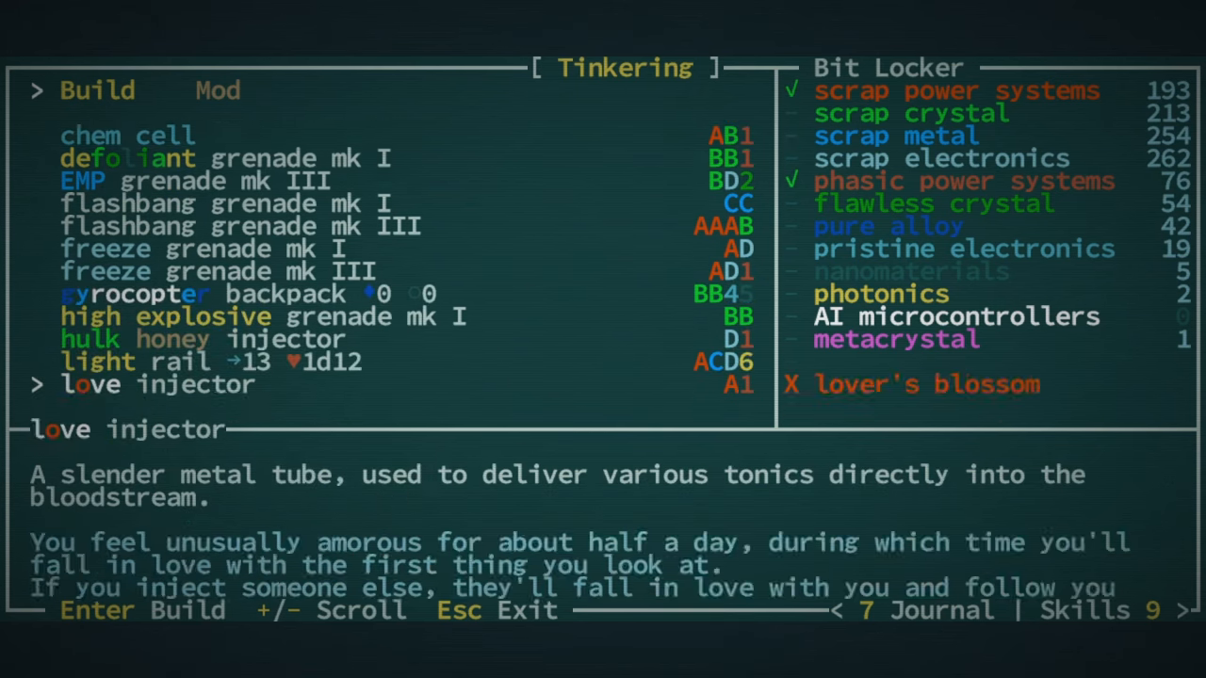
key("Escape")
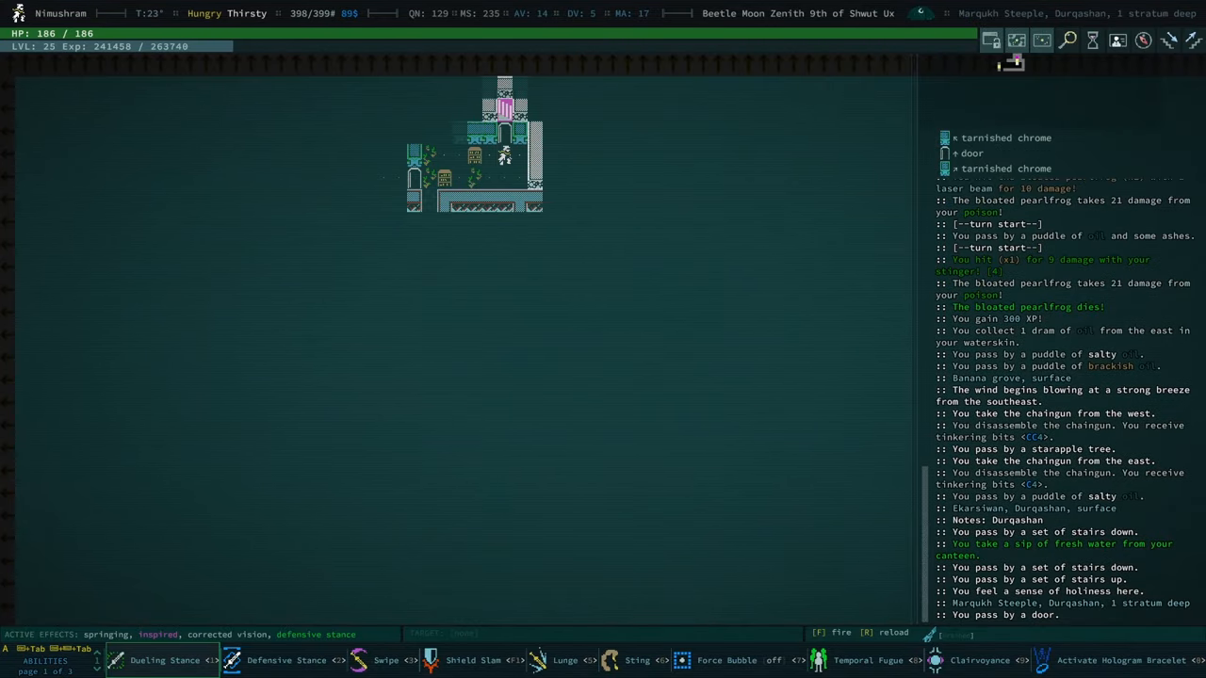
List the carried missile weapons and move down to the high-capacity jacked chain laser
key("i")
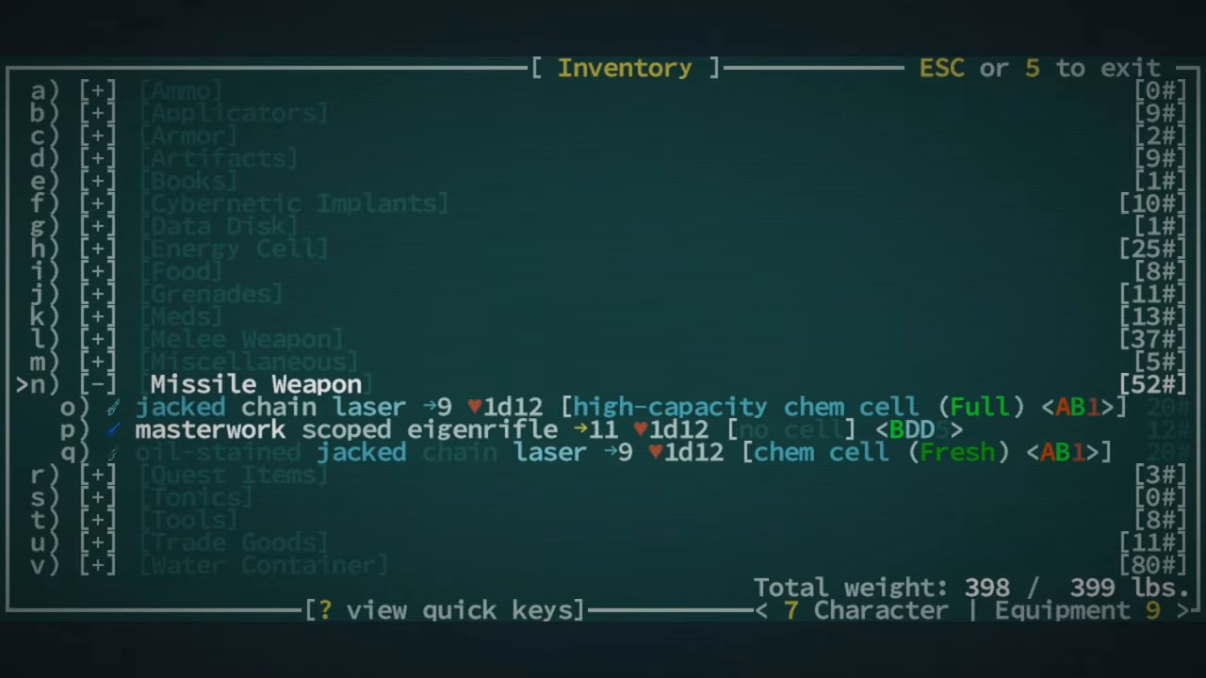
key("down")
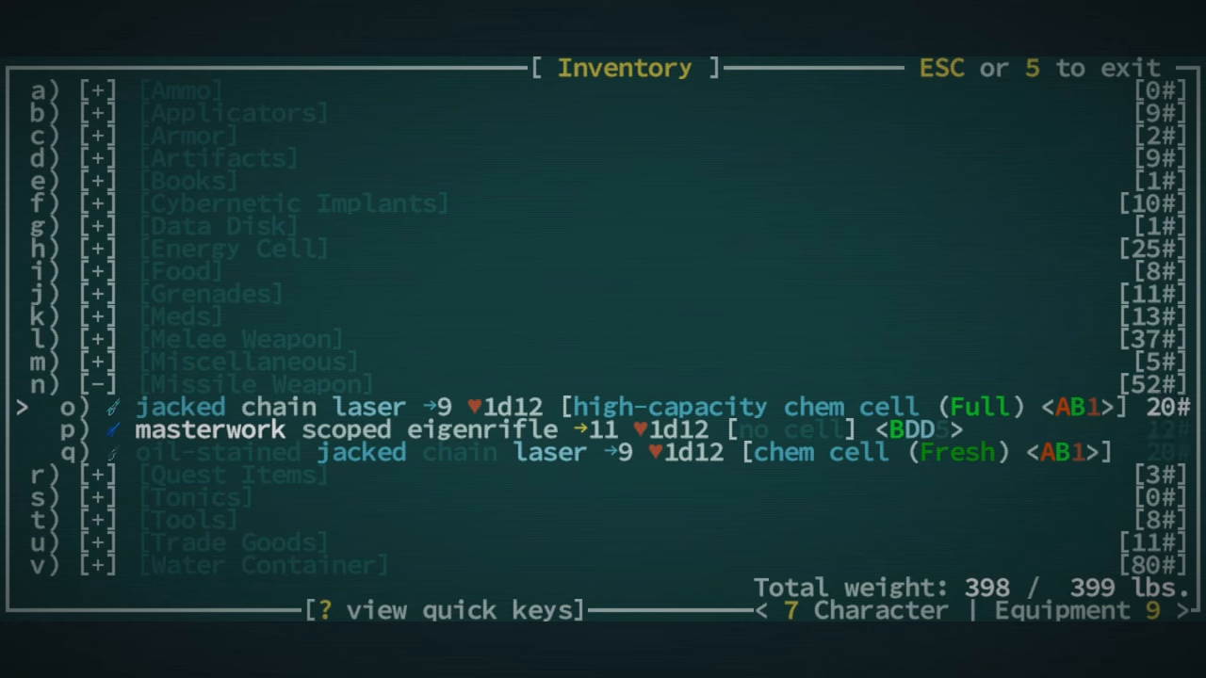
key("down")
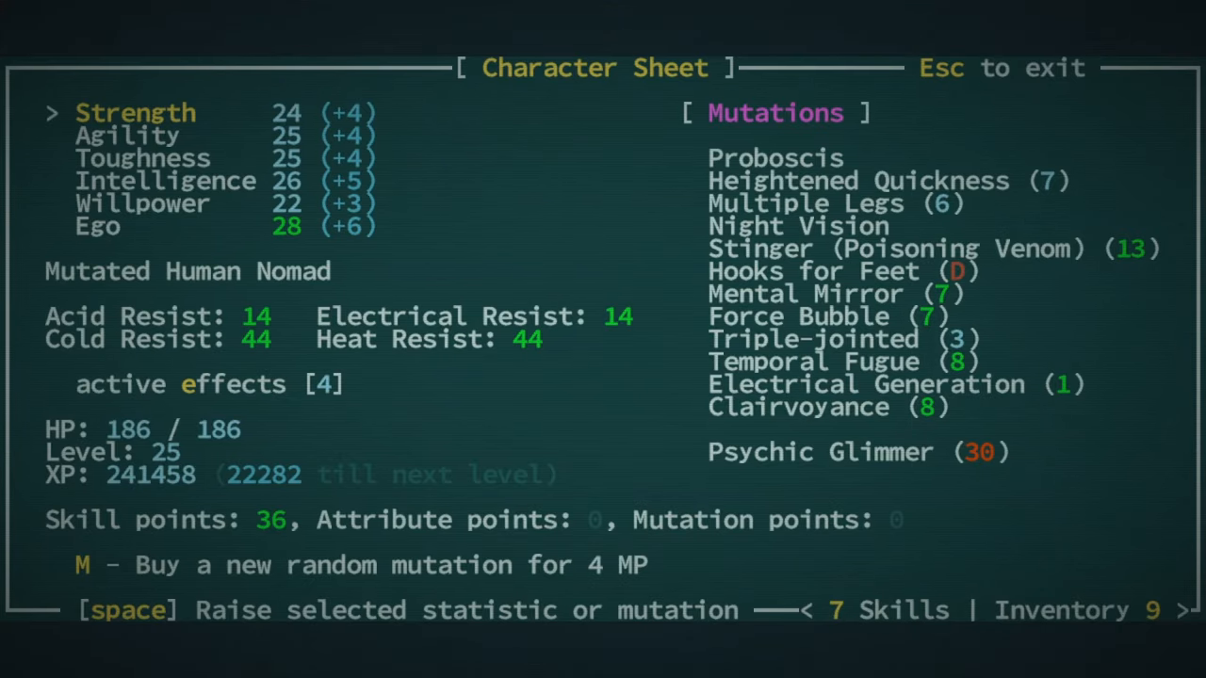
Leave the character sheet and fight the pearlfrogs inside the building, dismissing the low-health warning
key("Escape")
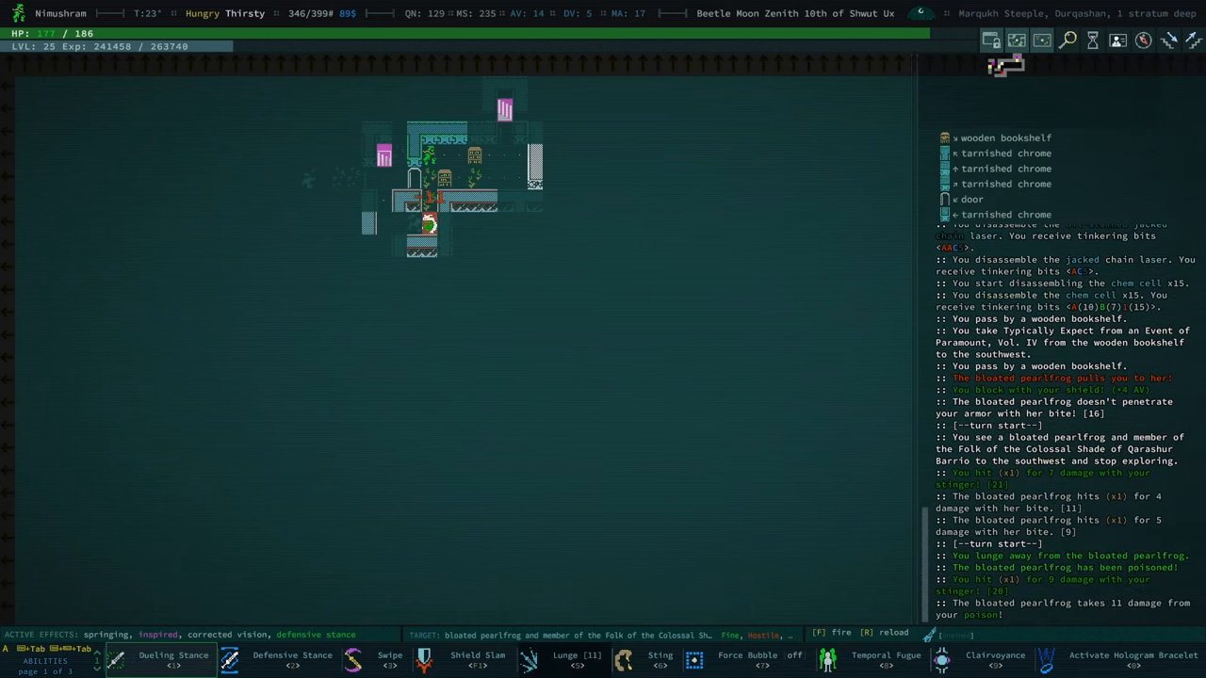
key("f")
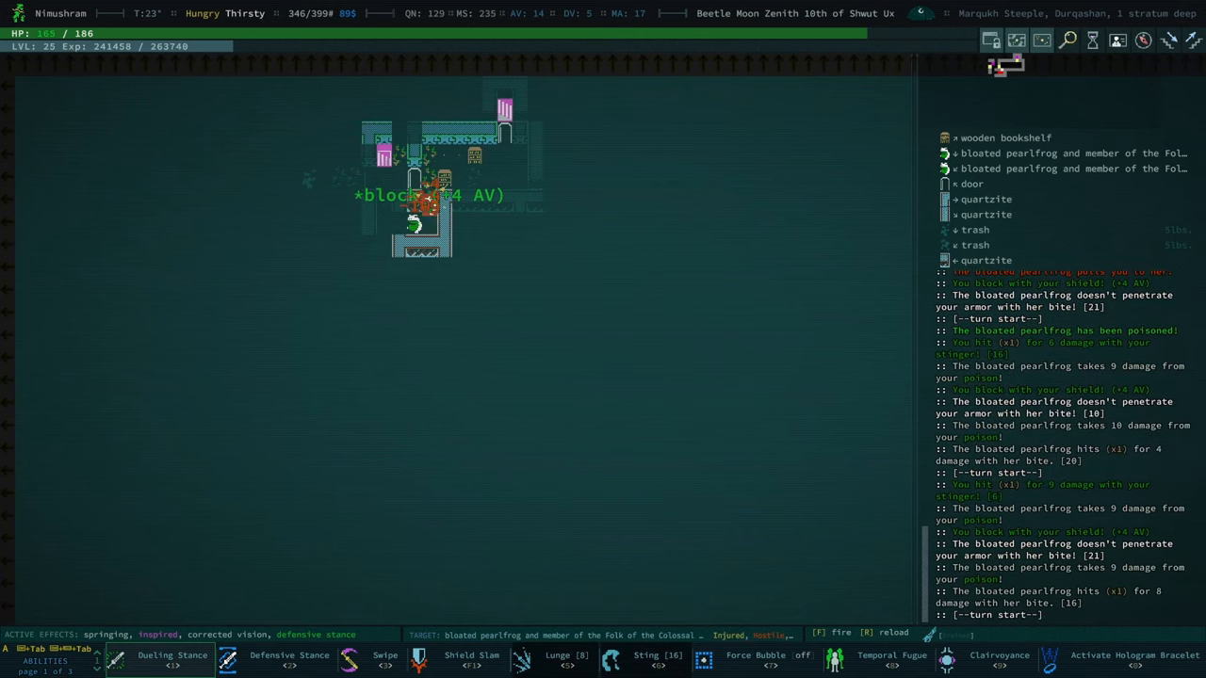
left_click(471, 655)
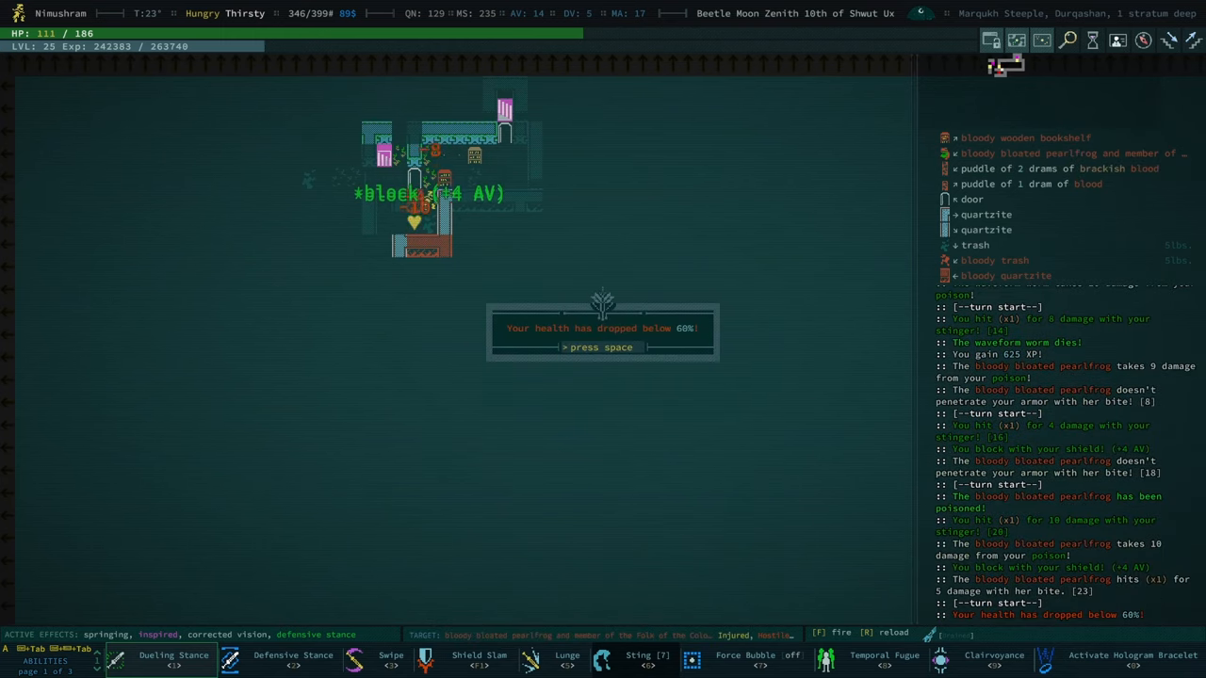
key("space")
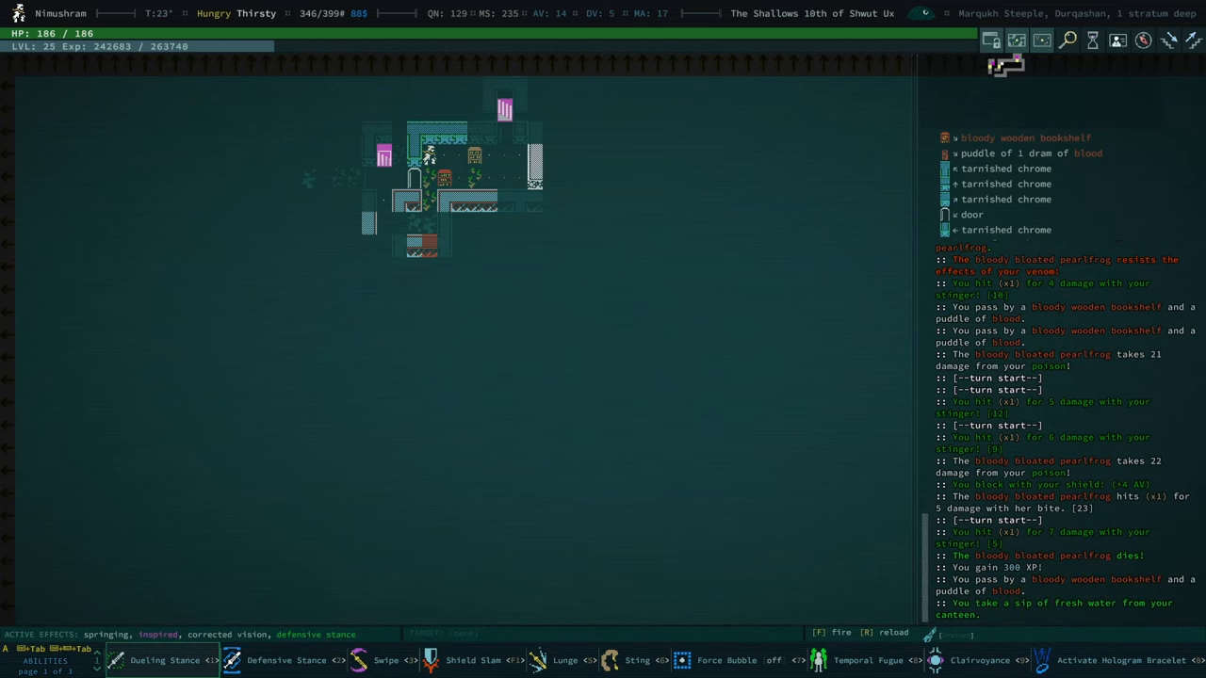
left_click(979, 659)
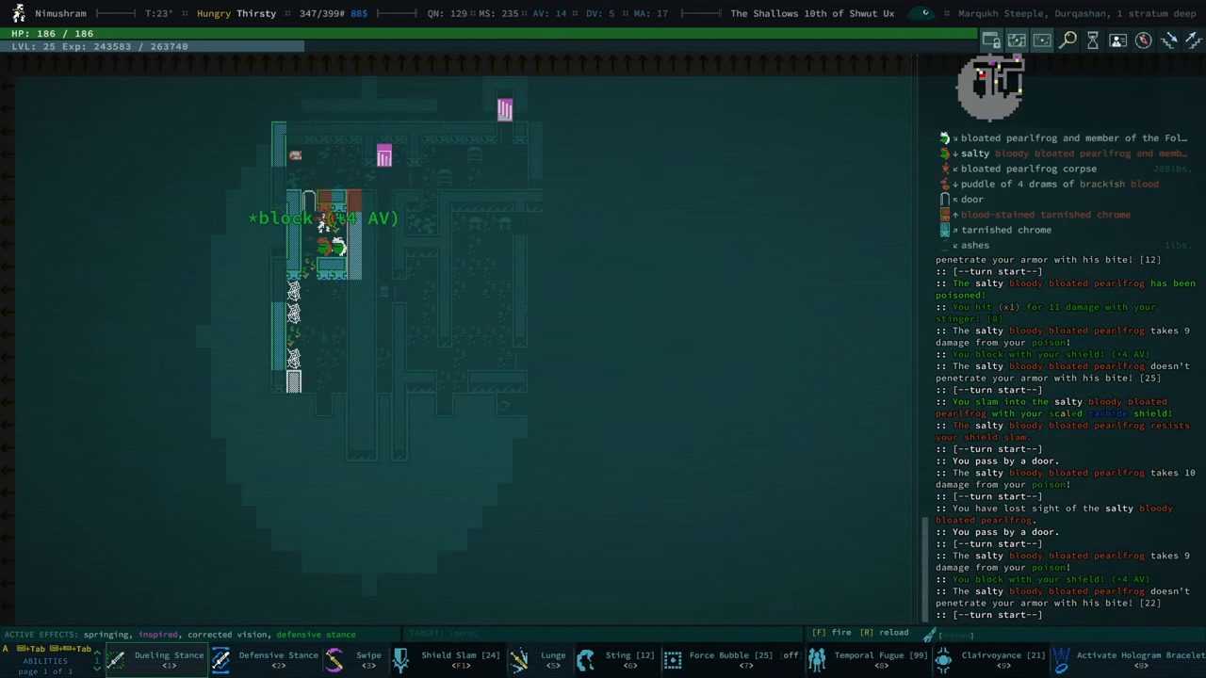
Fire the chain laser at the salty pearlfrogs and dismiss its misfire message
key("f")
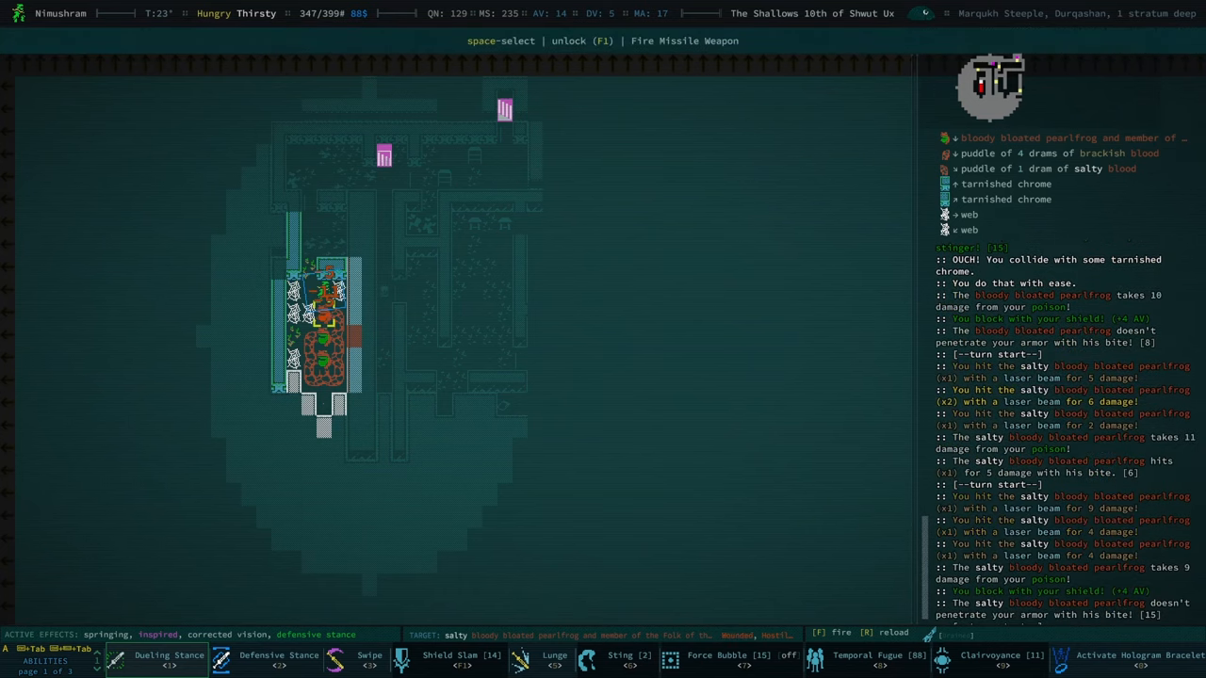
key("space")
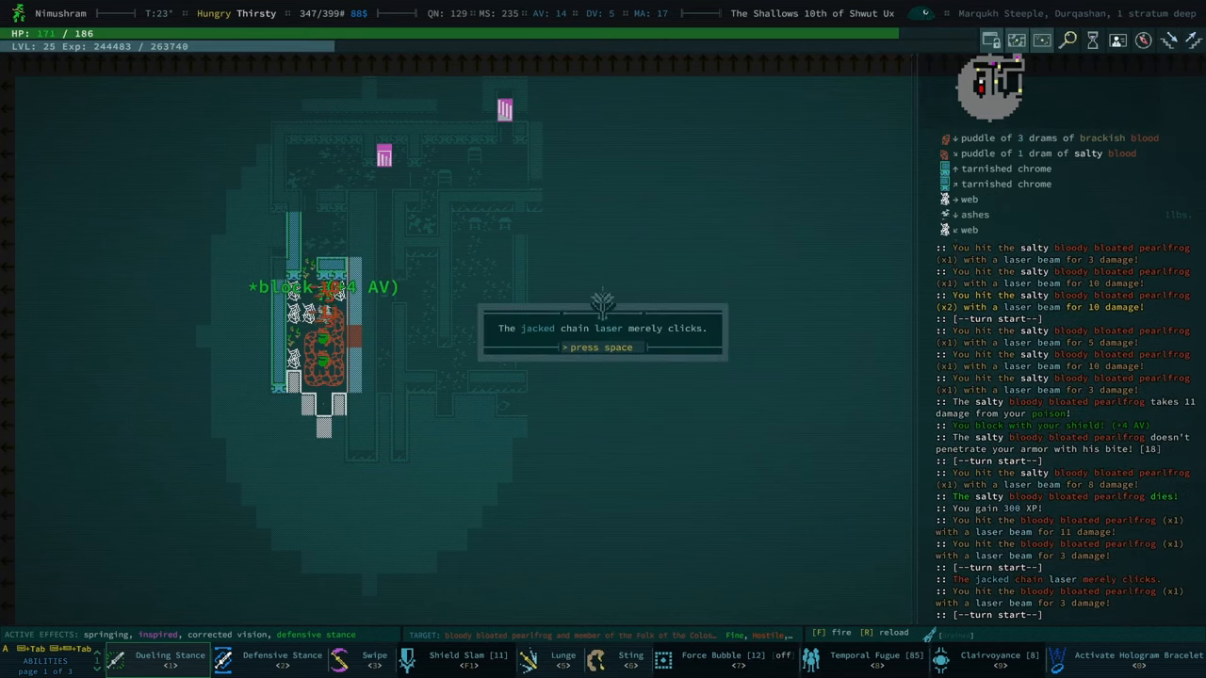
key("space")
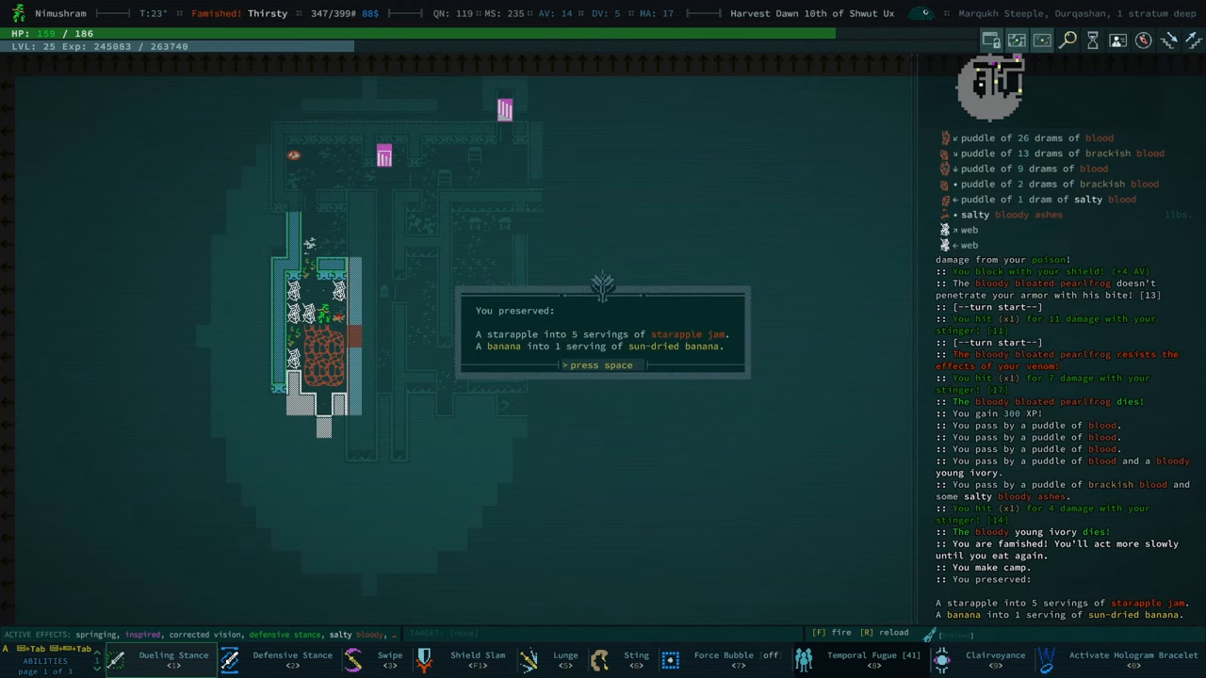
Cook the Cider-Rubbed Skulking Buff Fillet recipe at the campfire and eat it
key("space")
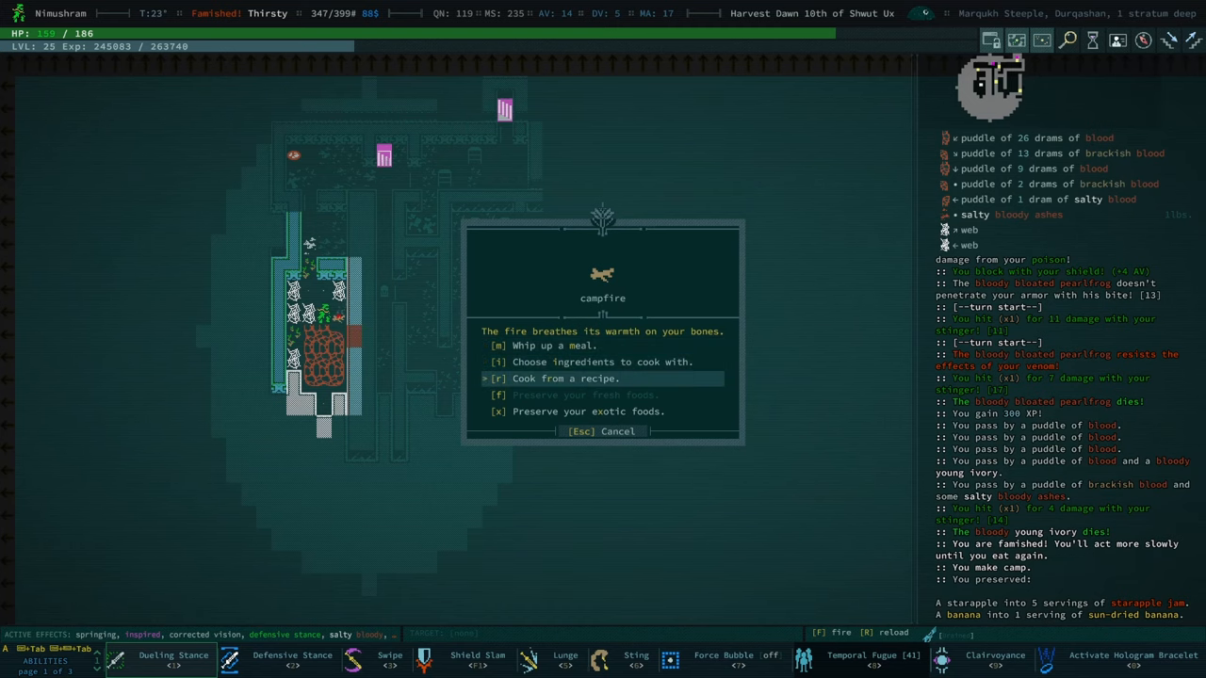
left_click(560, 377)
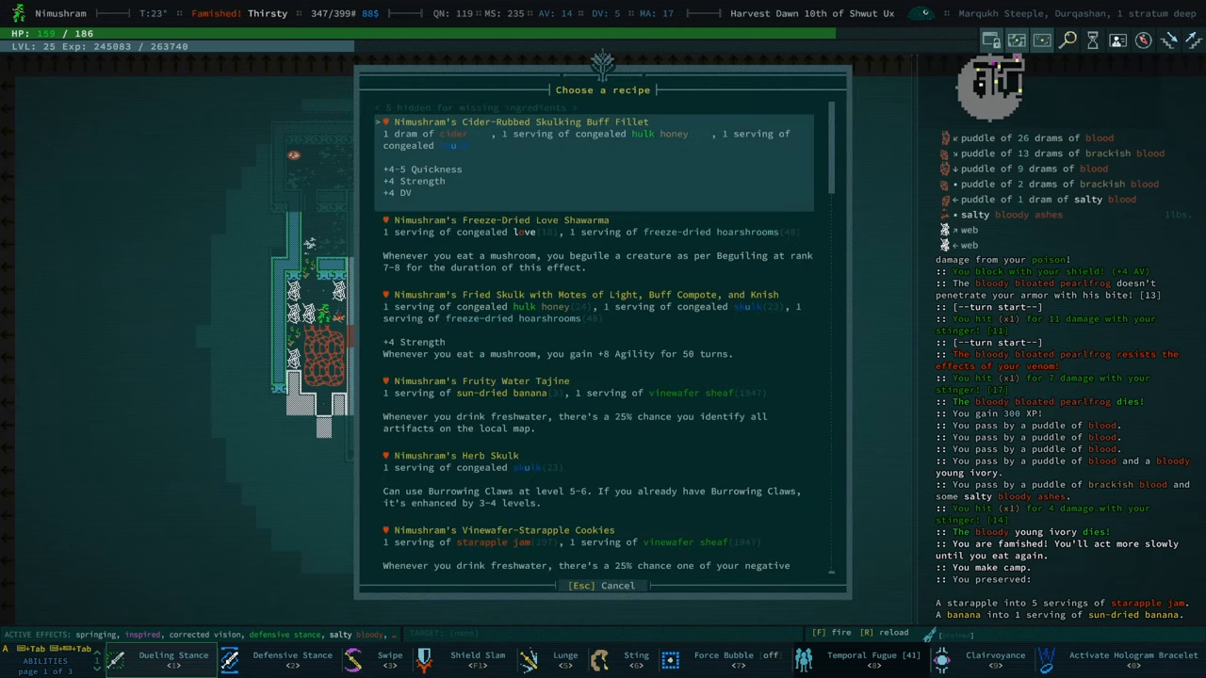
left_click(517, 120)
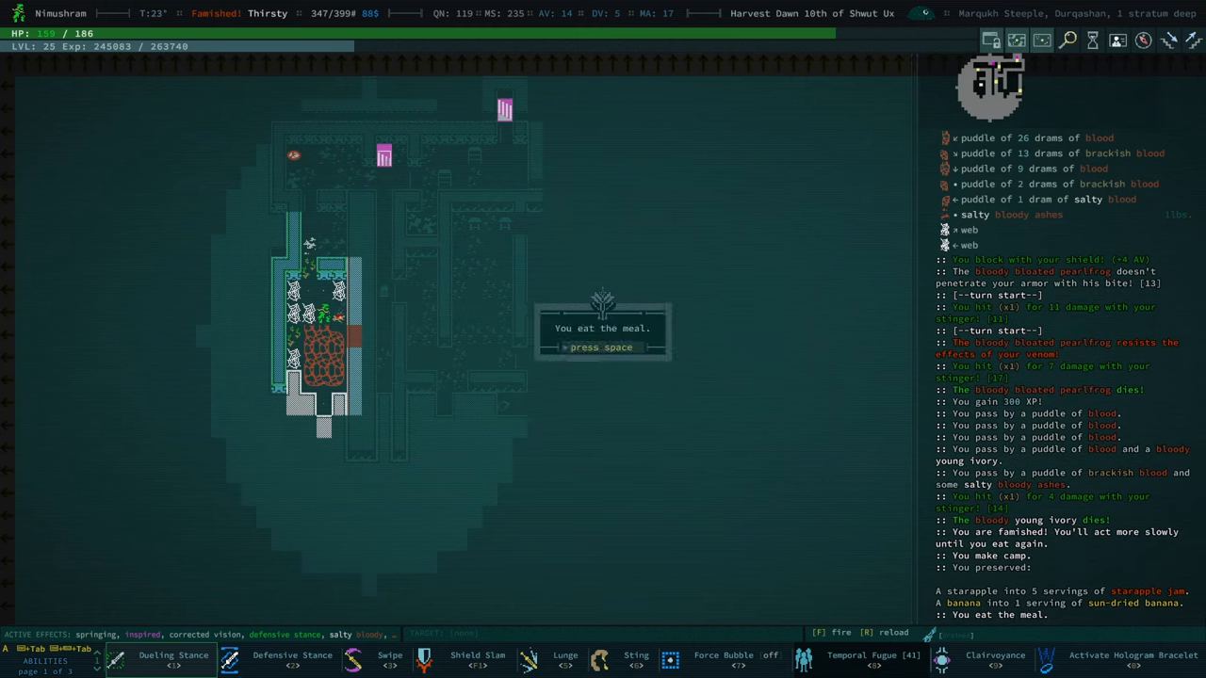
key("space")
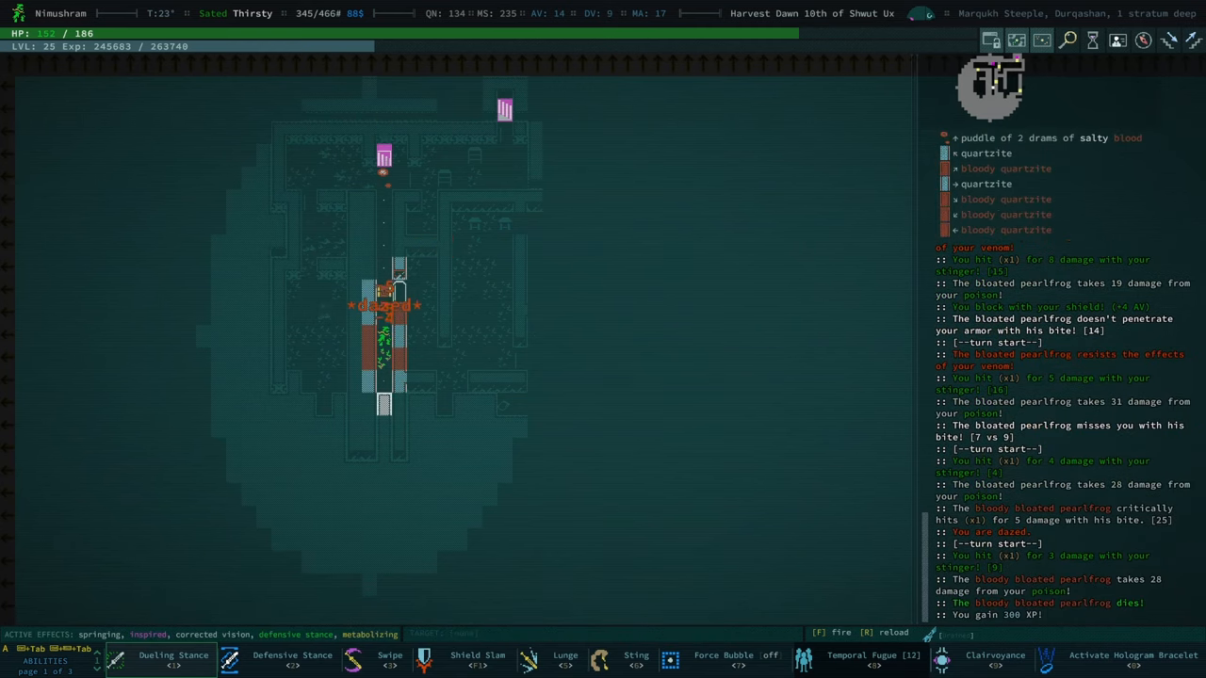
Move on the pearlfrogs in the overgrown hall, fire the chain laser and dismiss its misfire message
key("down")
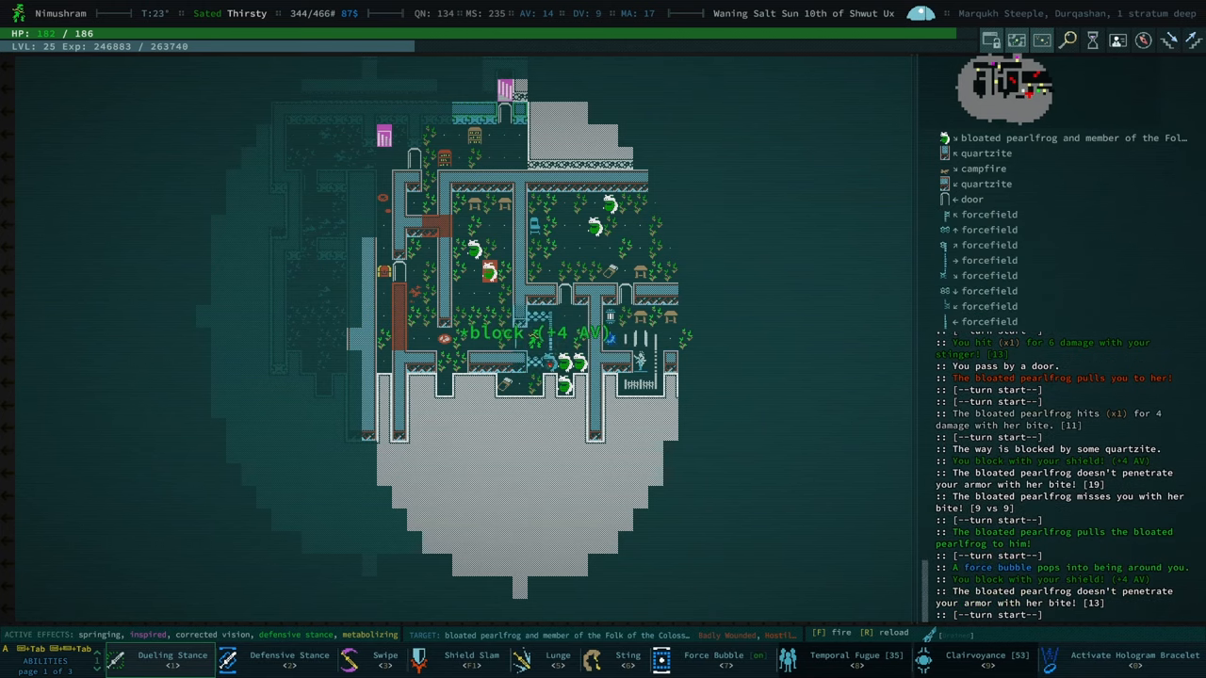
key("f")
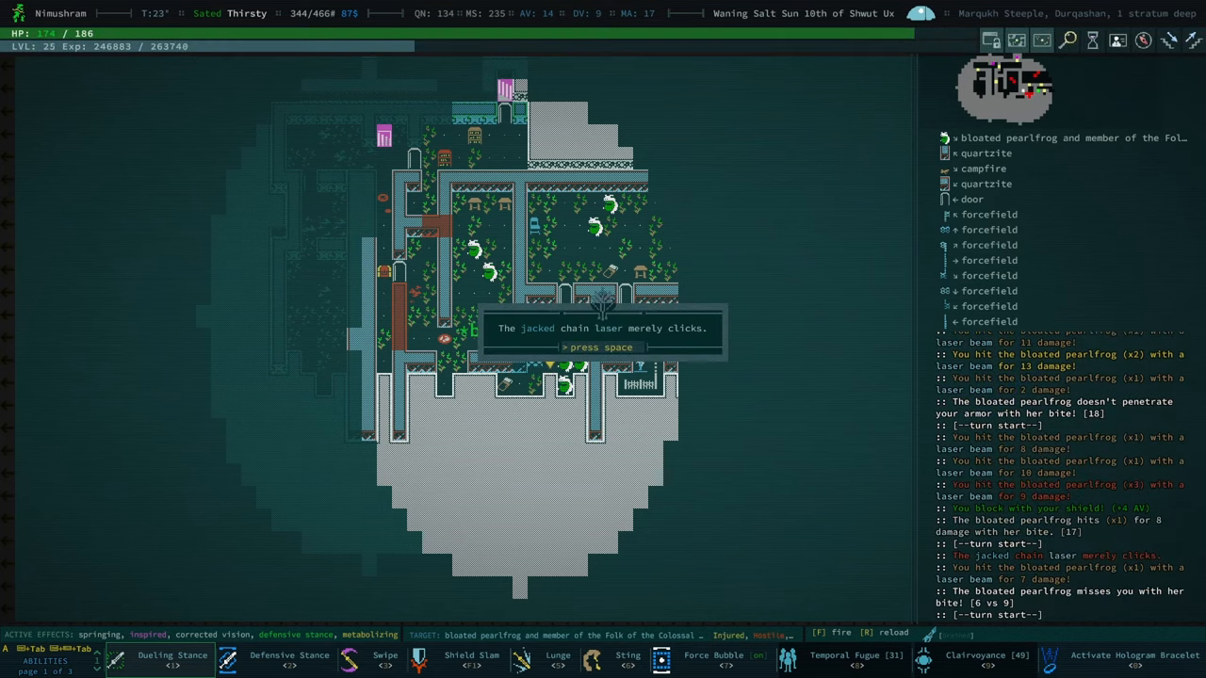
key("space")
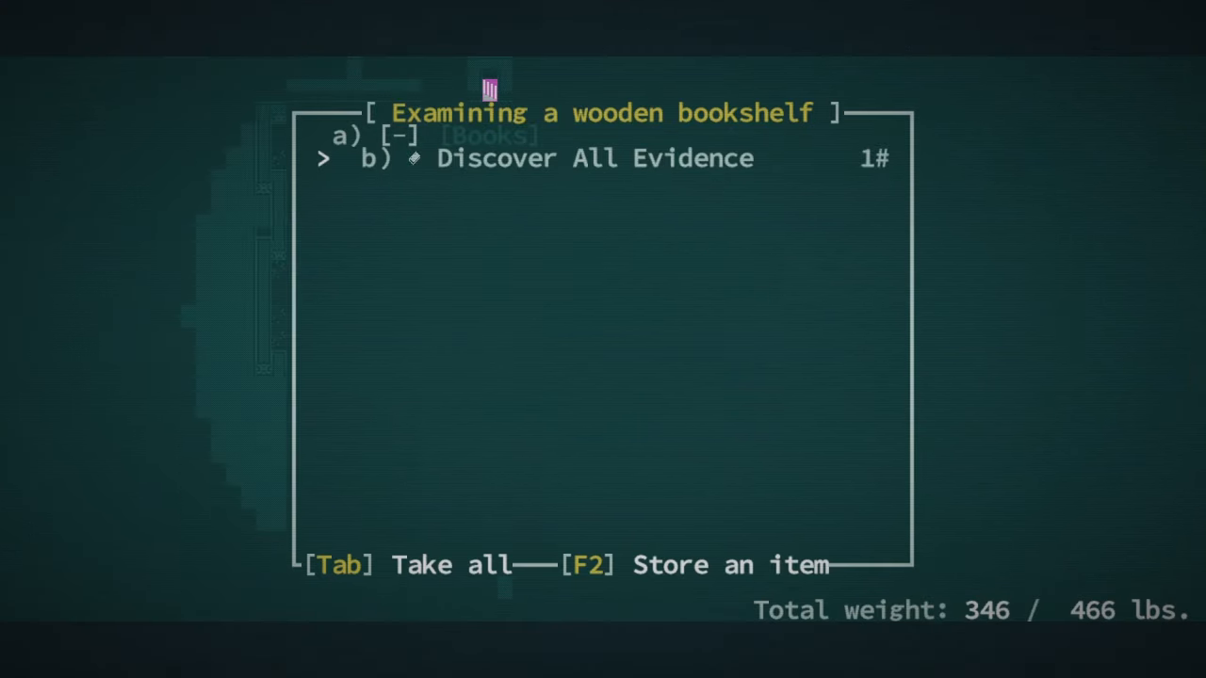
Take all the books from the bookshelf and walk on toward the folding chair and stairs
key("Tab")
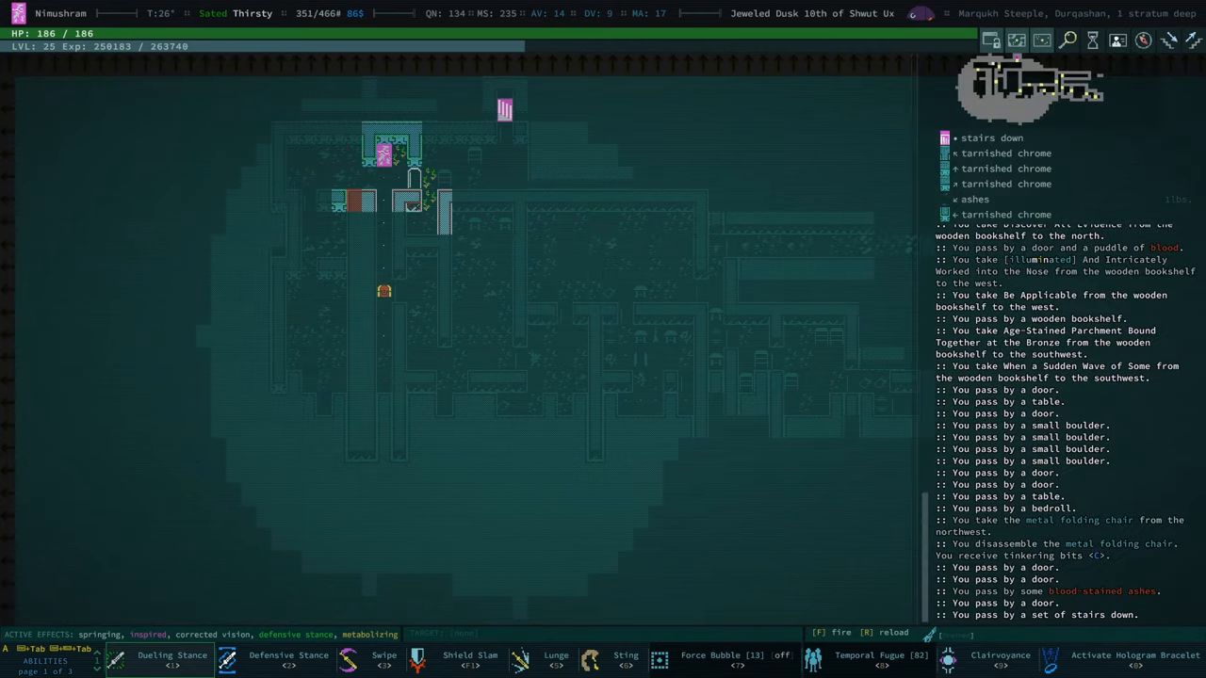
left_click(1000, 655)
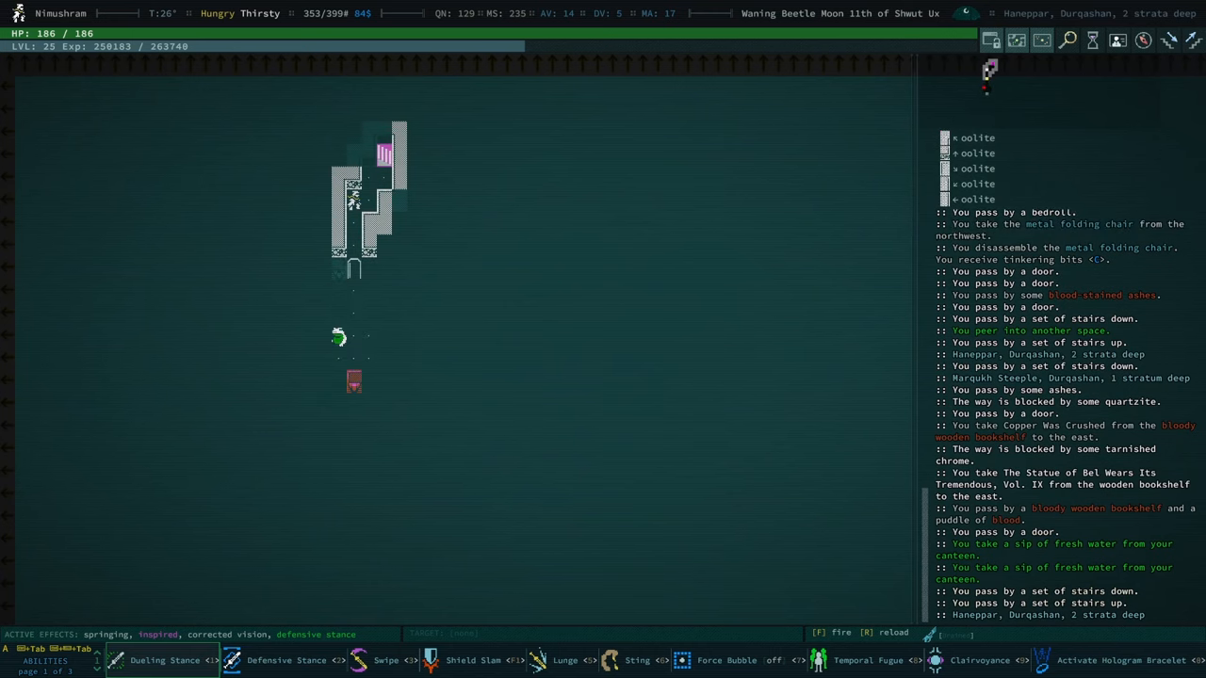
Melee the bloated pearlfrog until it dies, dismissing the chain laser misfire message mid-fight
left_click(980, 660)
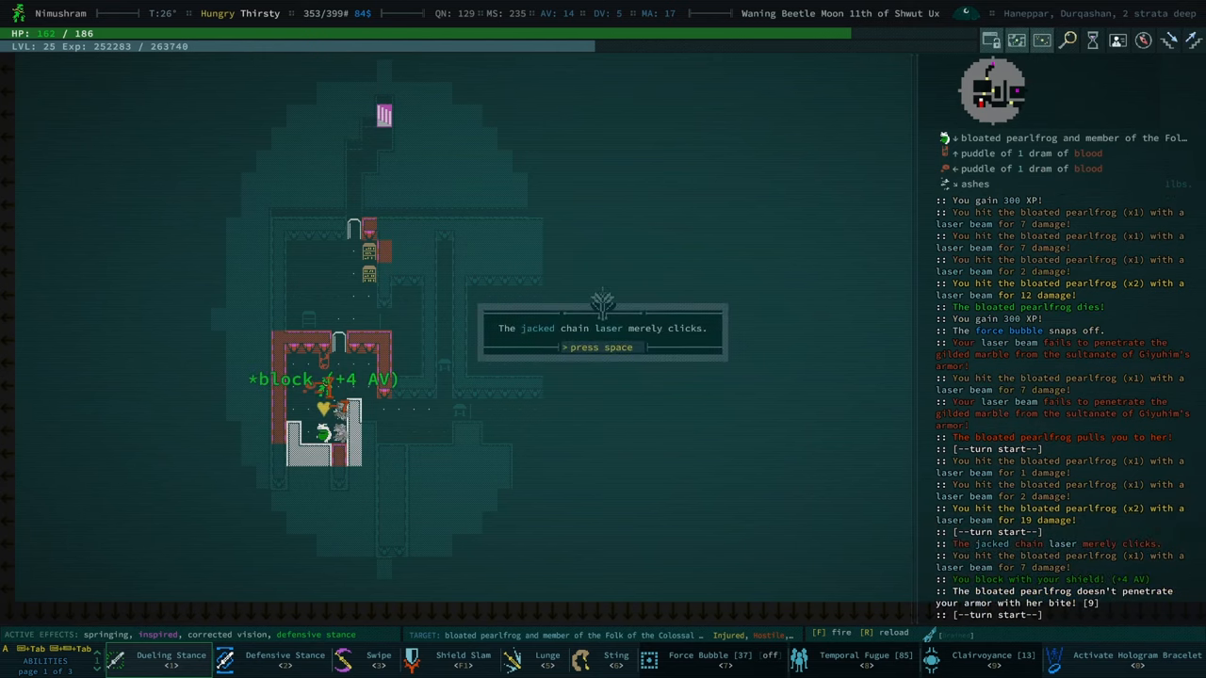
key("space")
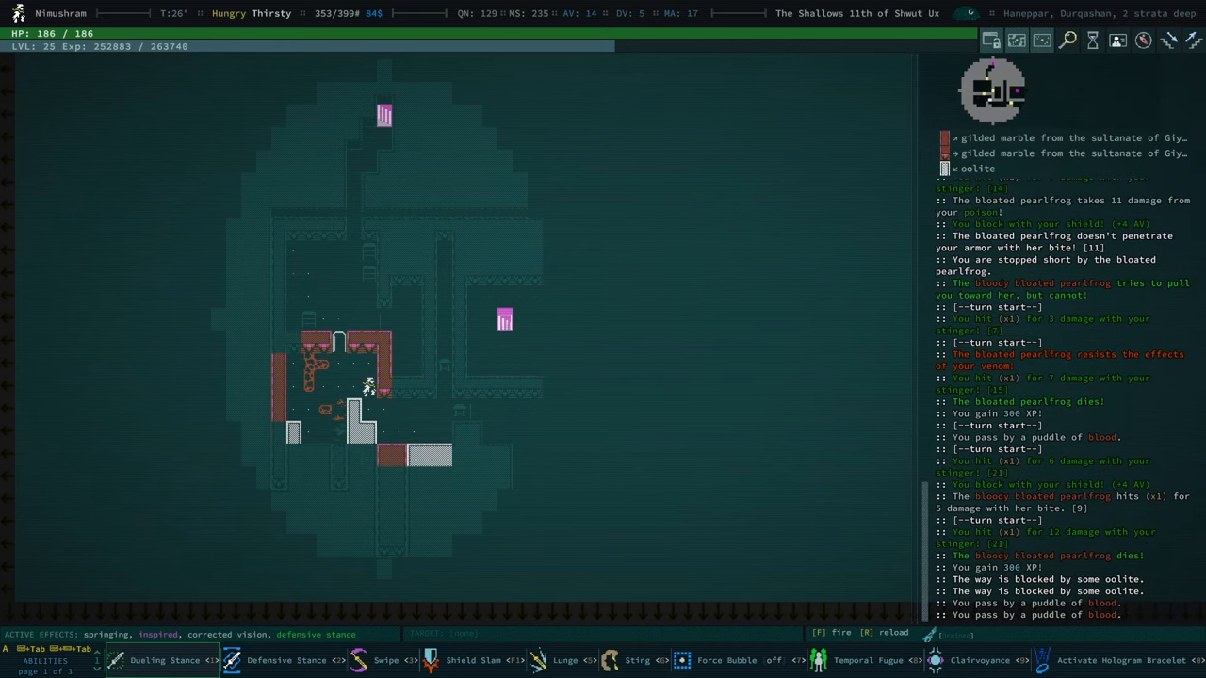
left_click(979, 660)
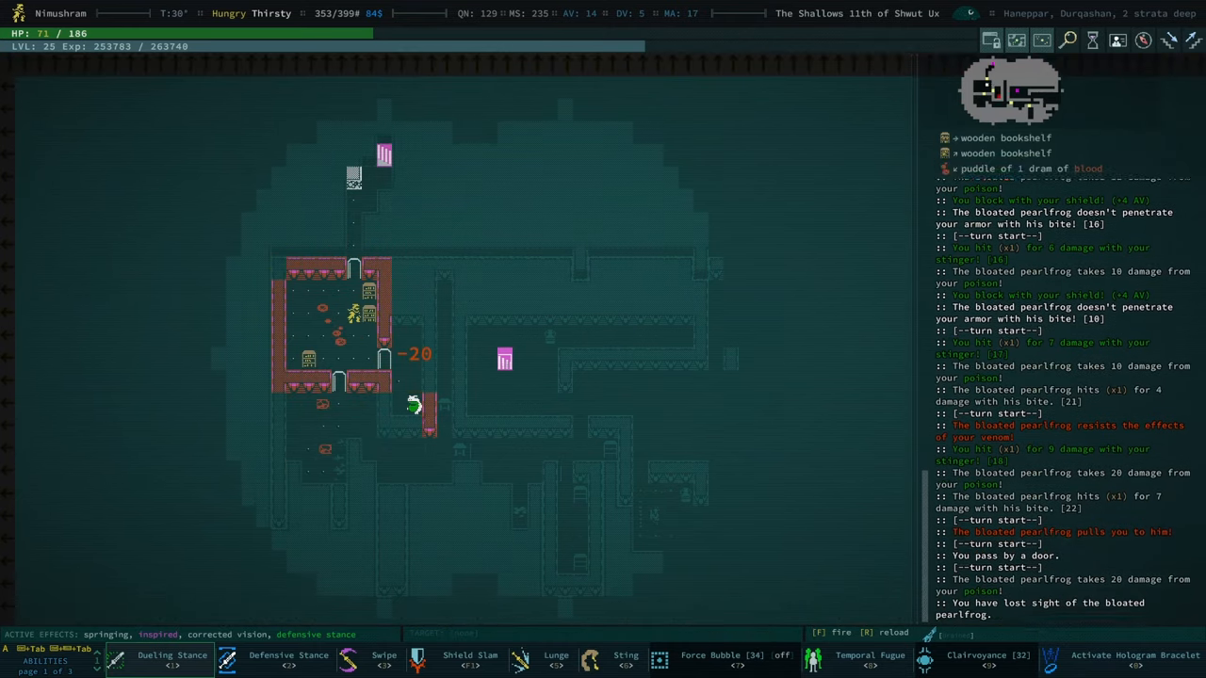
key("5")
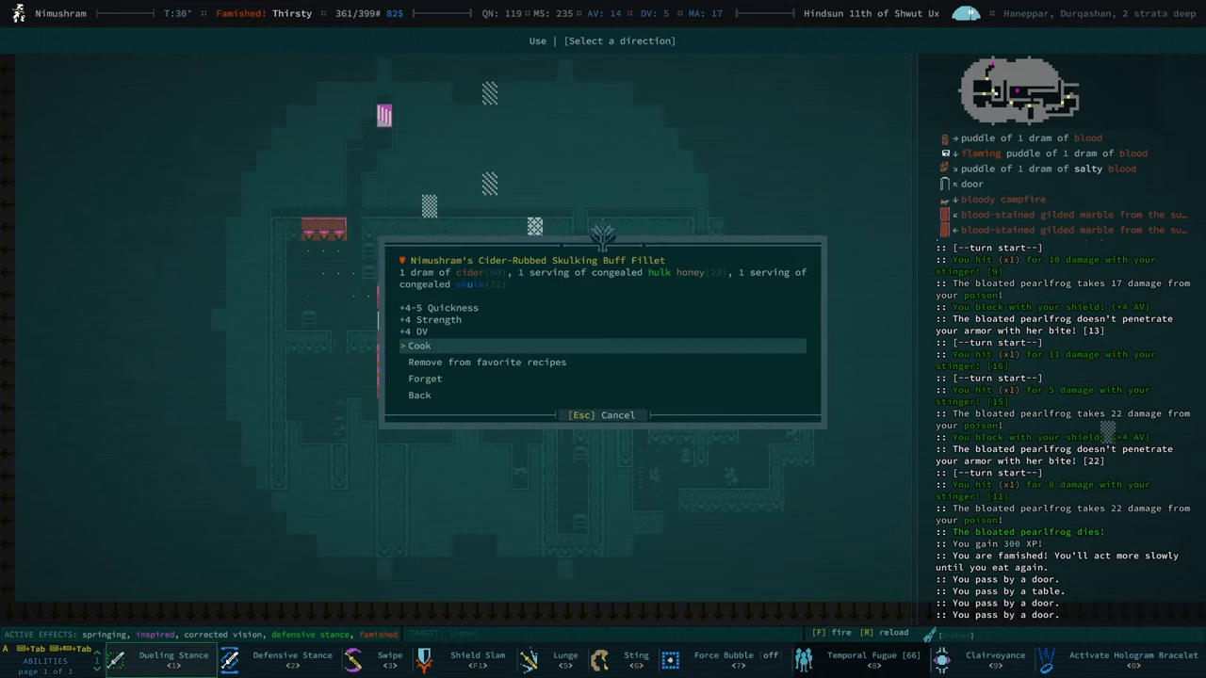
Cook and eat the favourite Cider-Rubbed Soulking Buff Fillet so the character is sated
left_click(419, 346)
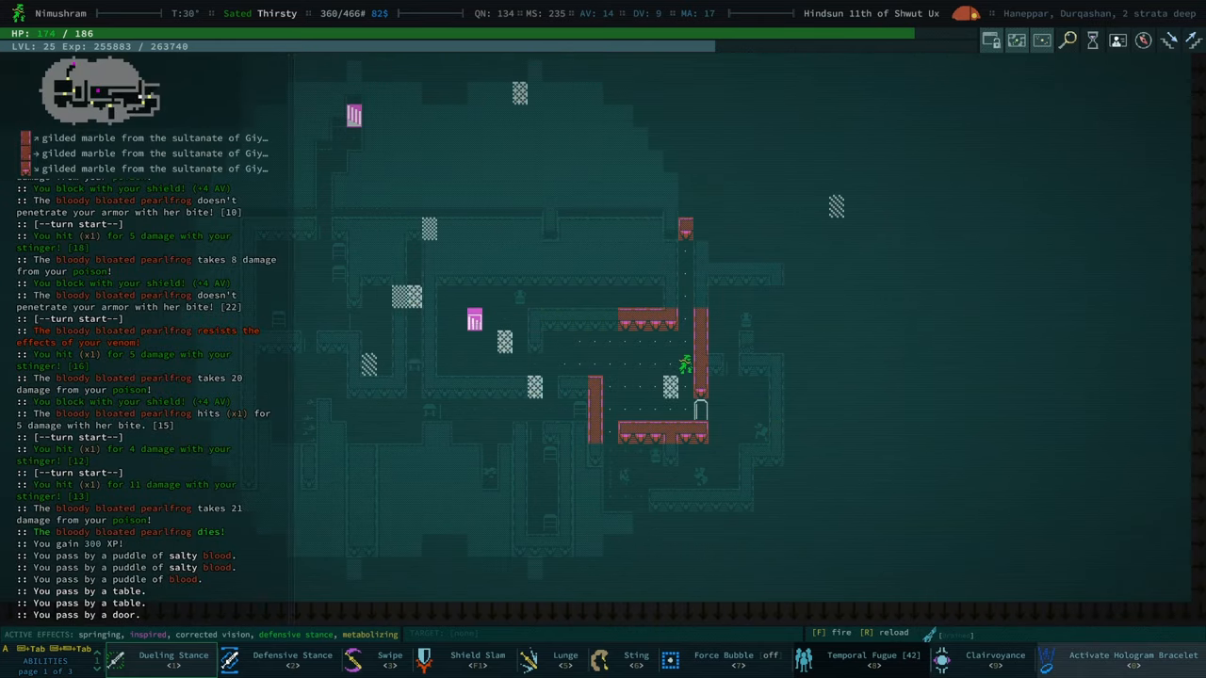
Walk east toward the walled building, look at the bone worm, and dismiss the waiting warning
left_click(994, 659)
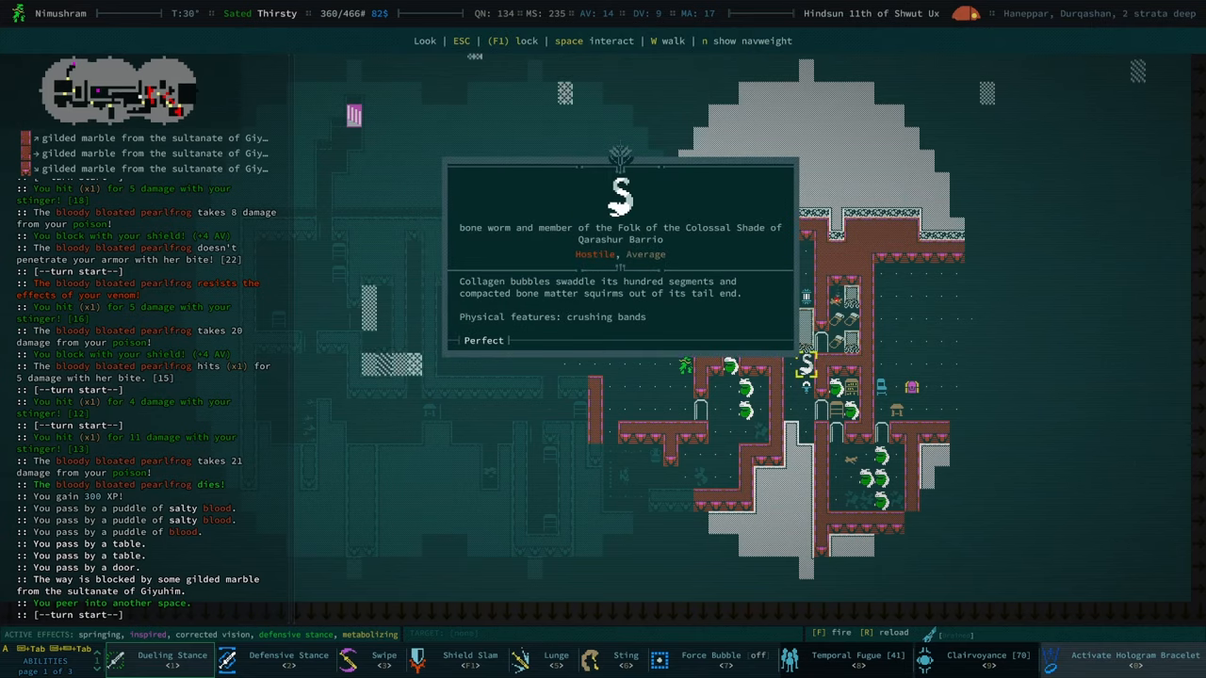
key("Escape")
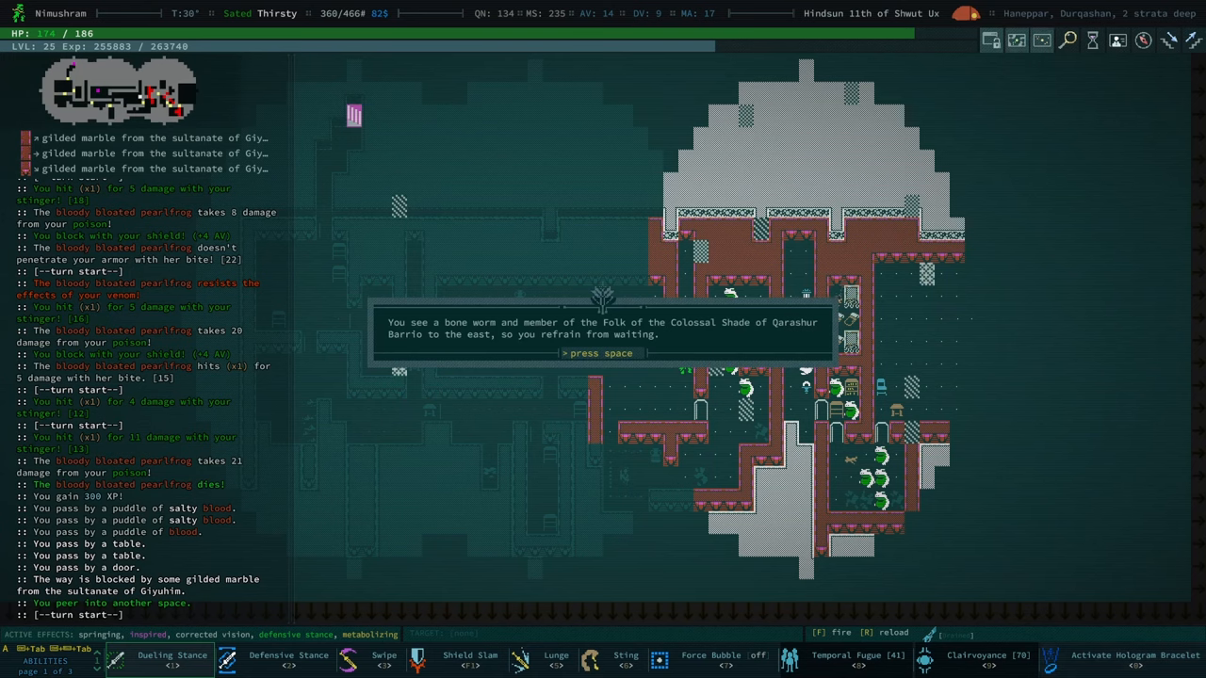
key("space")
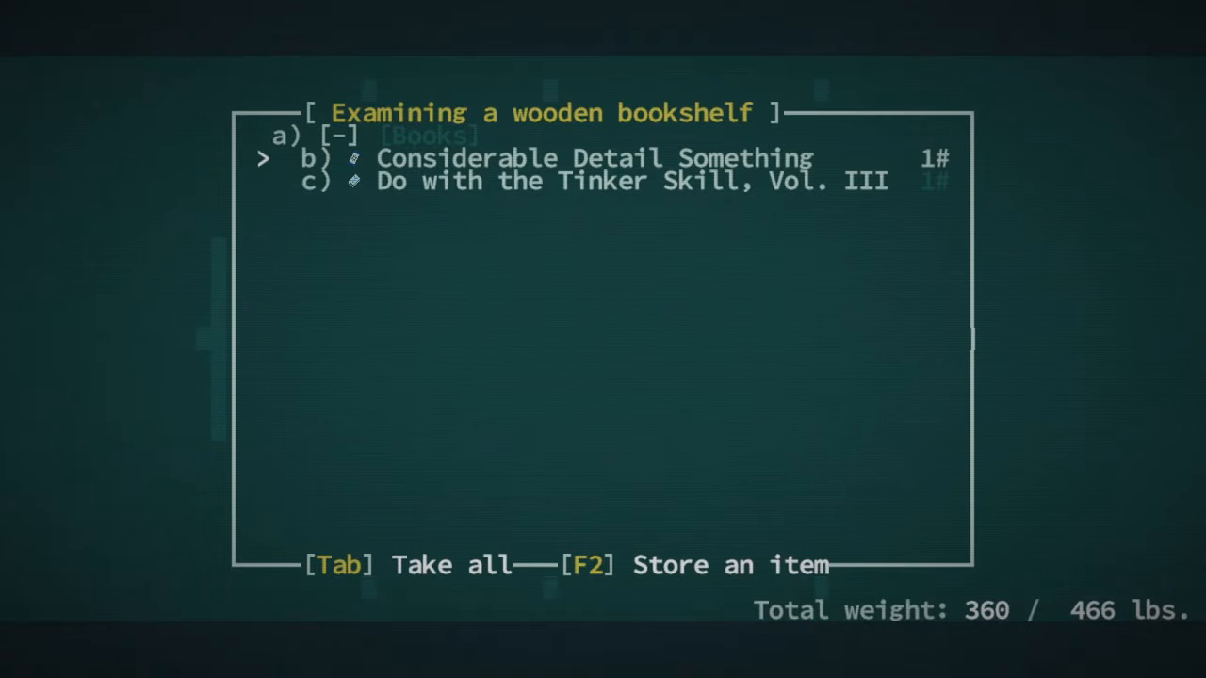
Interact with the wooden bookshelf to list its two books
key("Tab")
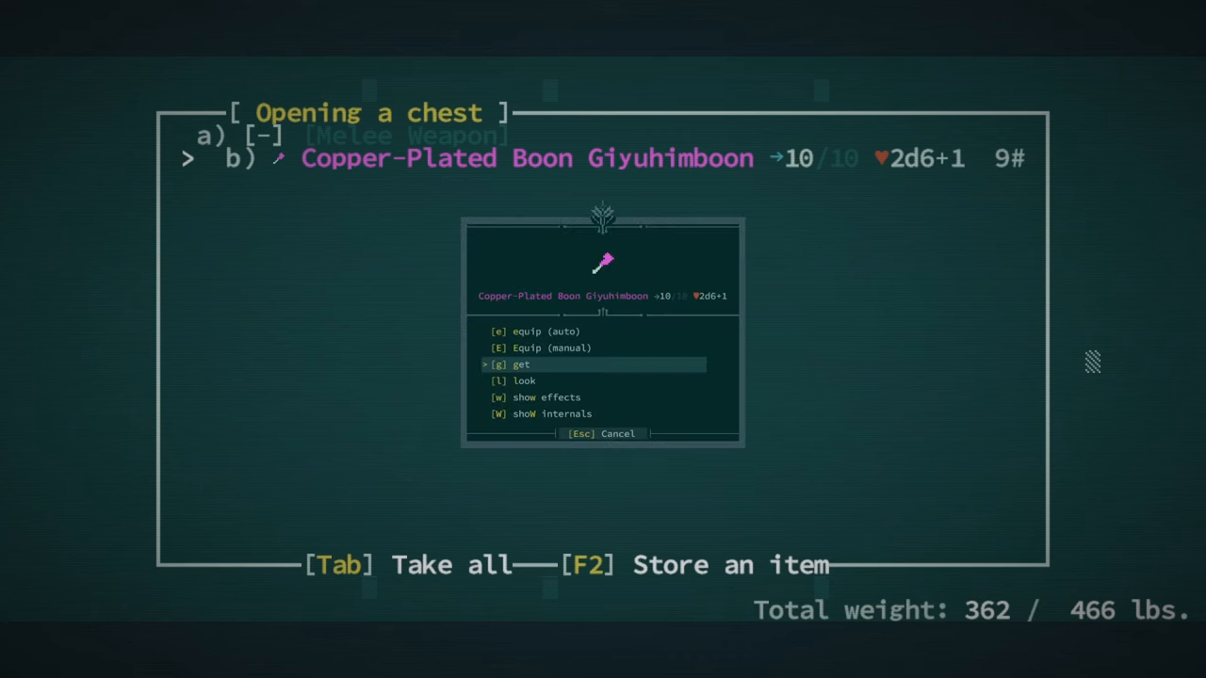
Take the Copper-Plated Boon Giyuhimboon from the chest, acknowledging the quest completion, and equip it
key("g")
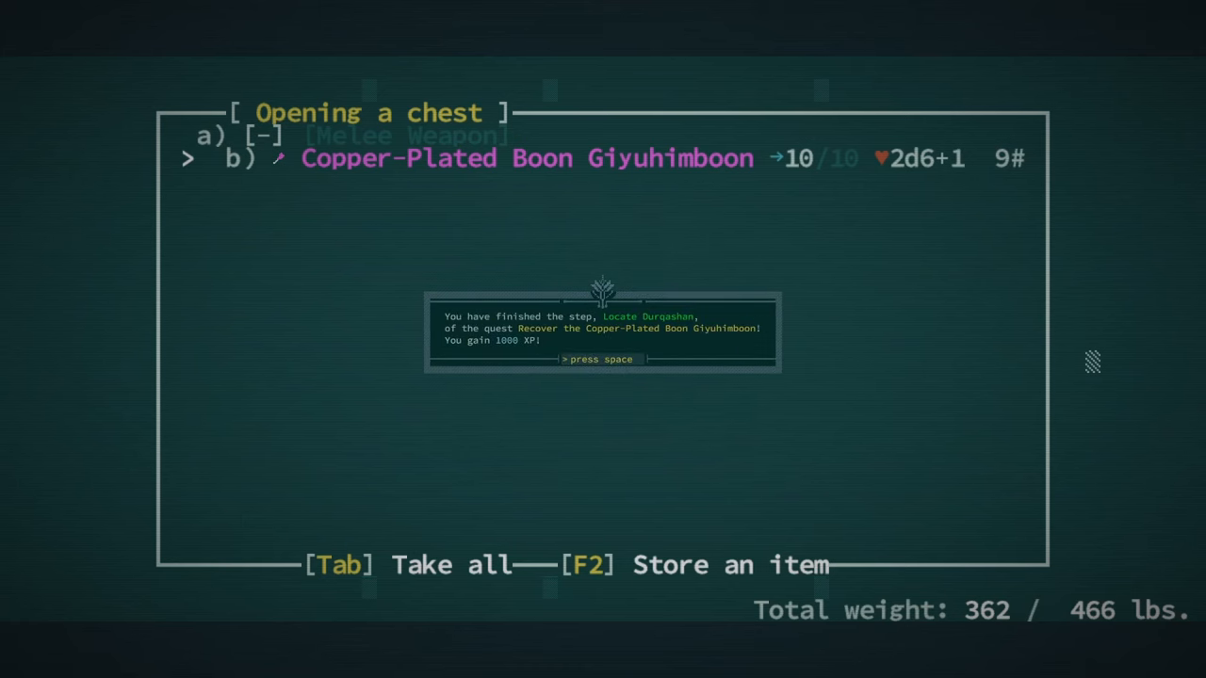
key("space")
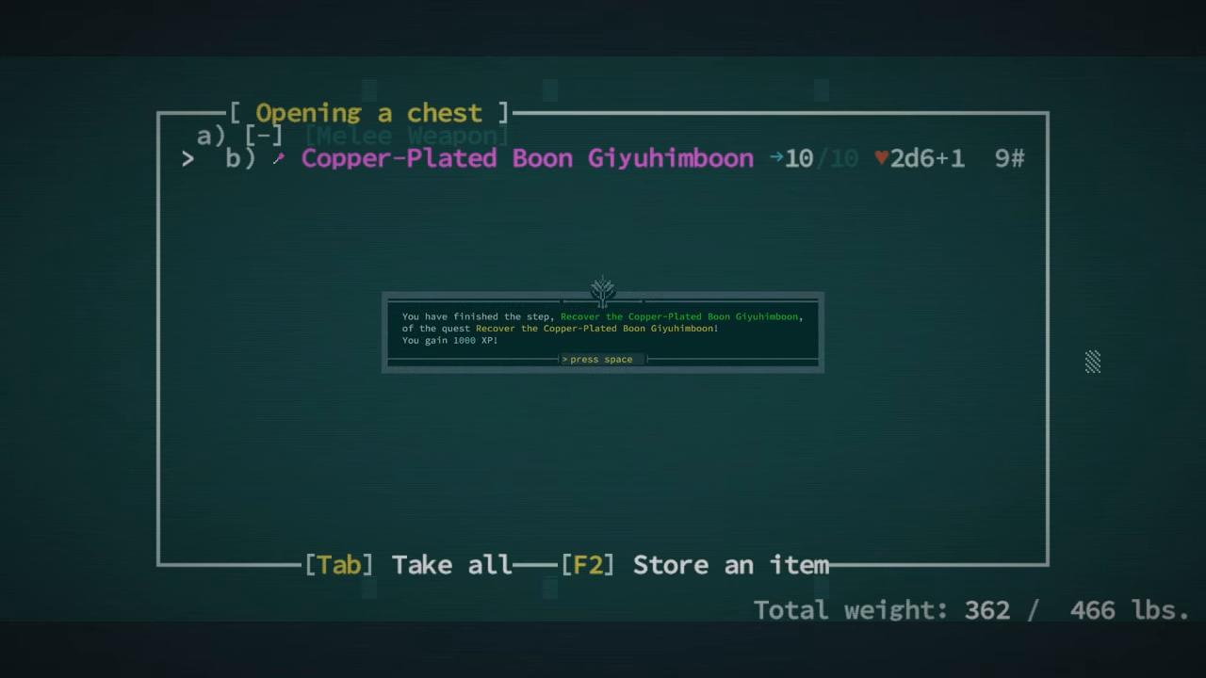
key("space")
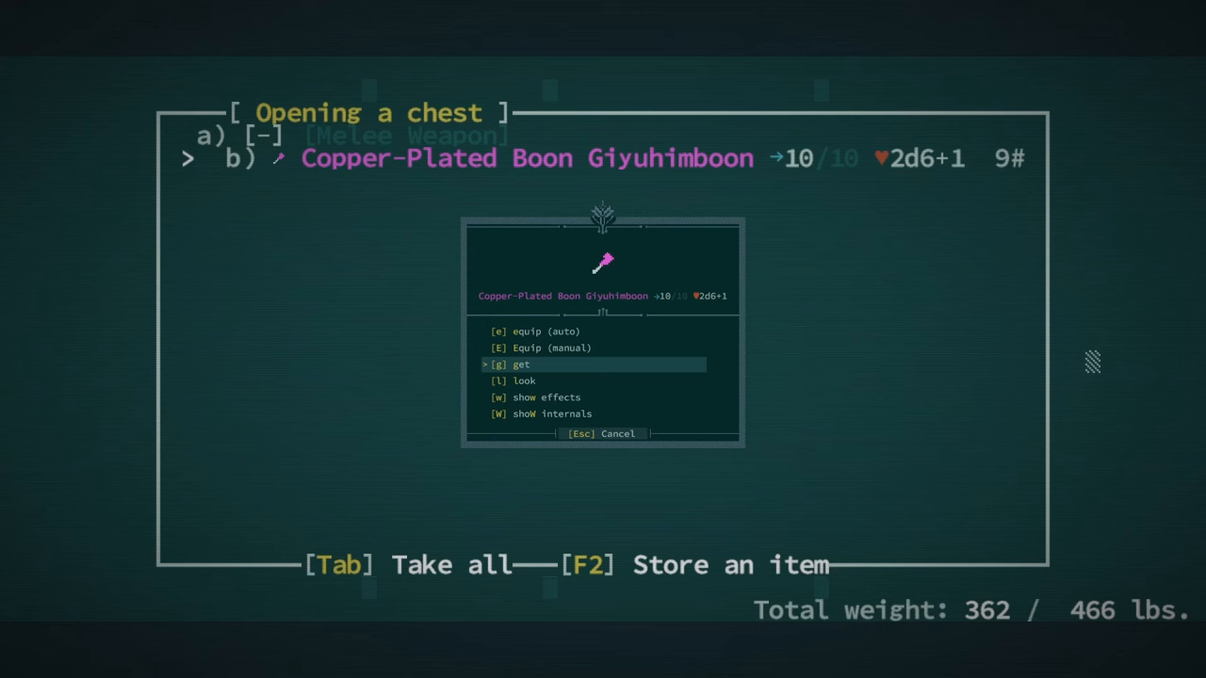
key("up")
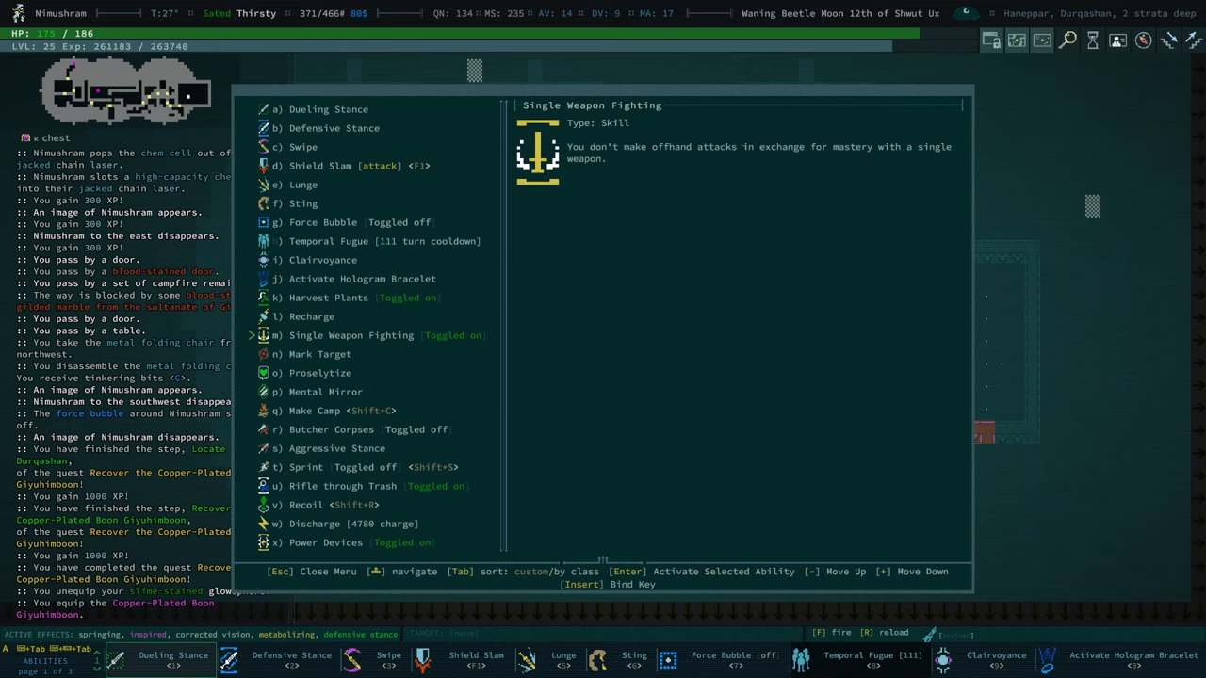
Review the character's attributes and mutations, then return to the map to fight the pearlfrogs
key("Escape")
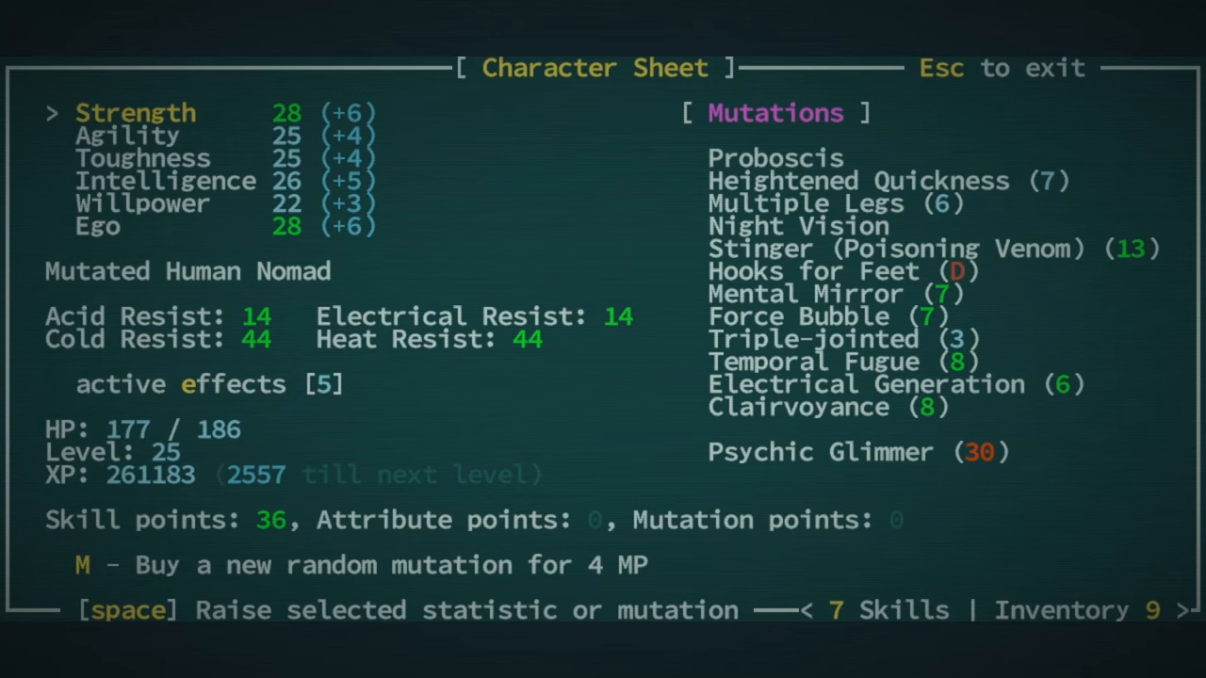
key("Escape")
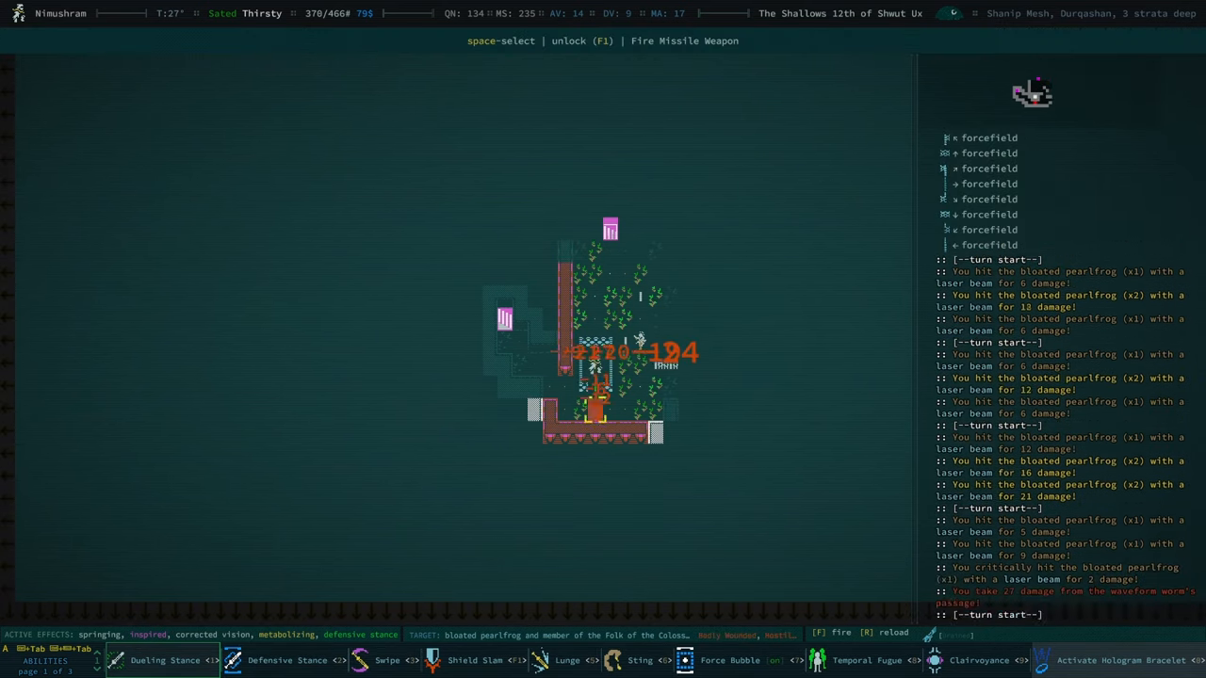
Laser the waveform worm and bloated pearlfrogs to death, reaching level 26
key("f")
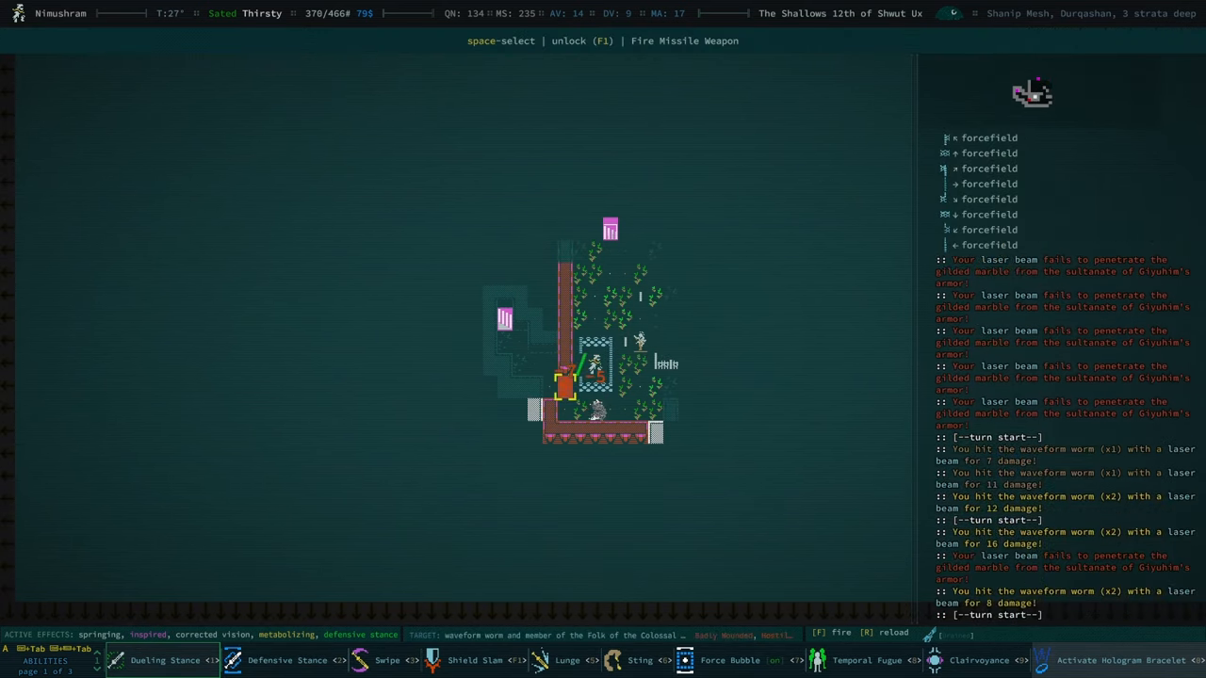
key("f")
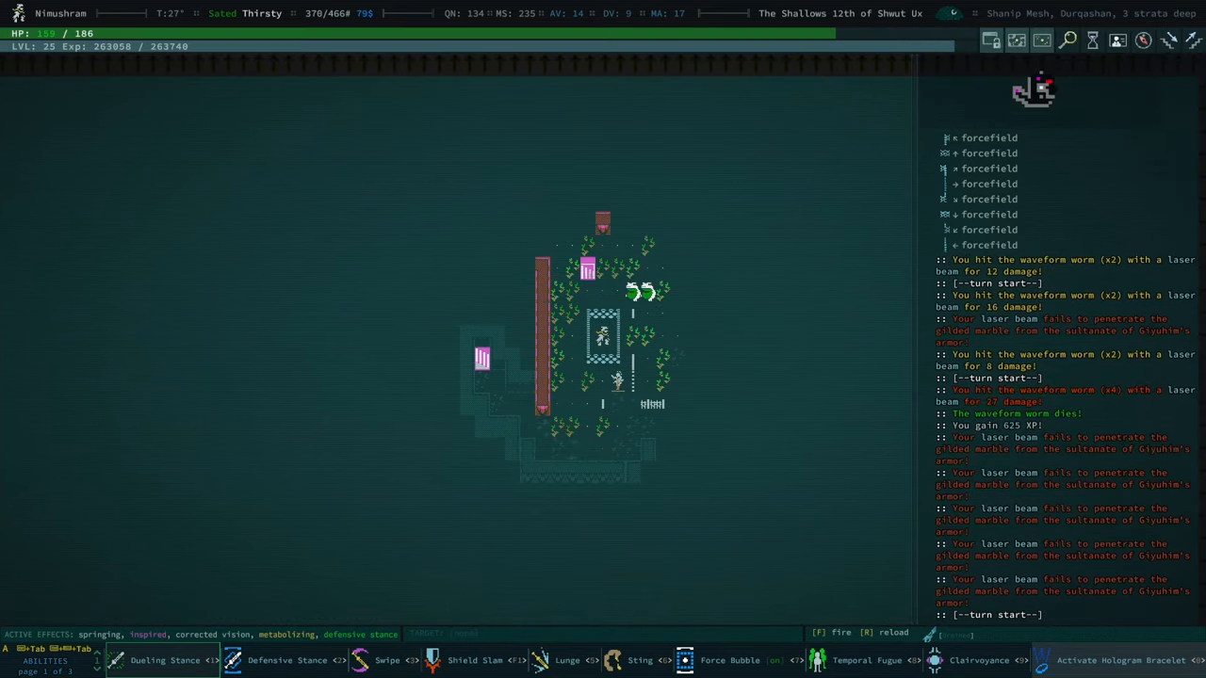
key("f")
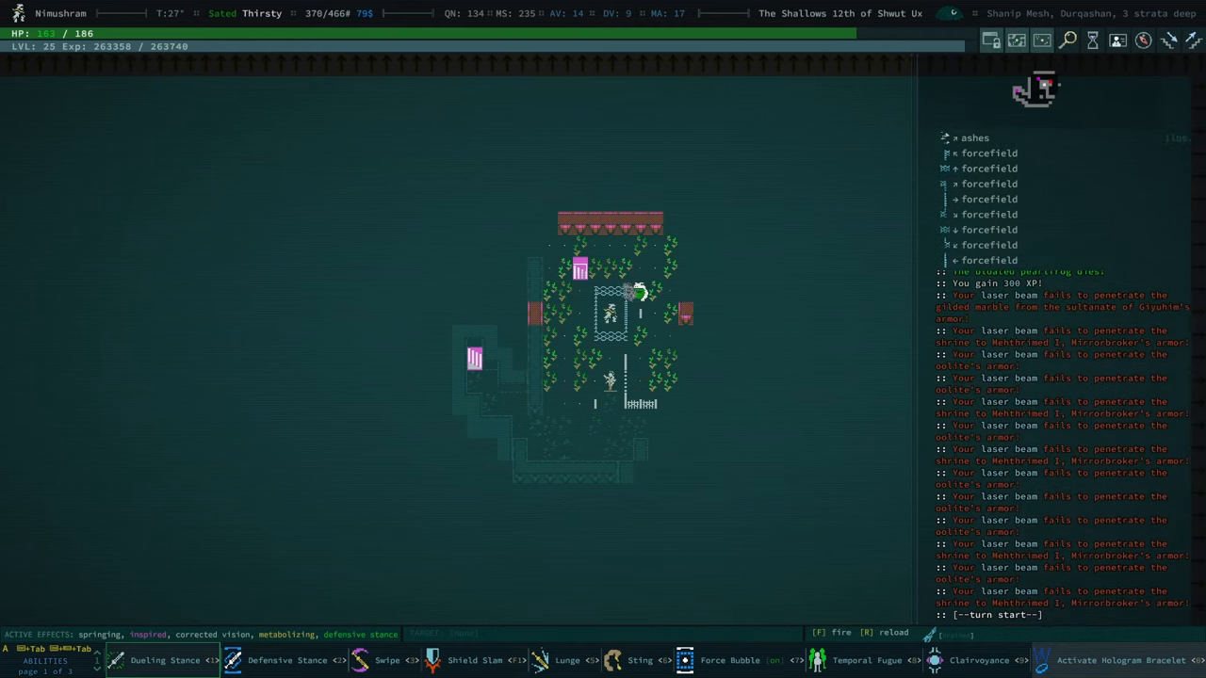
key("f")
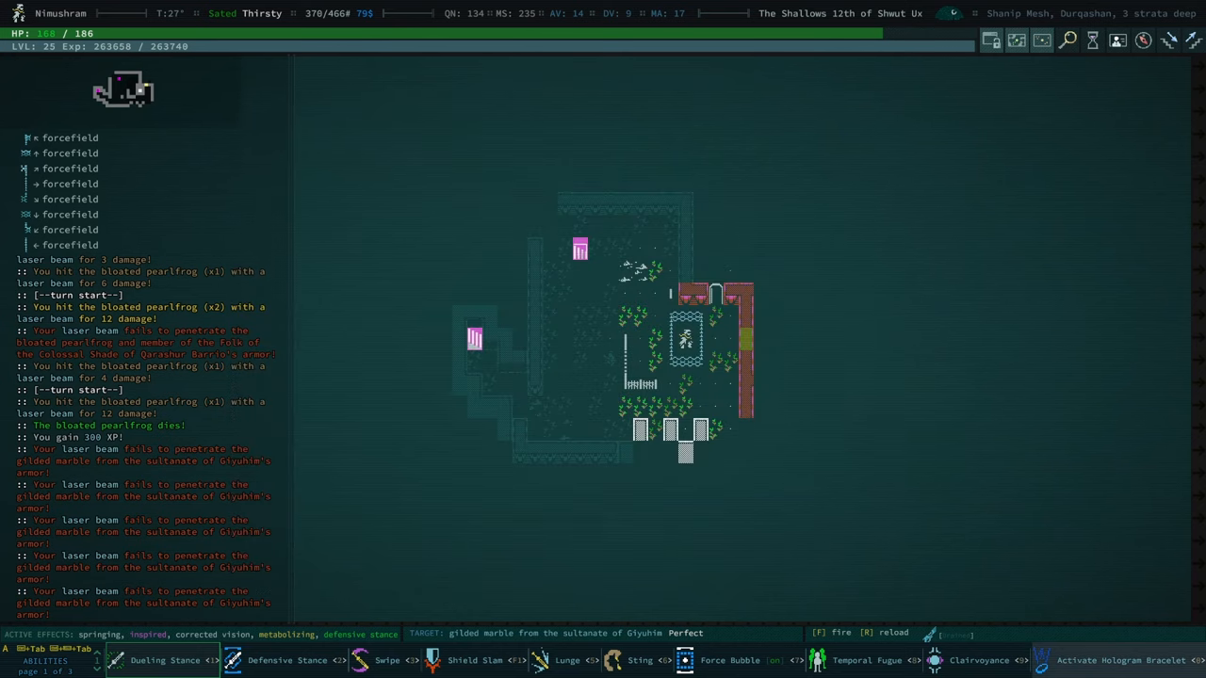
key("f")
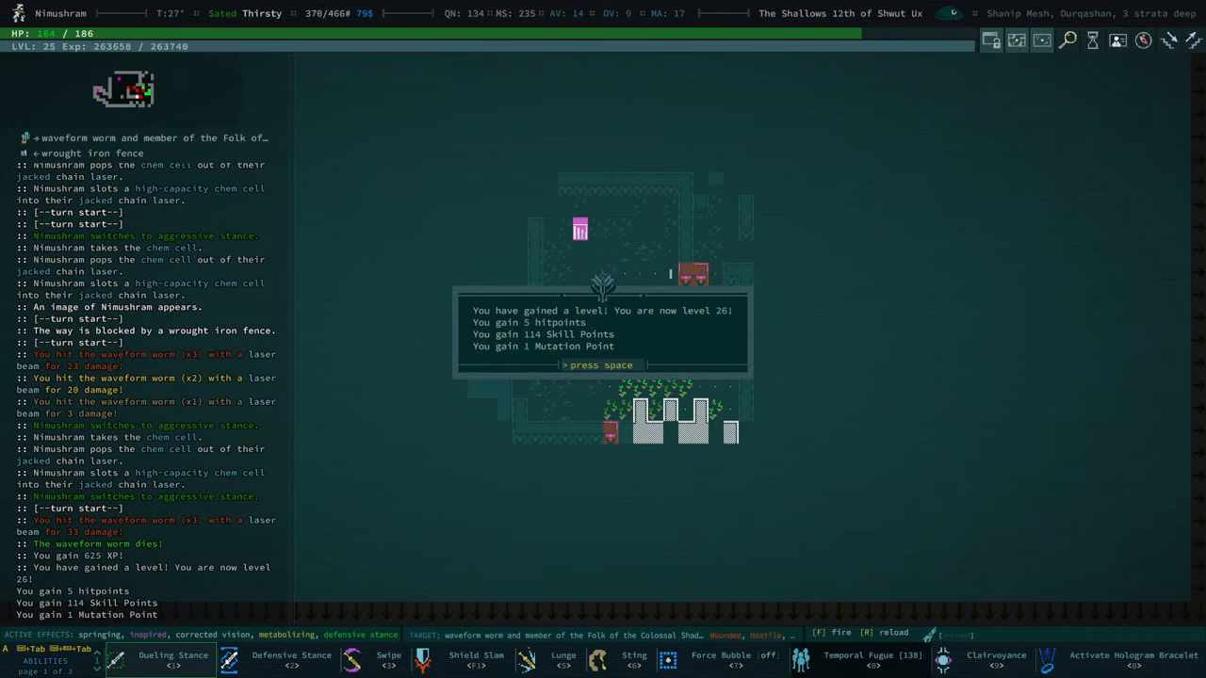
Dismiss the level 26 notice and bring up the Logical Uuthripaterboon in the equipment list
key("space")
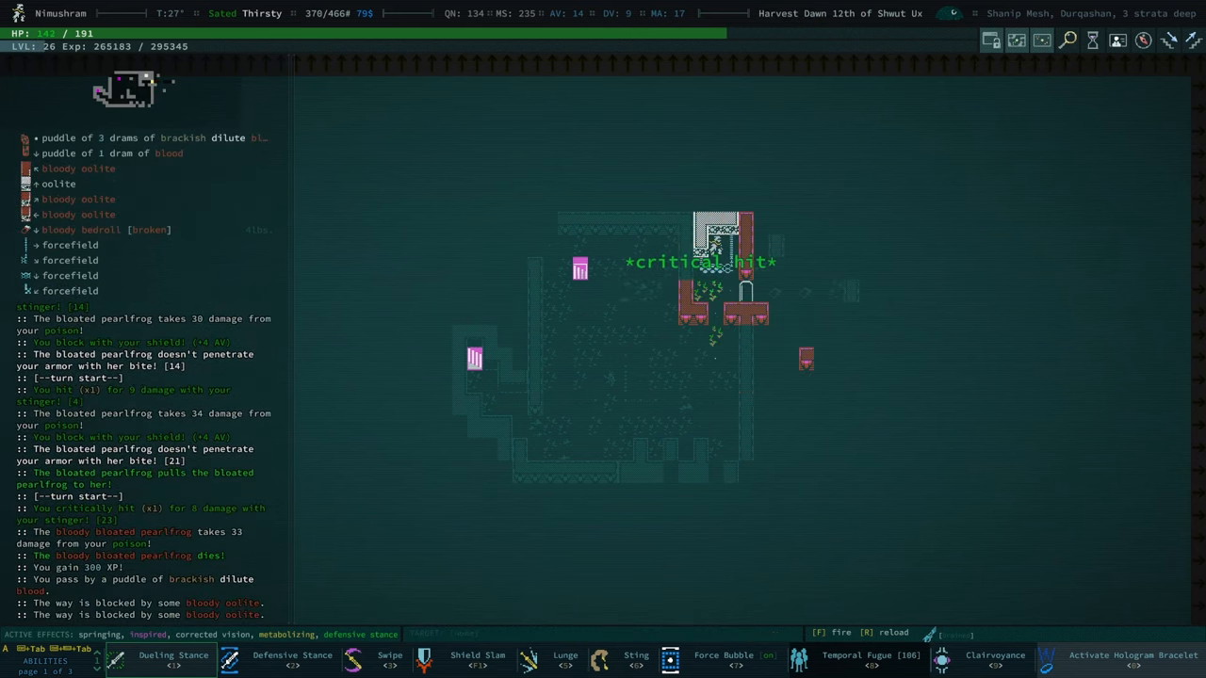
key("e")
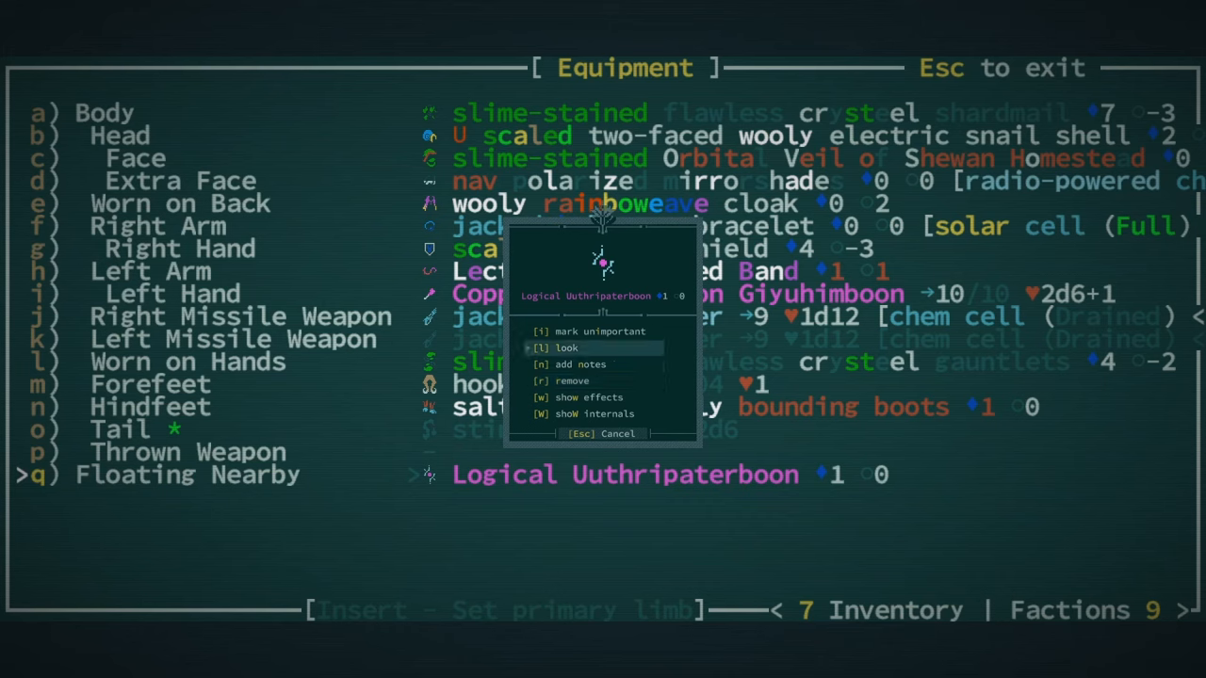
Read the Logical Uuthripaterboon's description showing it grants Electrical Generation
left_click(565, 347)
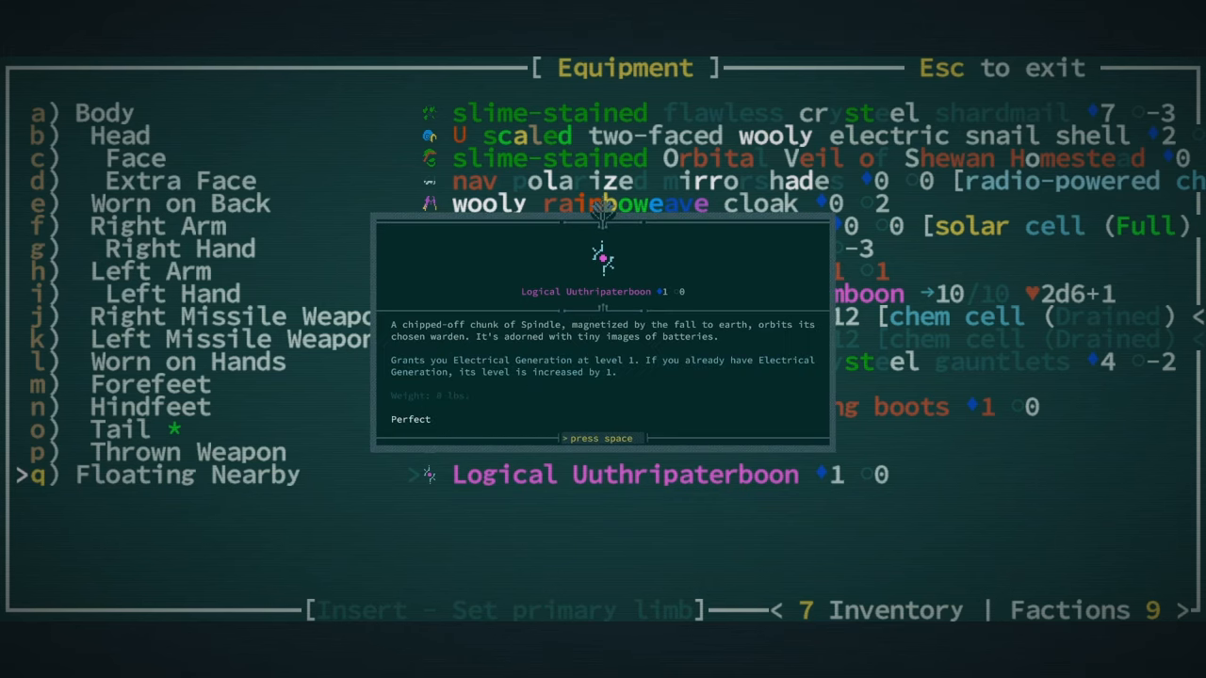
key("space")
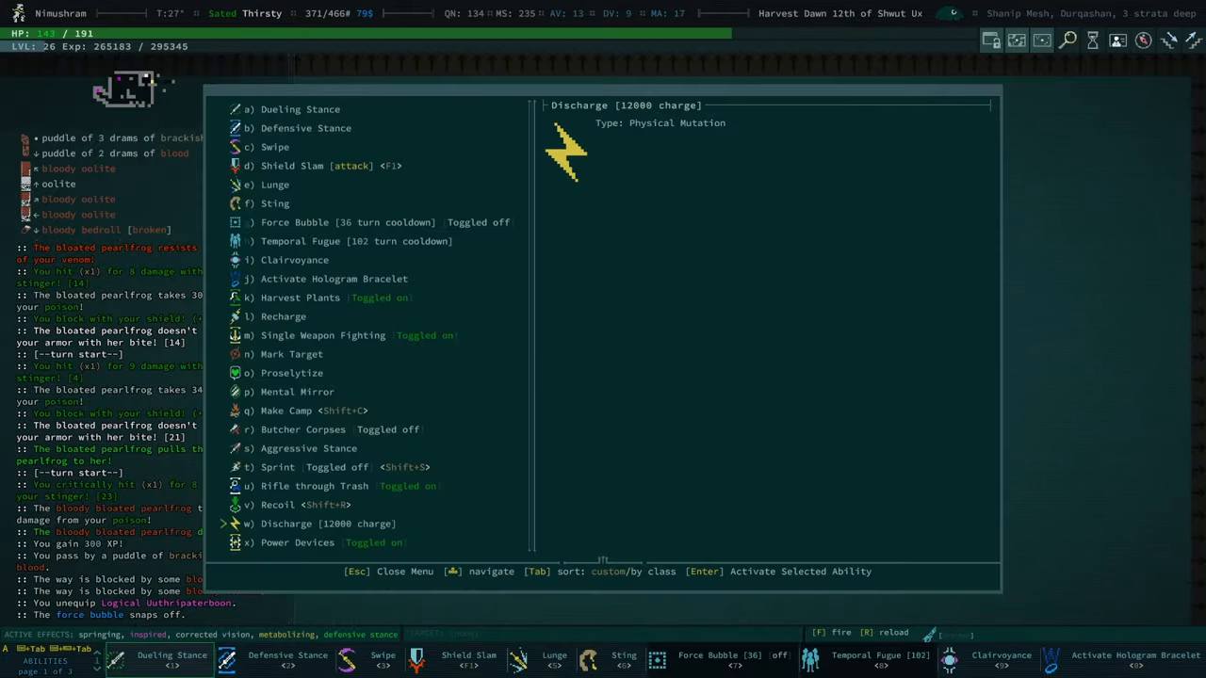
Rest until healed, fire the laser at the gilded marble, and glance at the abilities list
key("Escape")
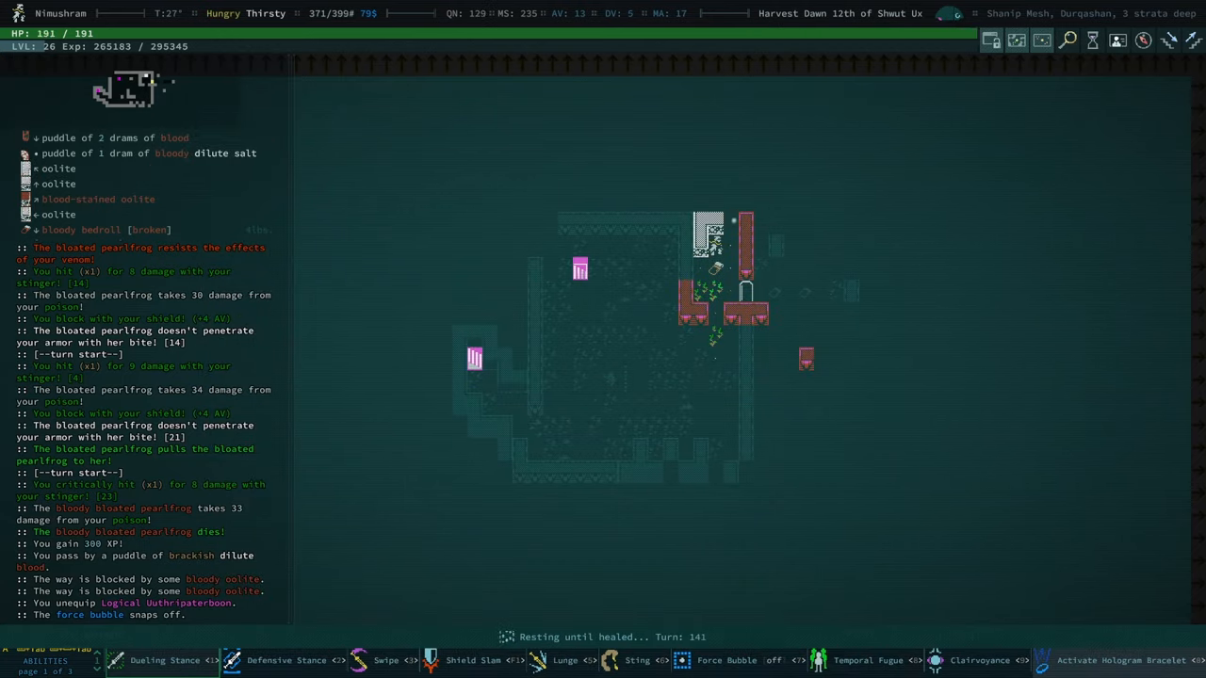
key("f")
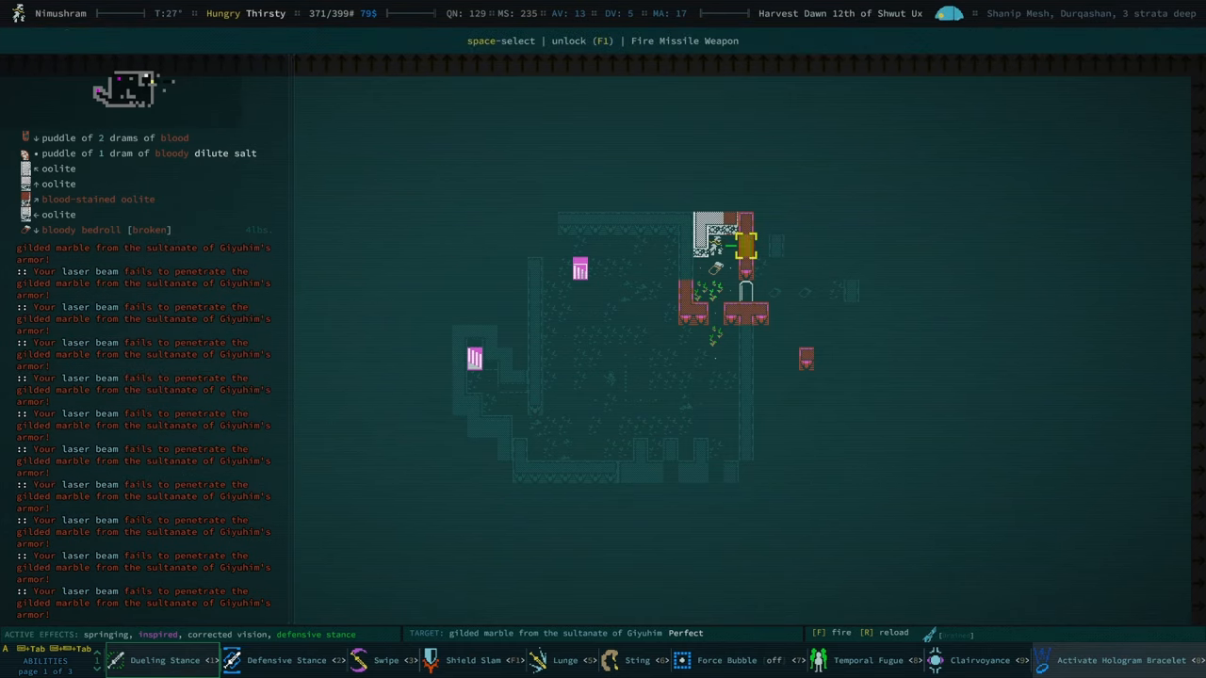
key("a")
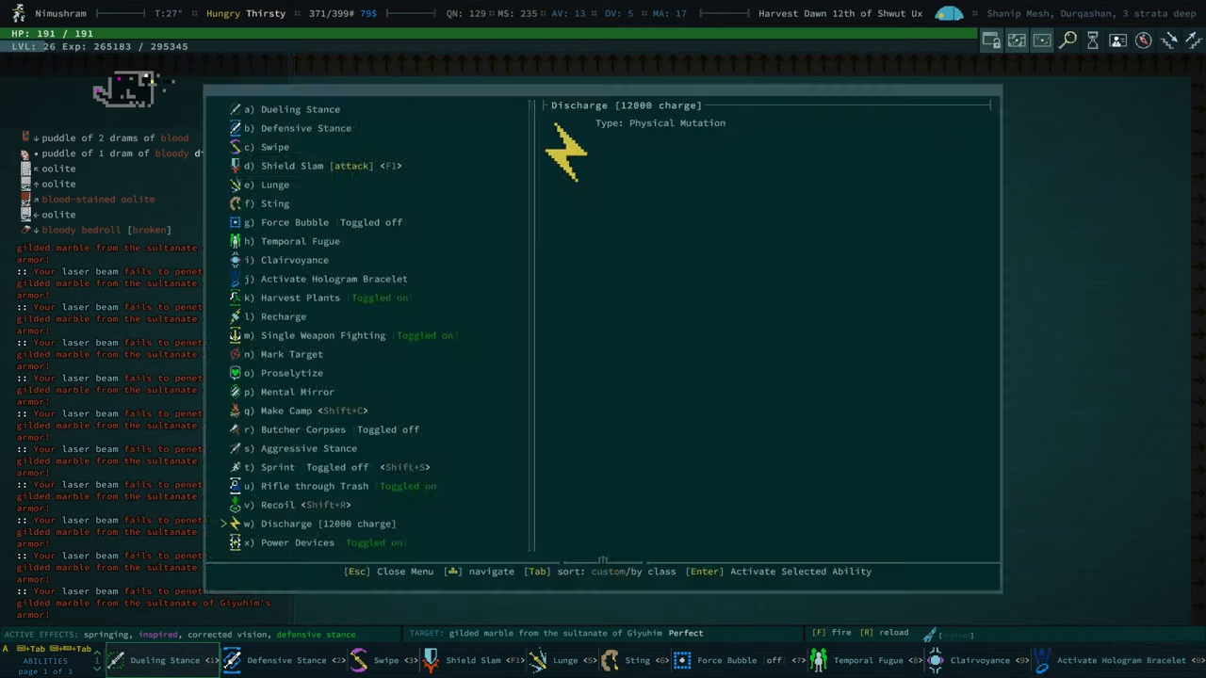
key("Escape")
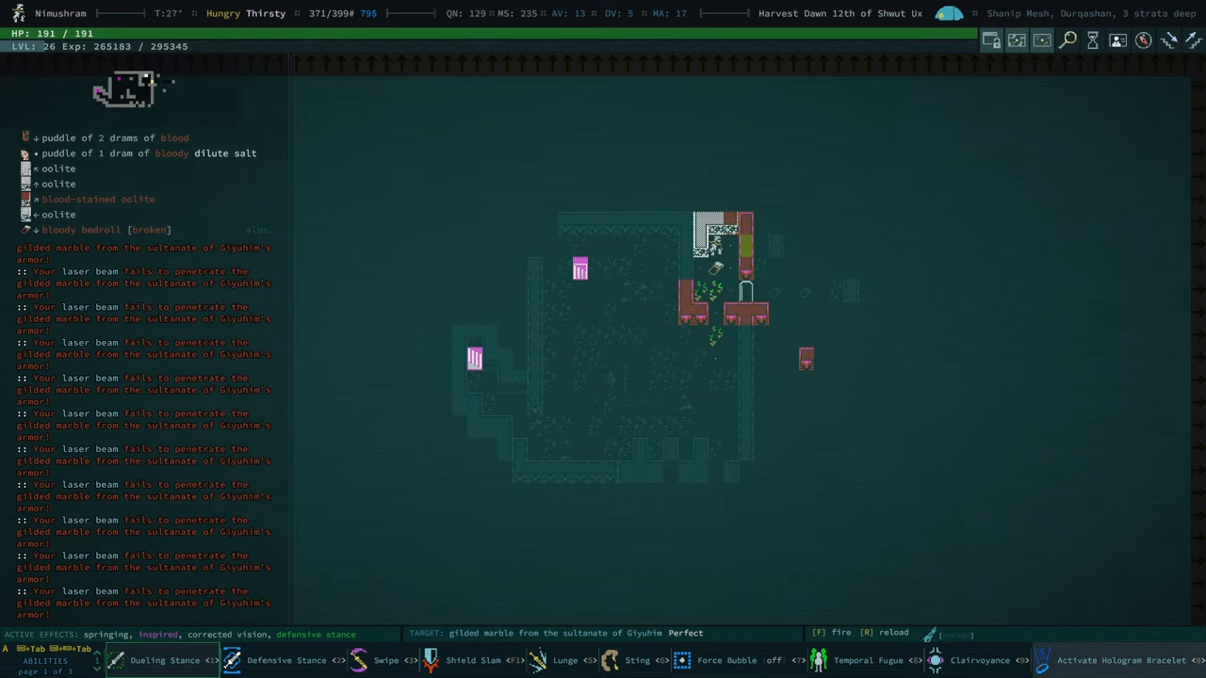
Check current equipment, then start tinkering on the point-defense drone
key("e")
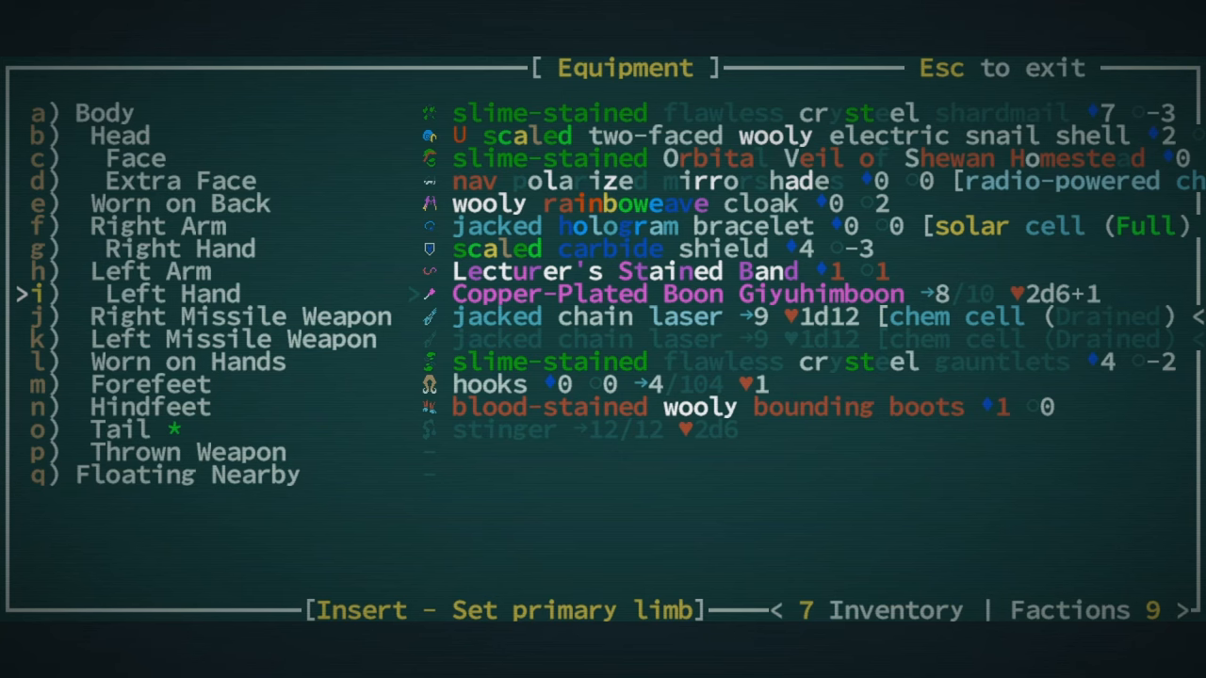
key("Escape")
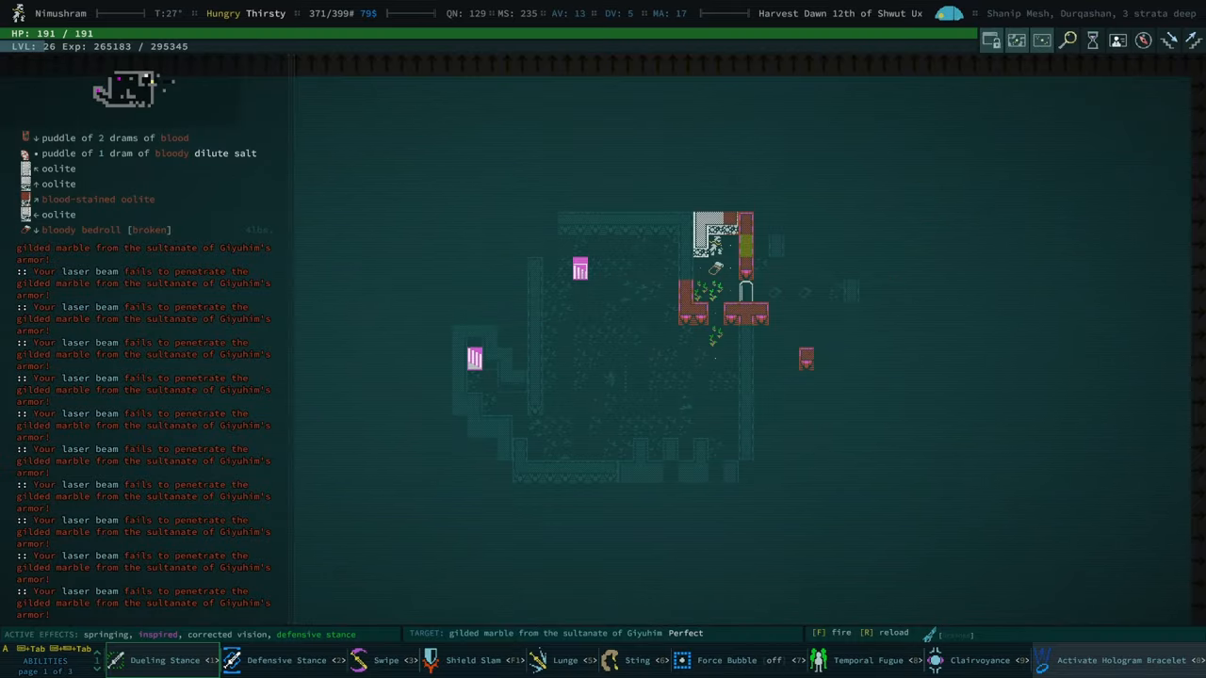
key("i")
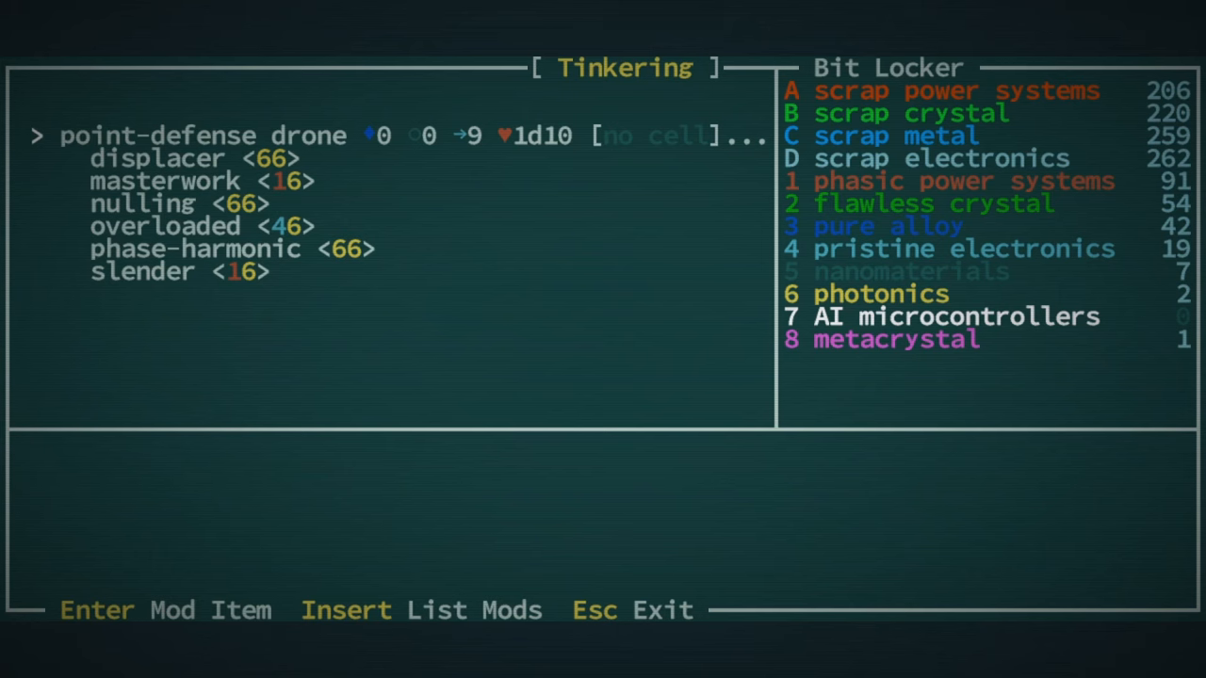
Read the Masterwork and Slender mod descriptions and leave tinkering without applying either
key("Down")
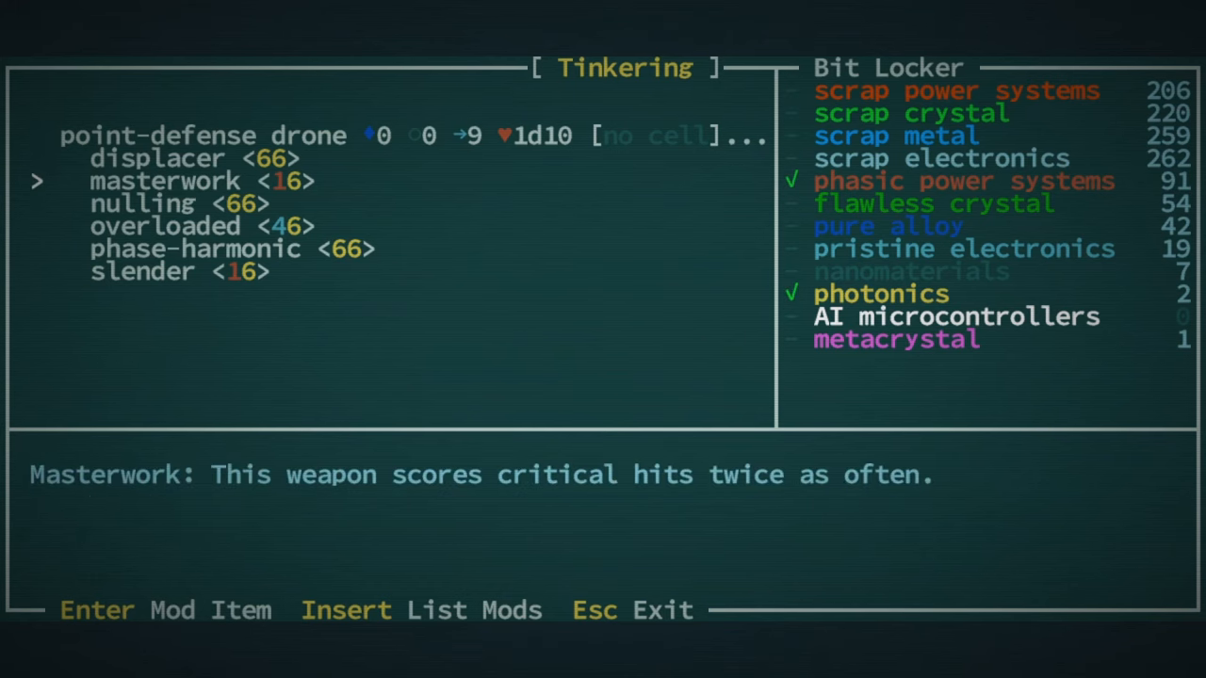
key("down")
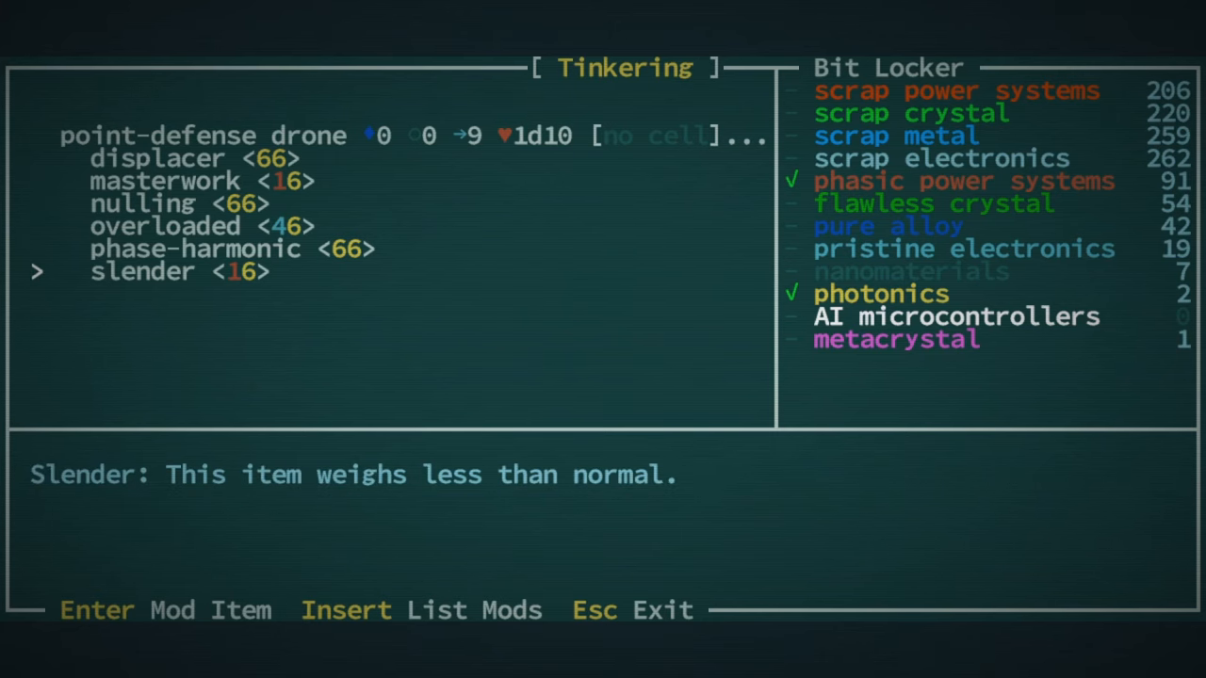
key("up")
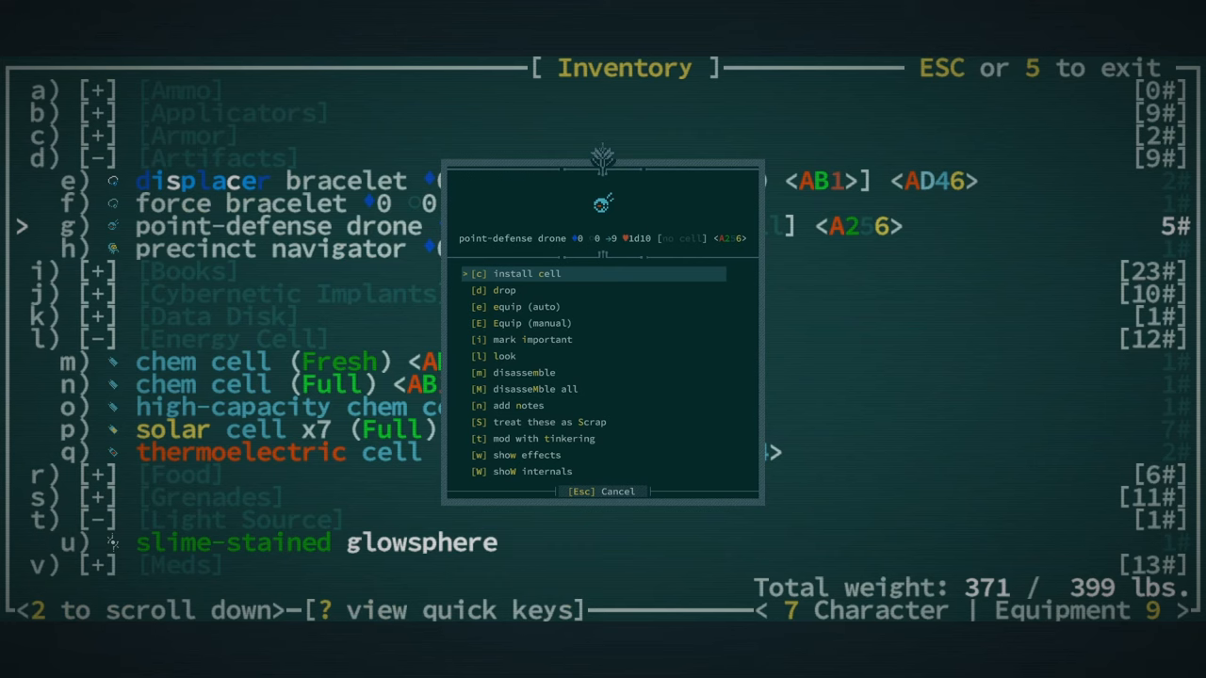
Close the drone's options, pass the slime-stained glowsphere entry, and return to the map to rest
key("Escape")
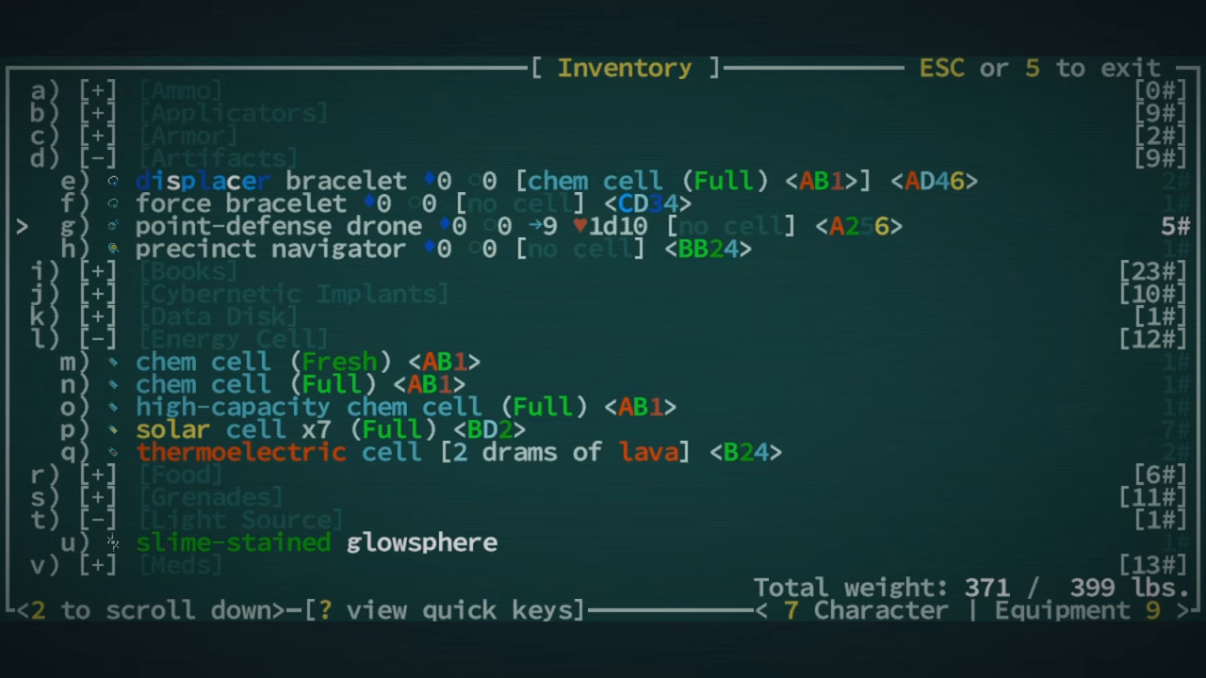
key("up")
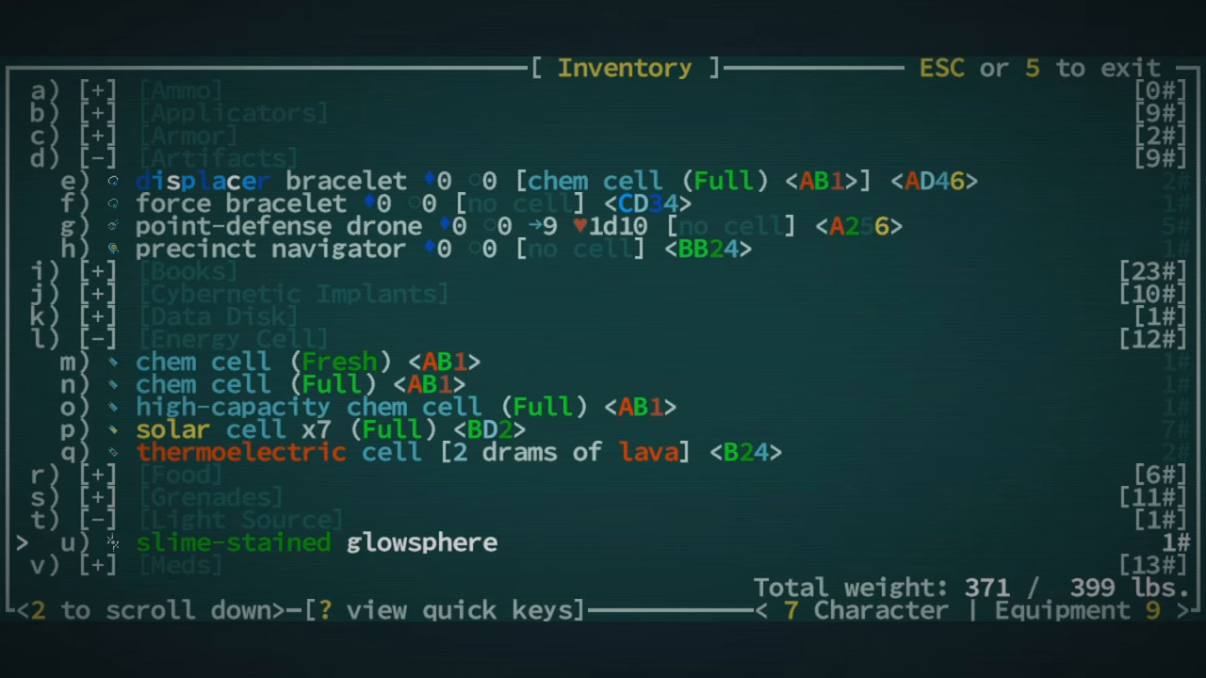
scroll("down", 3)
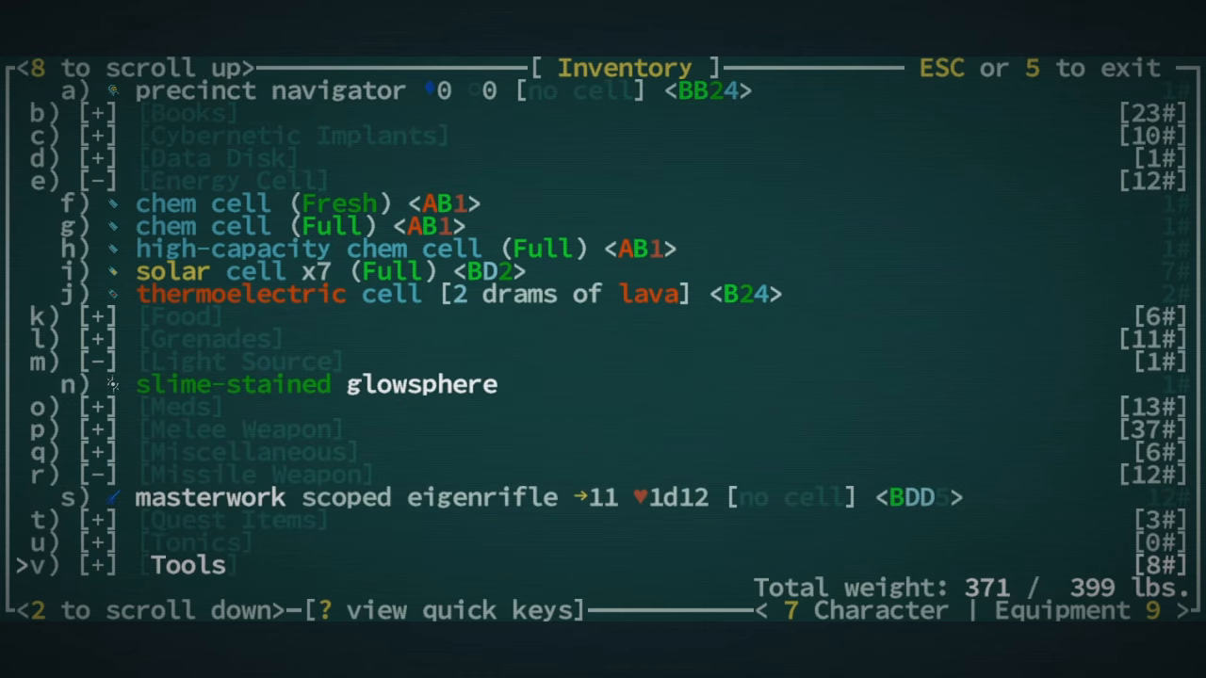
key("up")
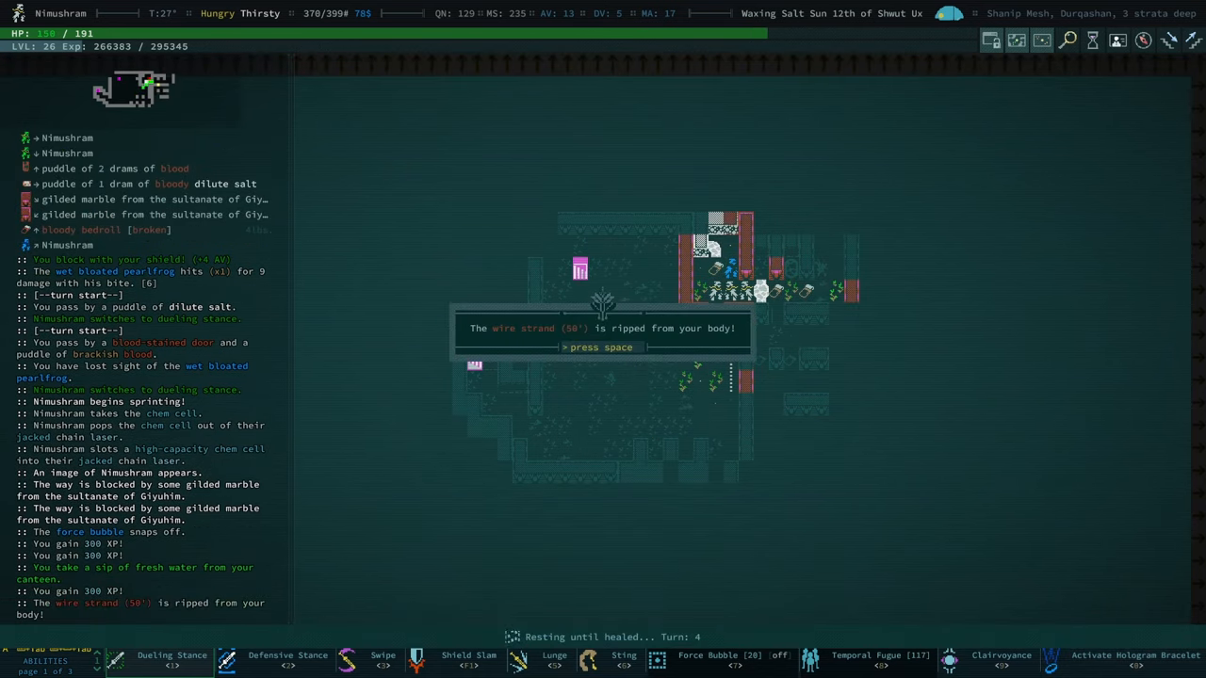
Dismiss the lost wire strand and solar cell notices, kill the pulsed field magnet, and bring up equipment
key("space")
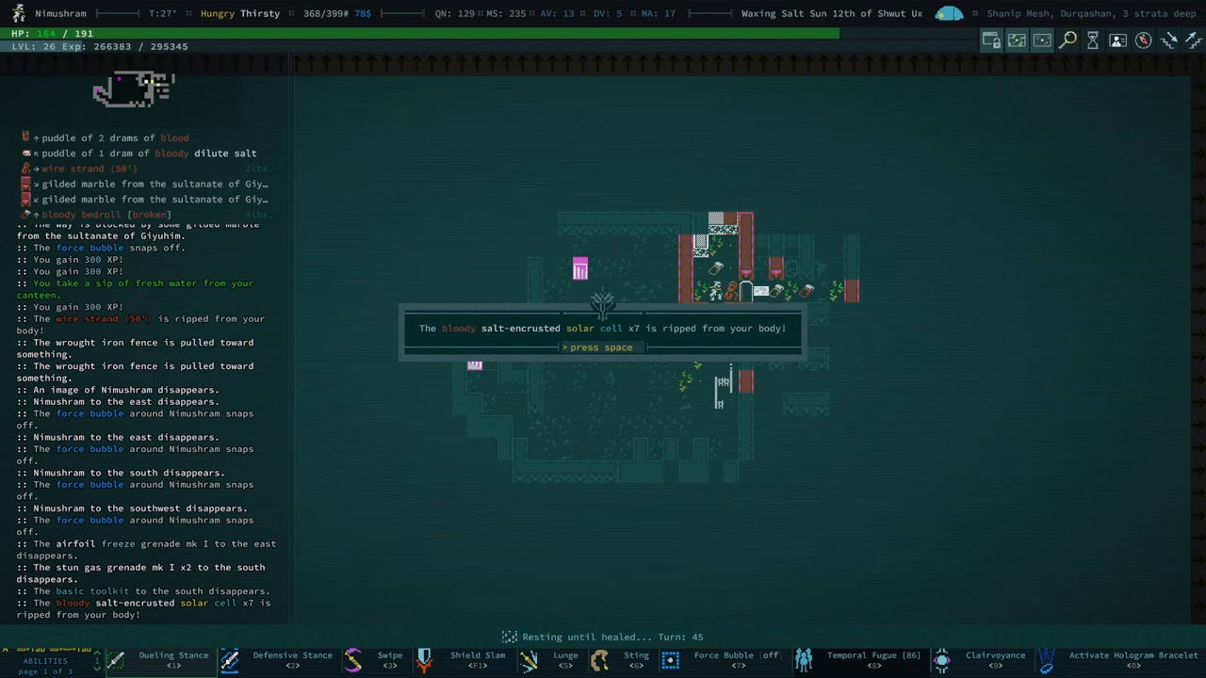
key("space")
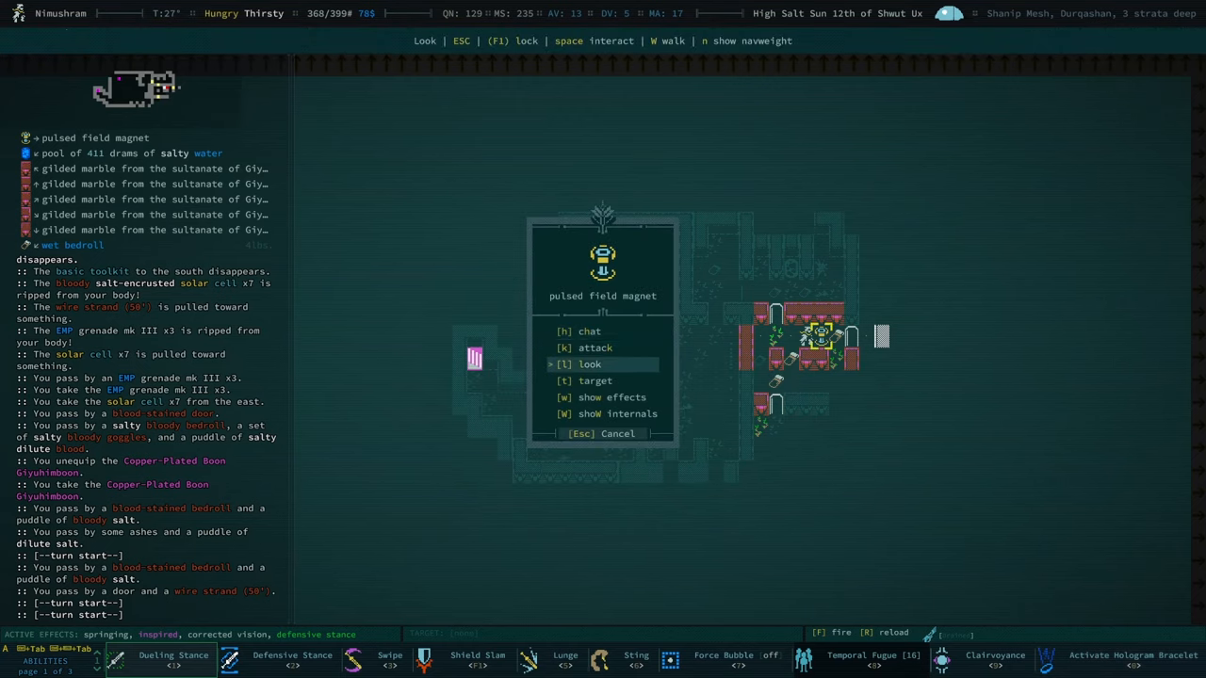
left_click(587, 366)
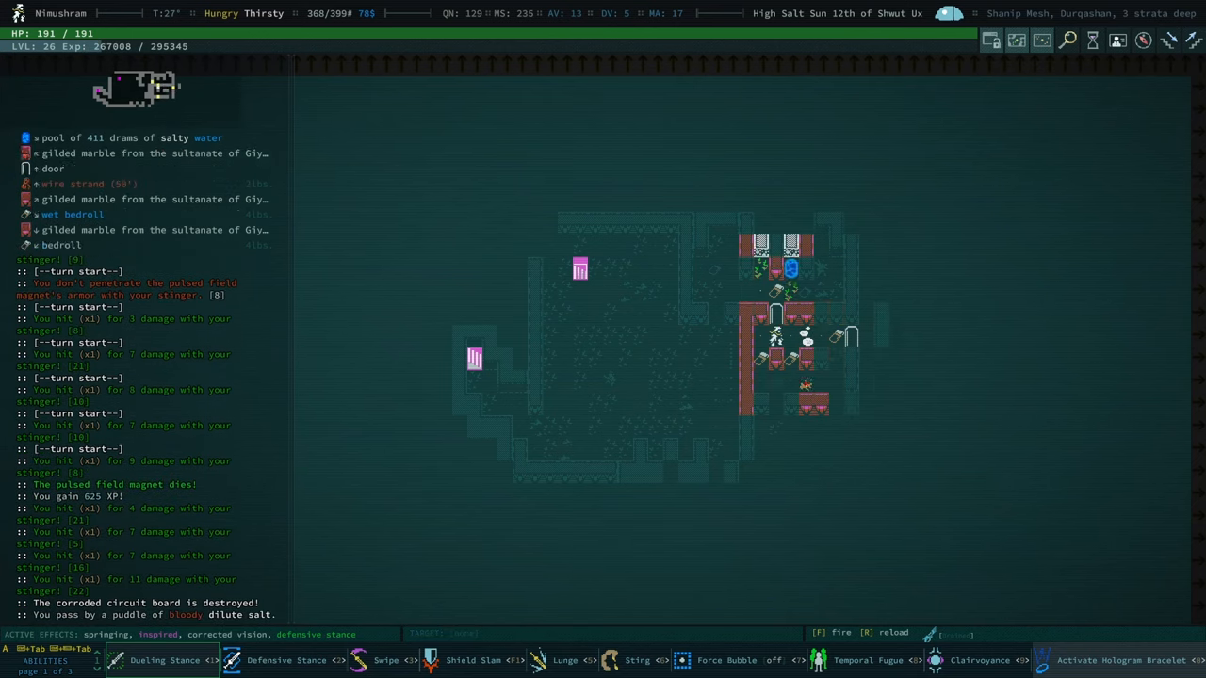
key("e")
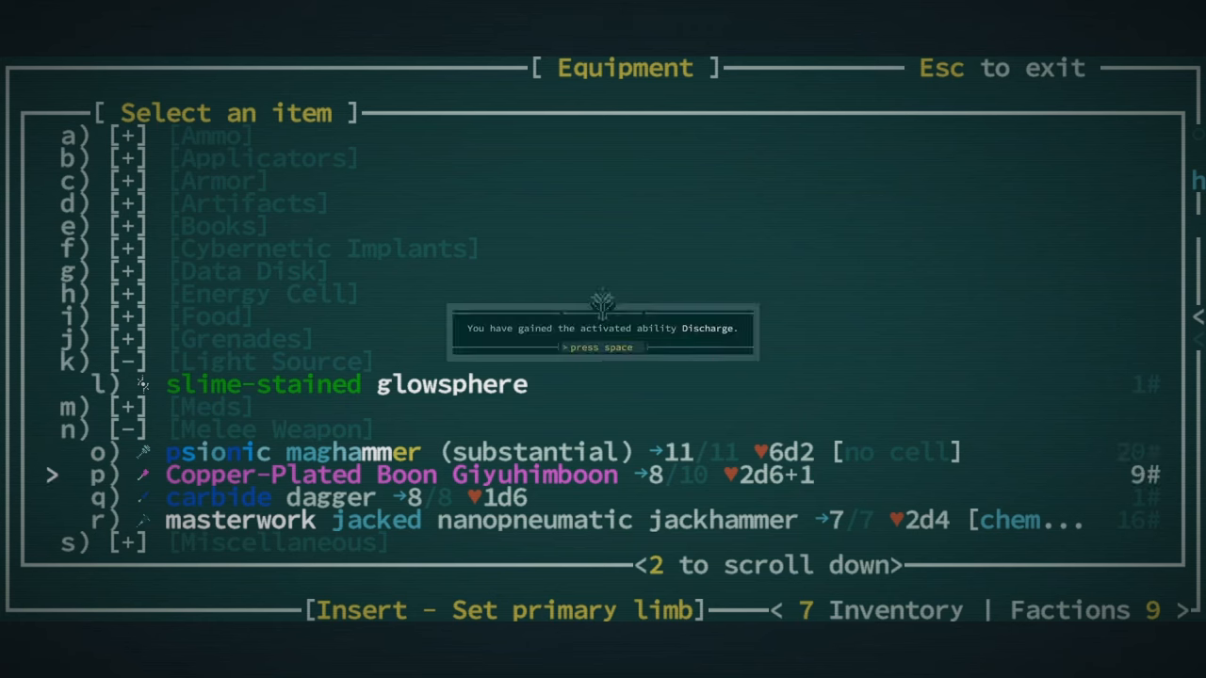
Acknowledge the newly gained Discharge and Power Devices abilities
key("space")
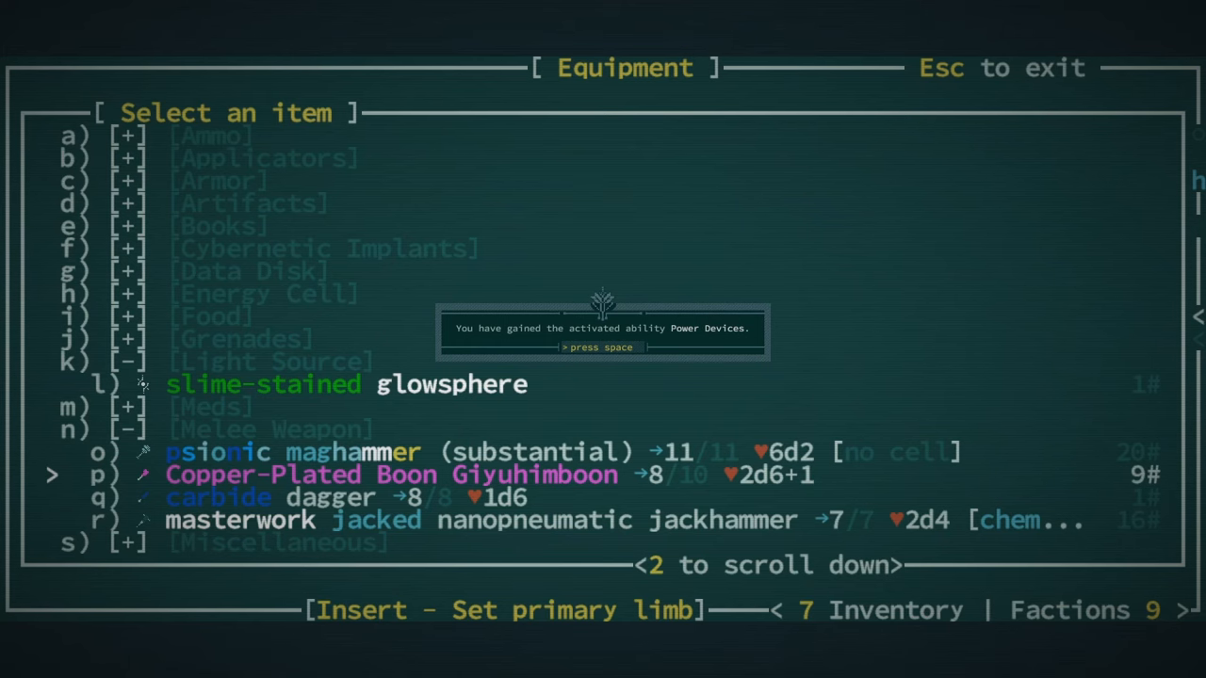
key("space")
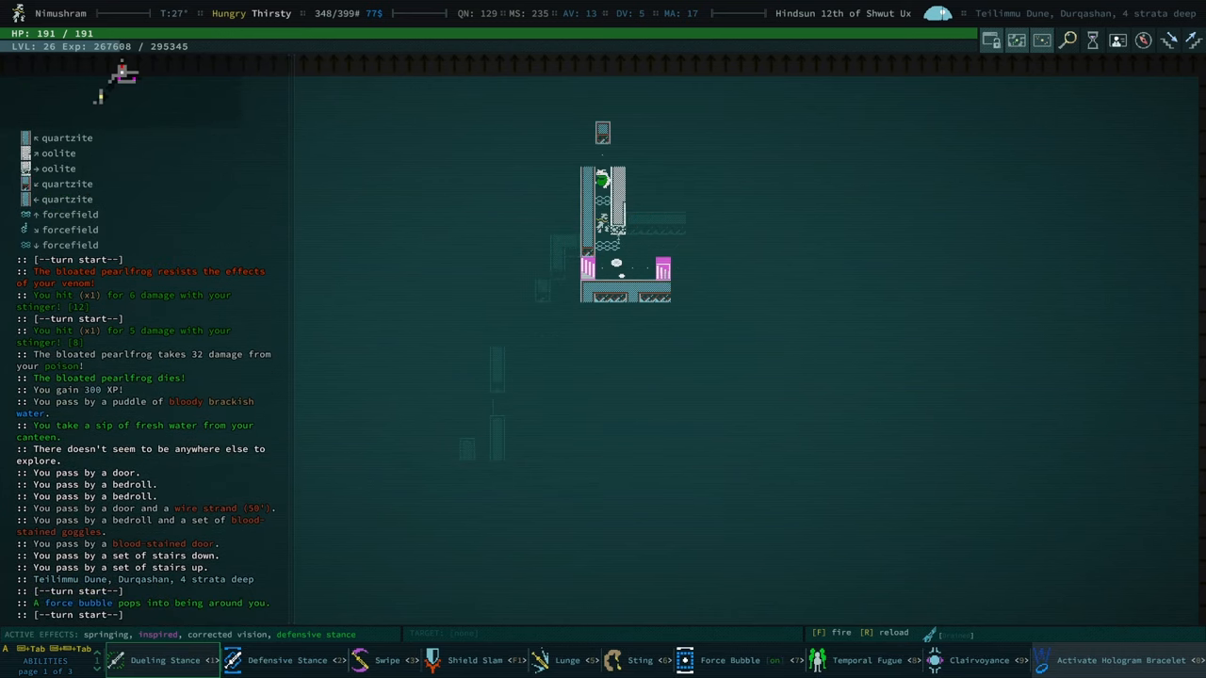
Fire the chain laser at the bloated pearlfrogs near the shrine to Uuthripater
key("f")
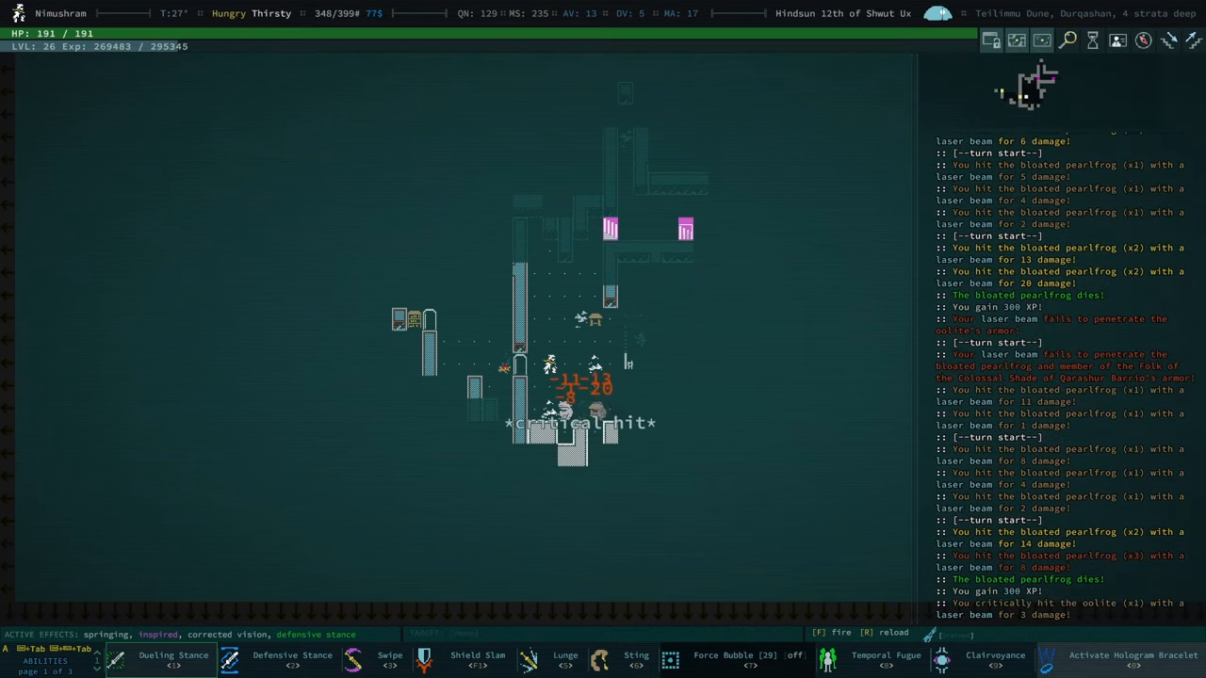
left_click(994, 655)
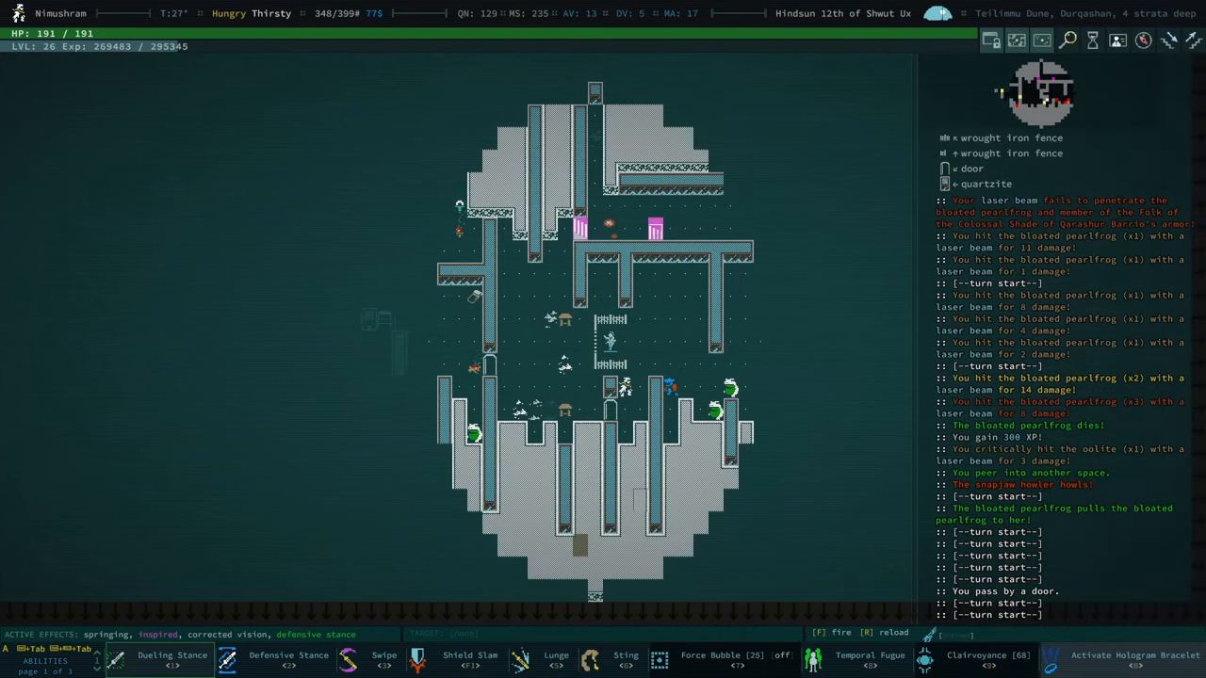
key("f")
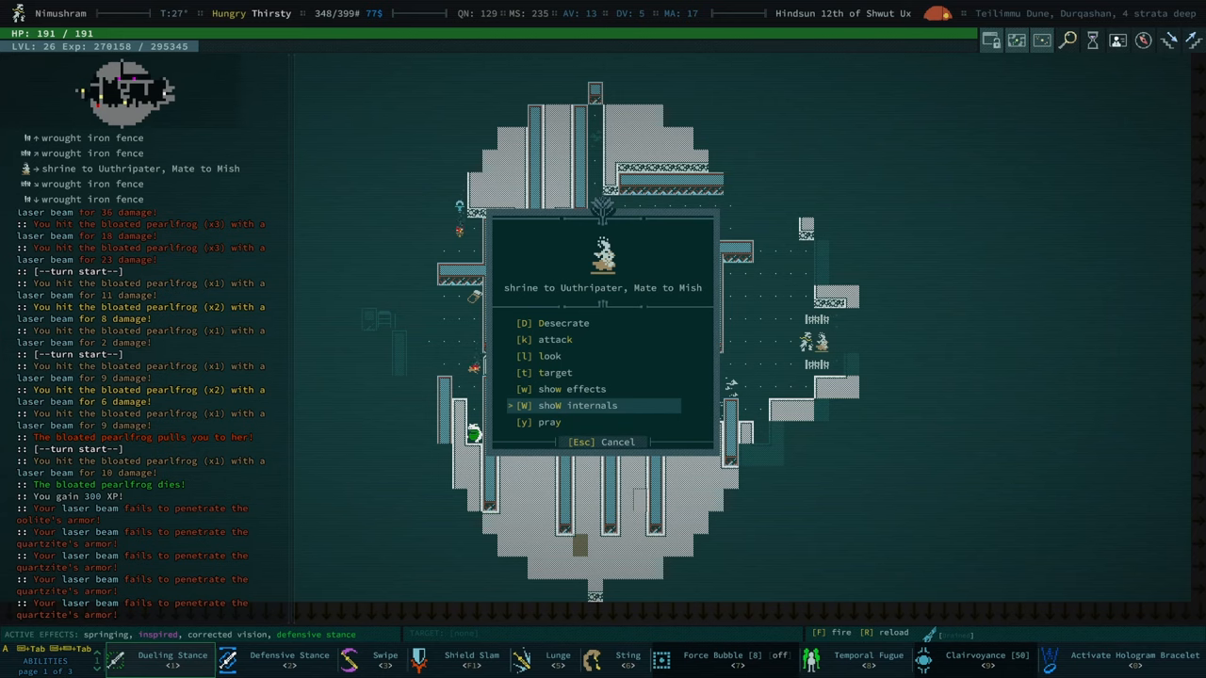
mouse_move(550, 354)
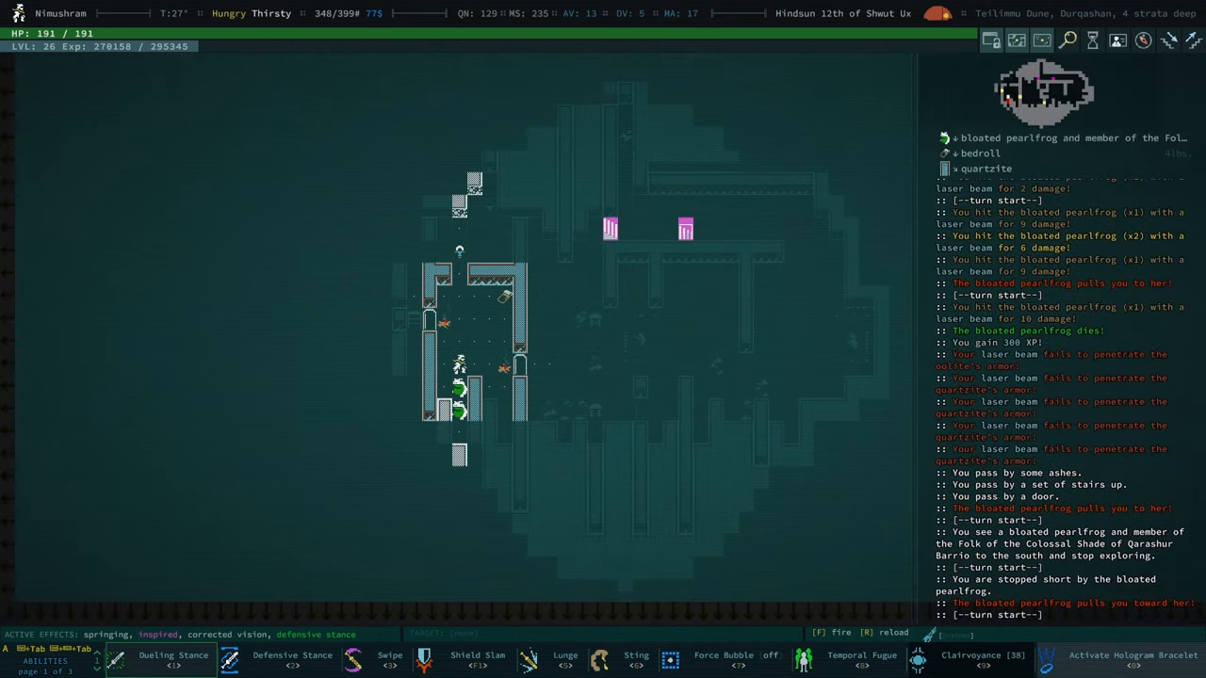
Keep firing at the pearlfrogs and acknowledge the below-60% health warning
key("f")
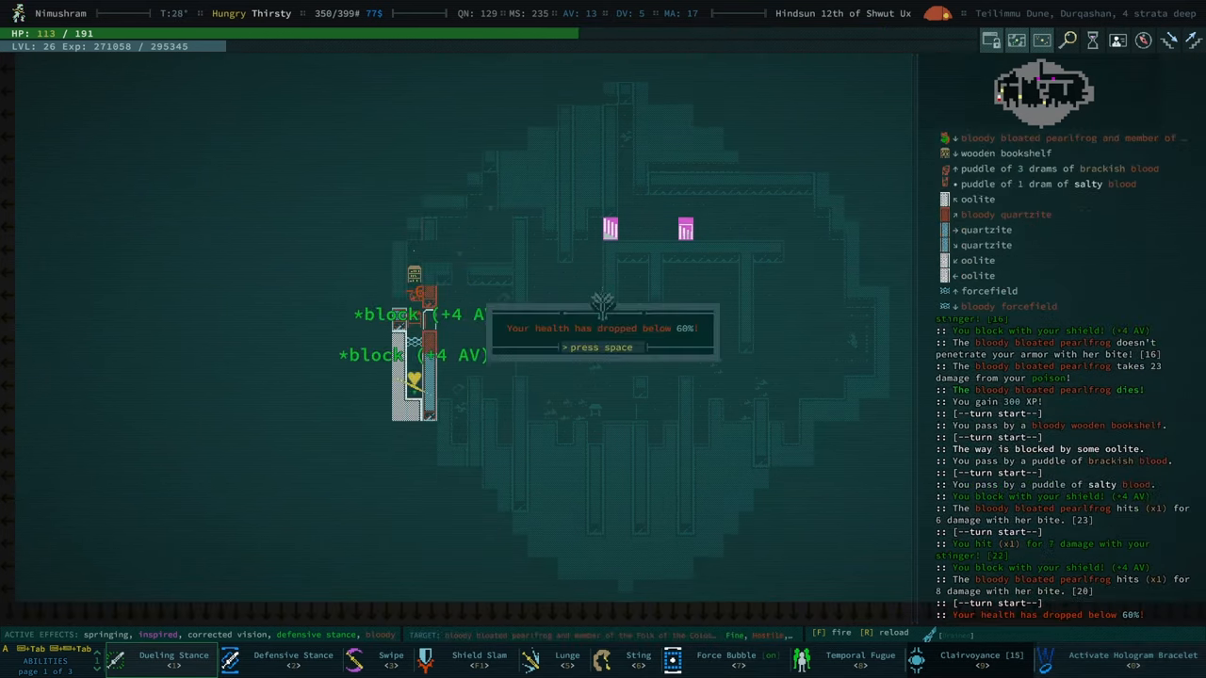
key("space")
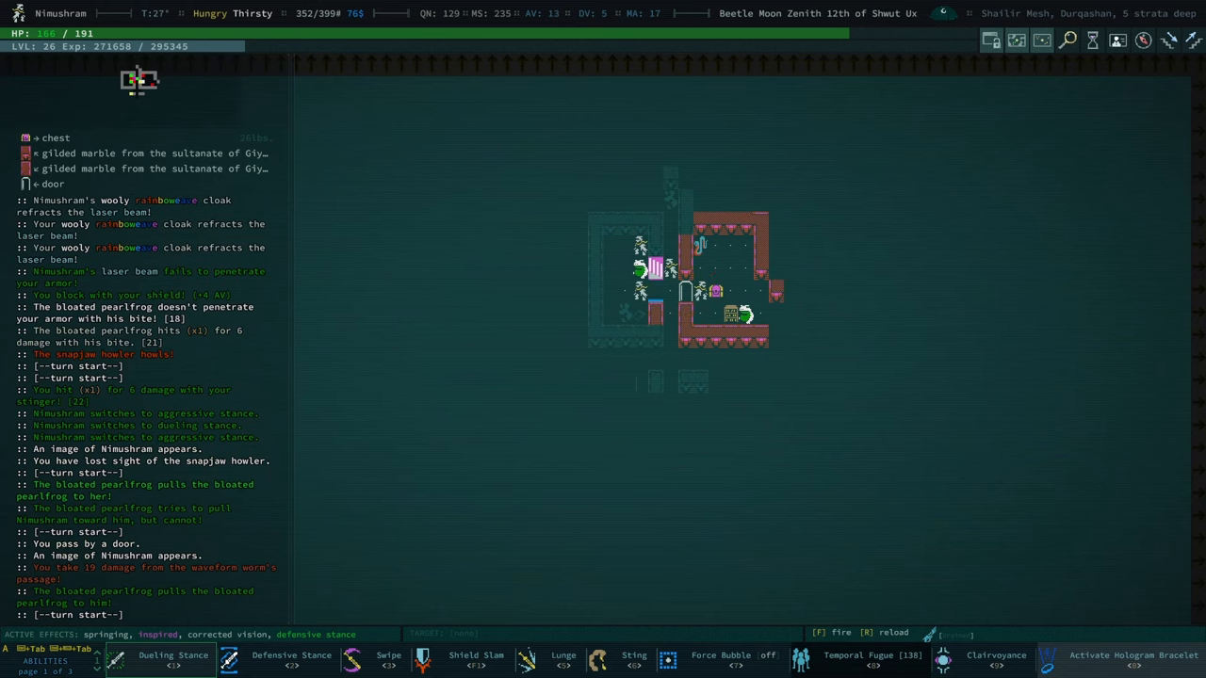
Raise a Force Bubble and laser the waveform worms until the game drops to the title screen
left_click(719, 660)
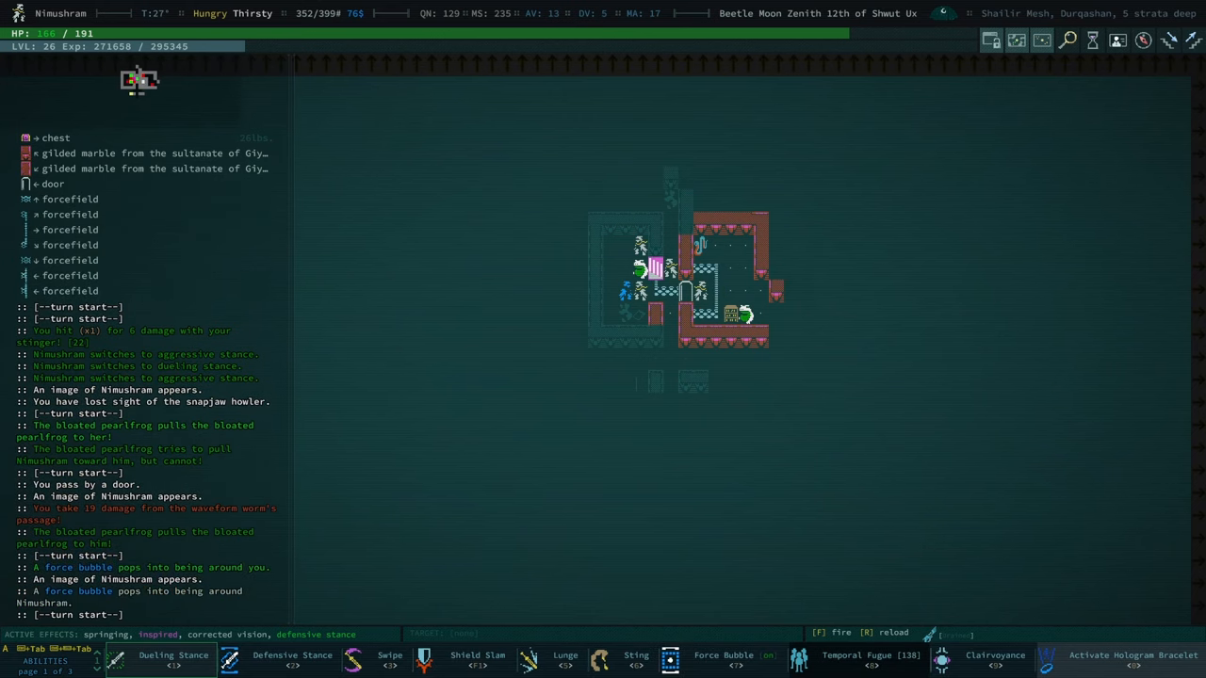
key("f")
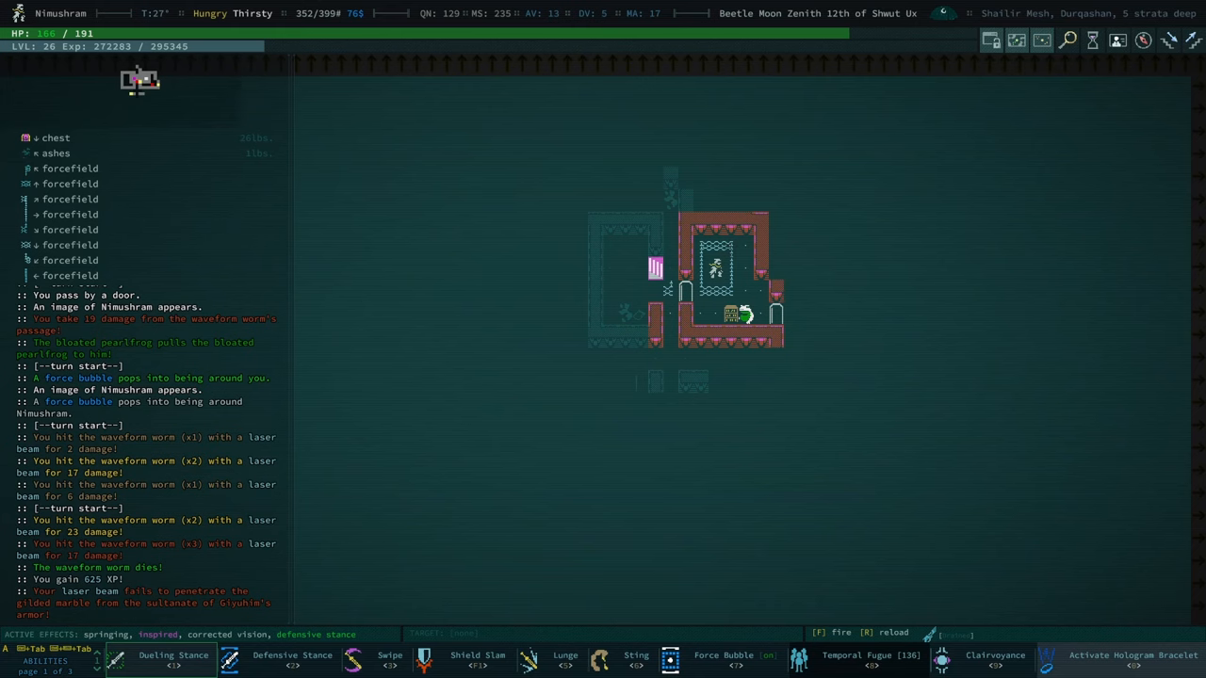
key("Escape")
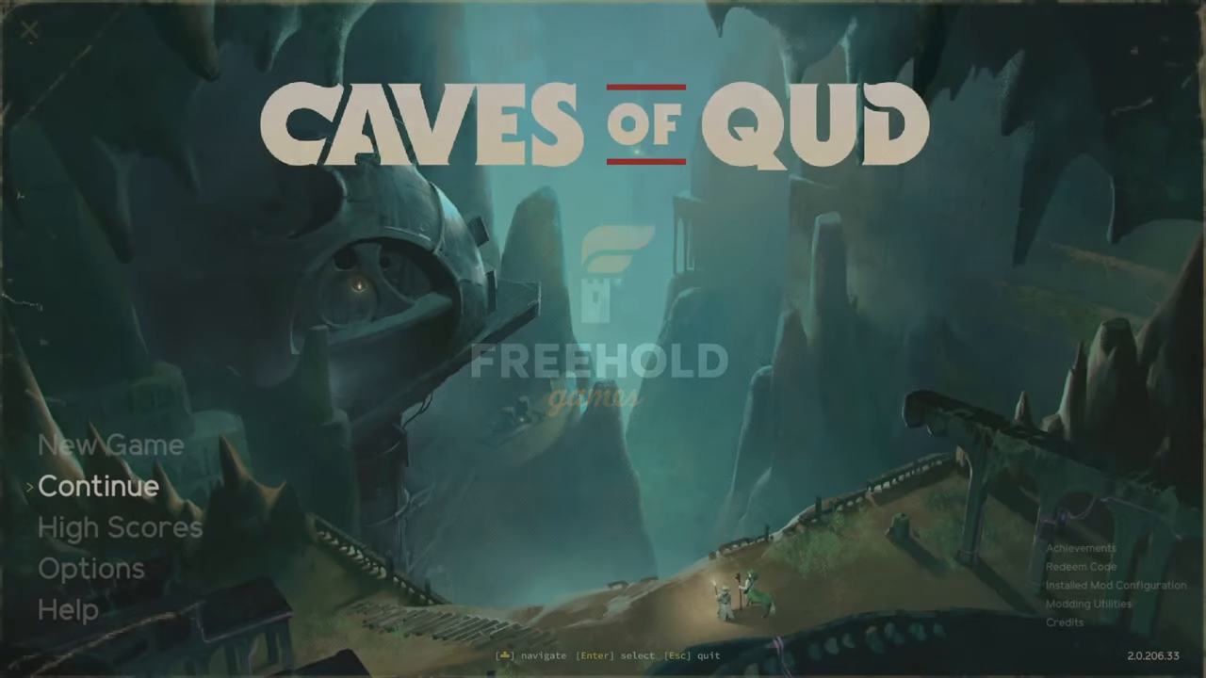
Continue the older level 25 save and review the worn equipment
left_click(98, 486)
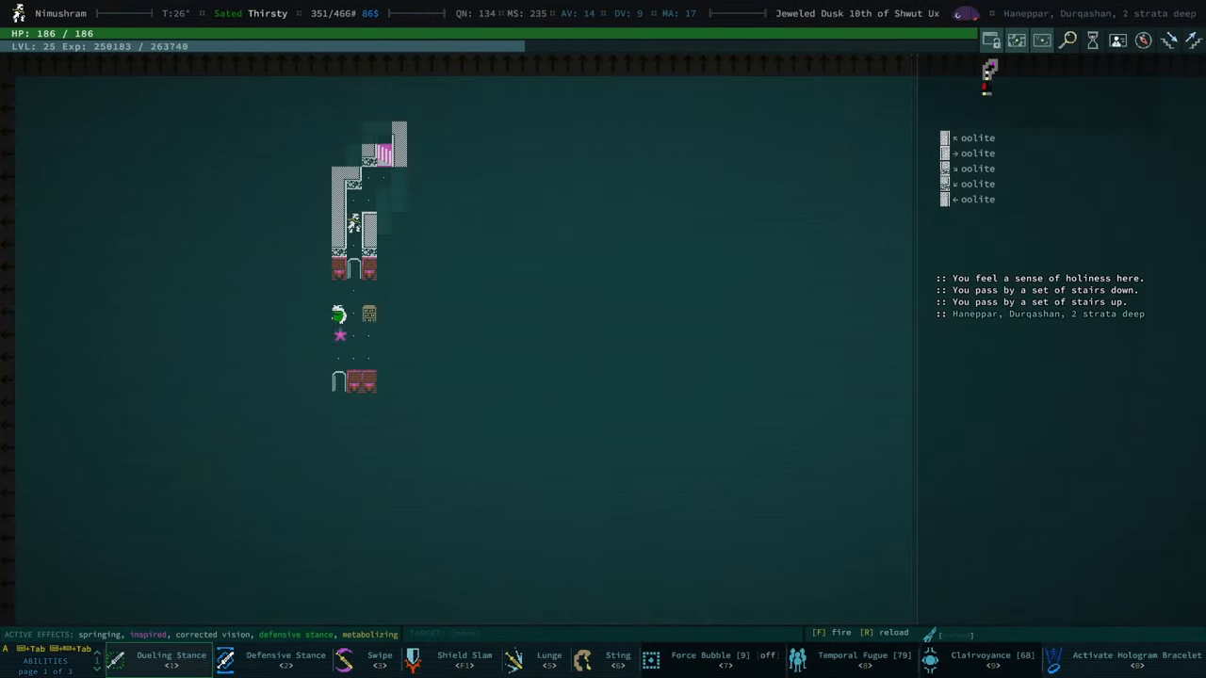
key("e")
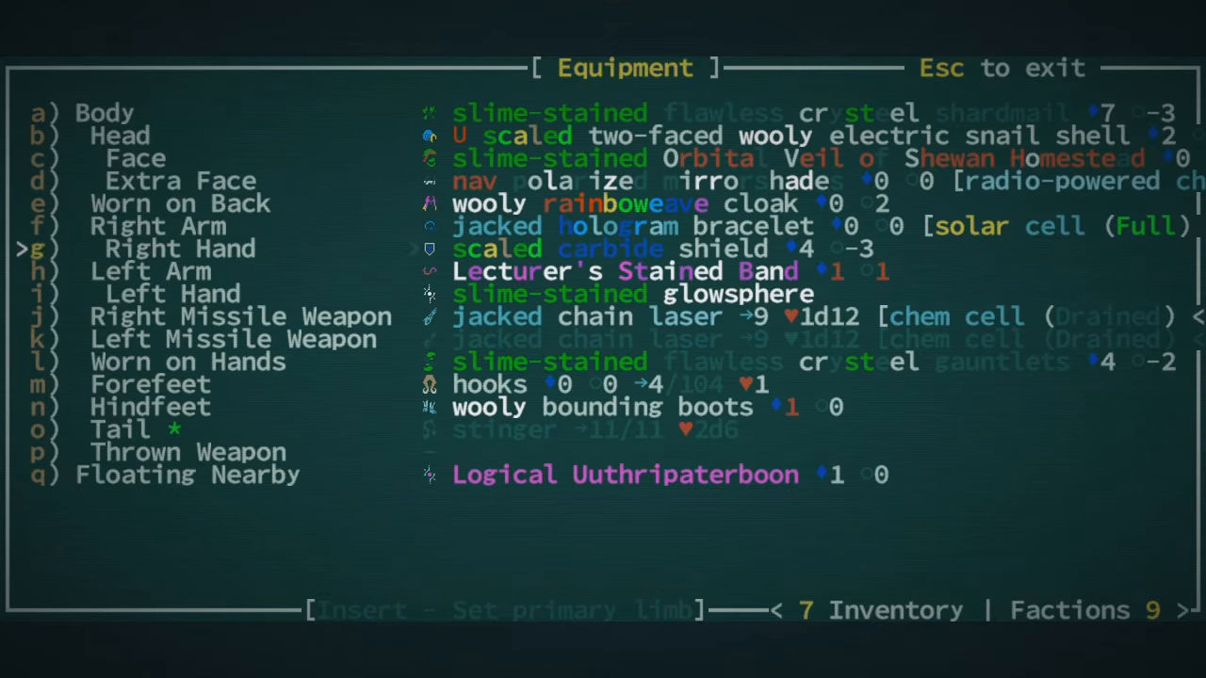
key("Escape")
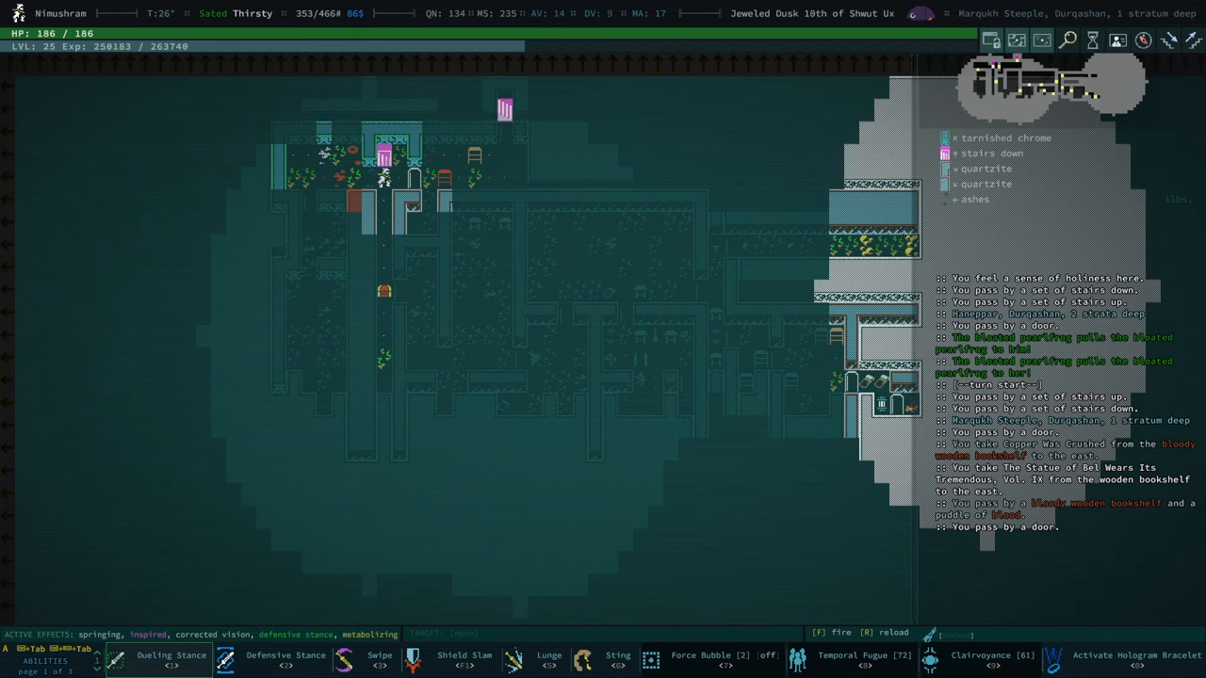
mouse_move(113, 170)
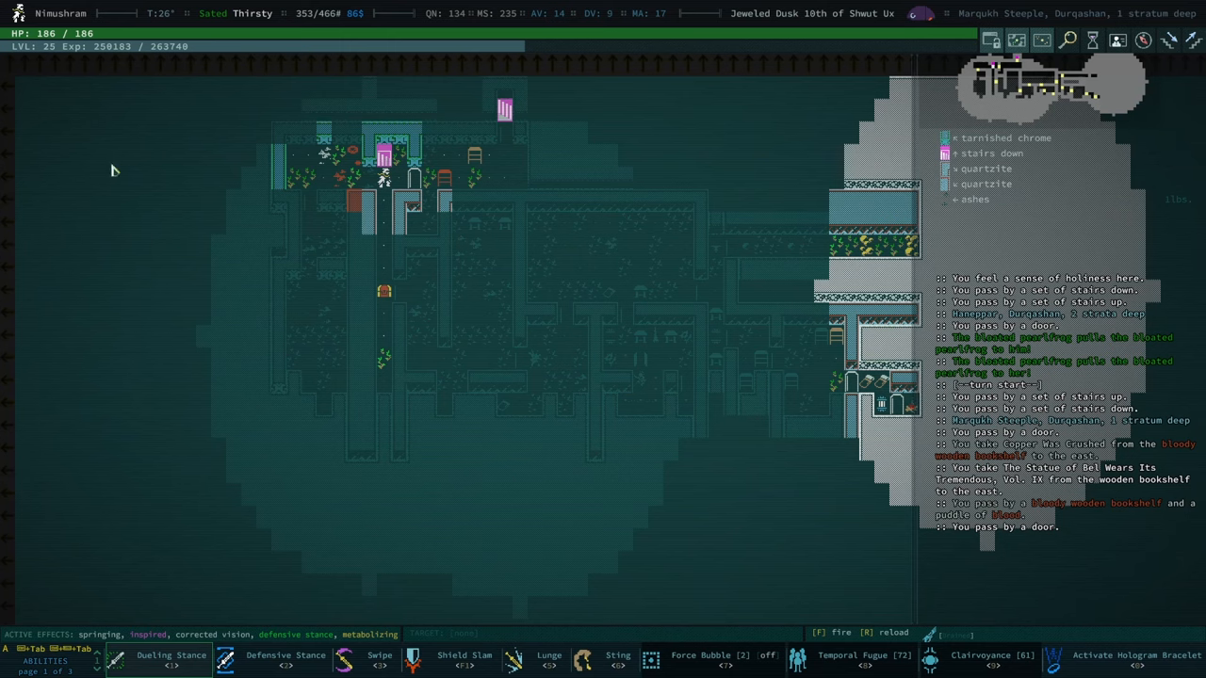